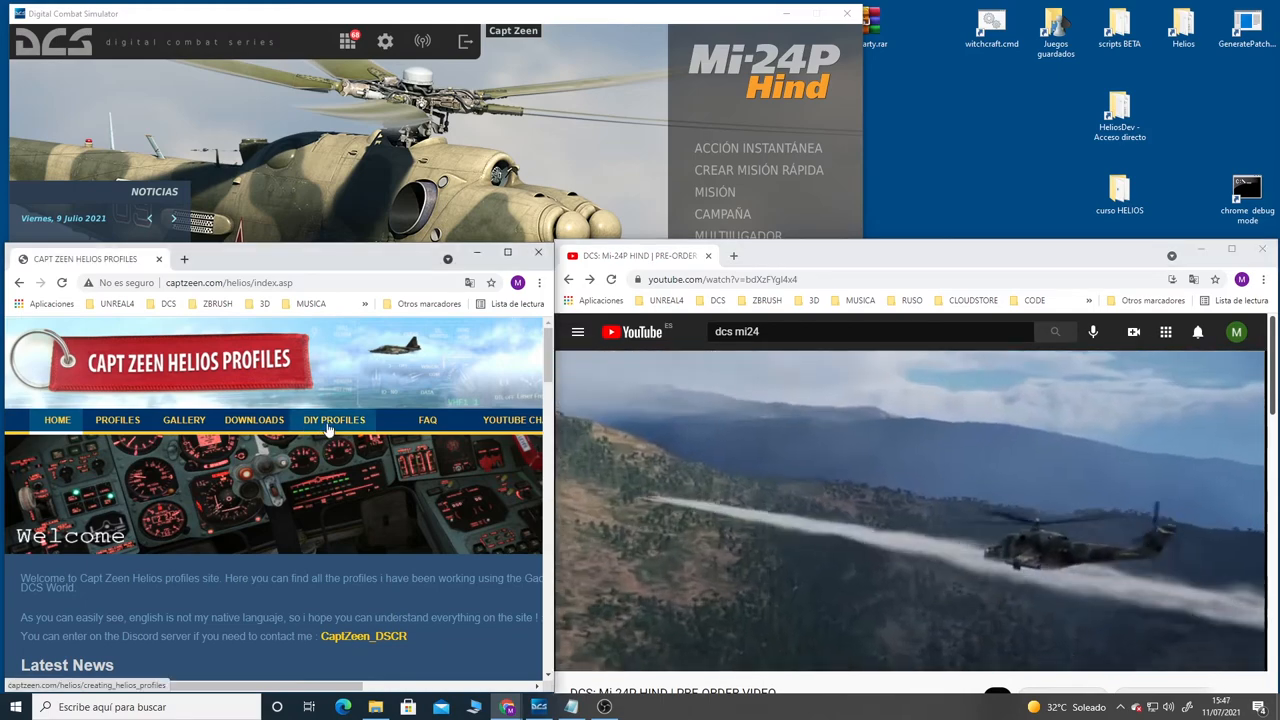
# Step: Open the DIY Profiles tutorial maximized and advance through the intro, About and Part I slides
pyautogui.click(334, 420)
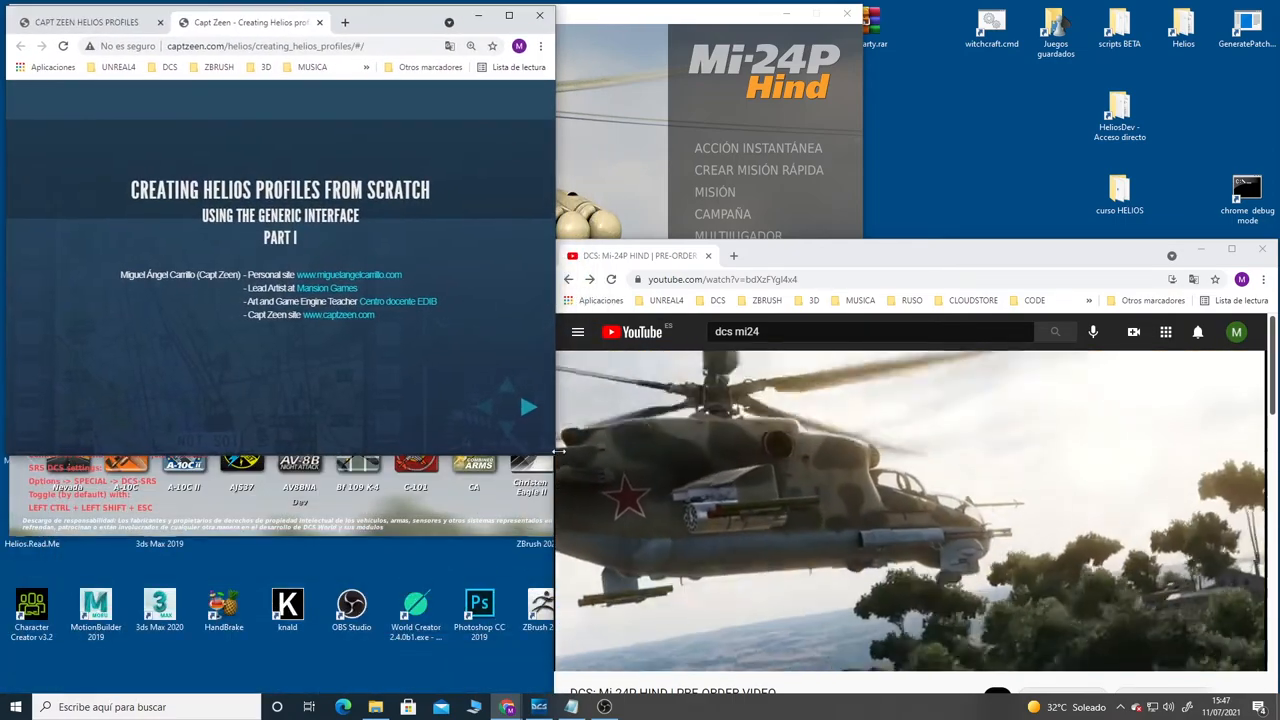
pyautogui.click(504, 20)
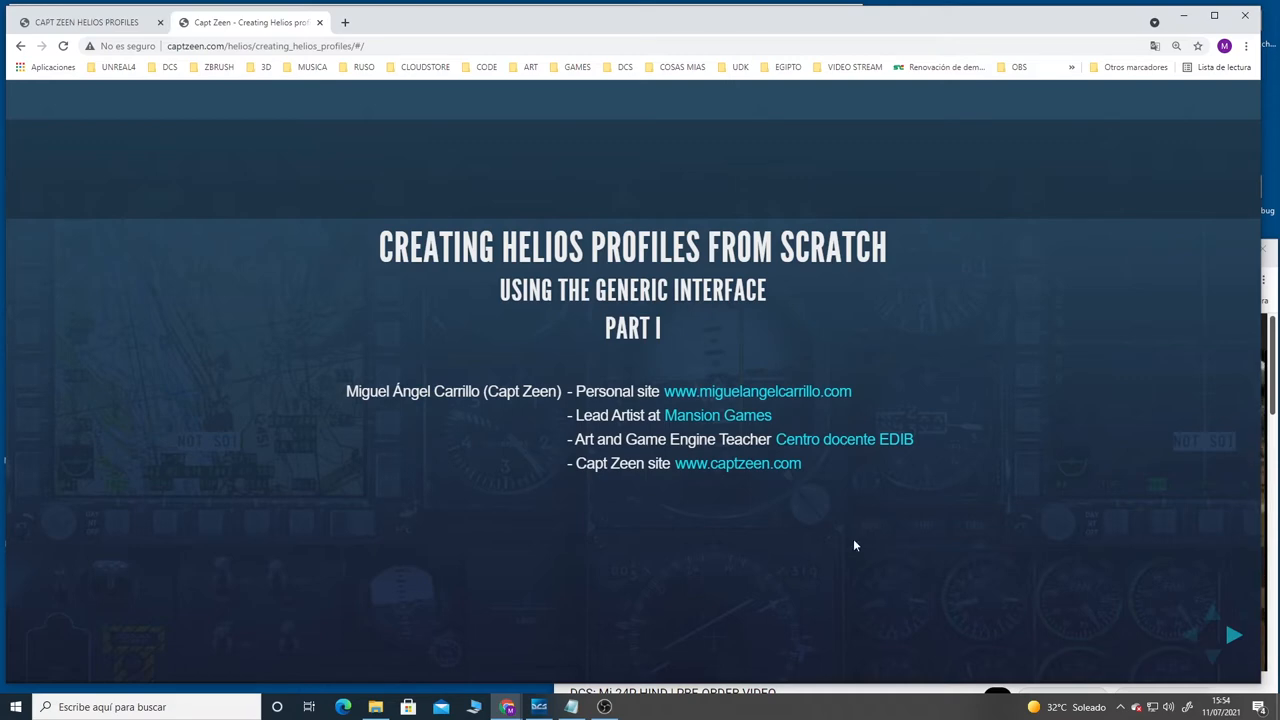
pyautogui.moveTo(847, 447)
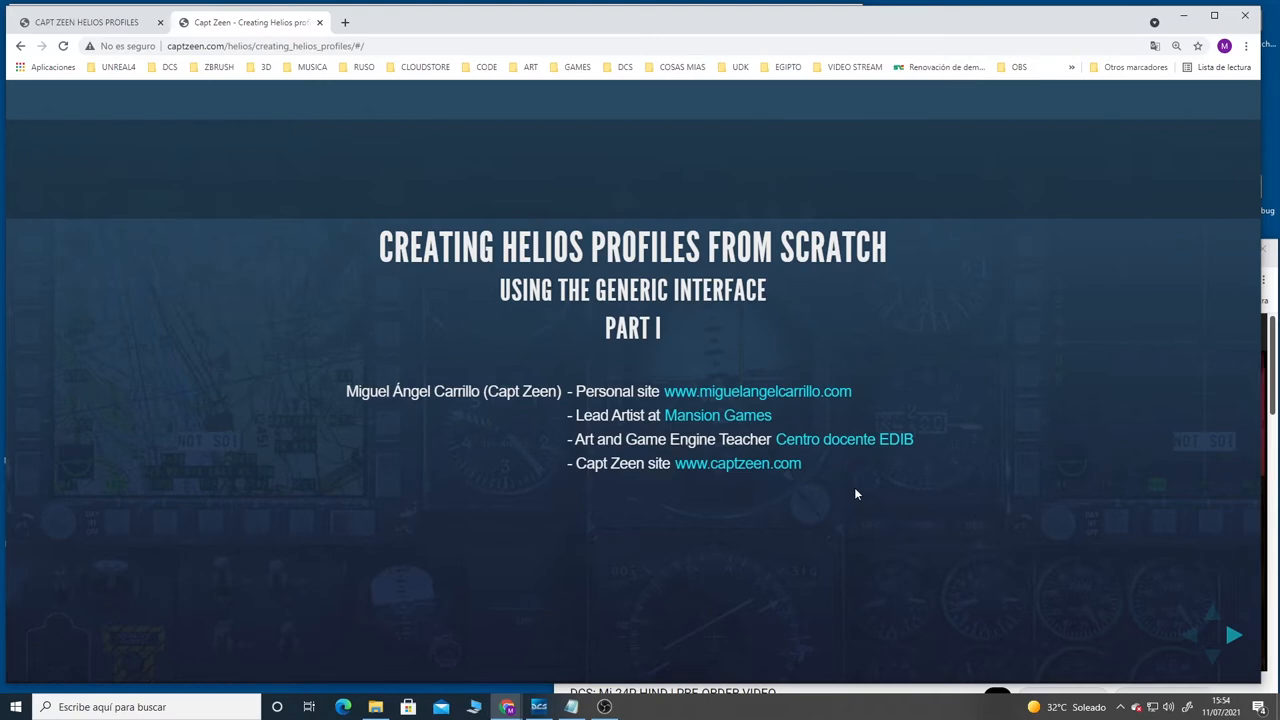
pyautogui.moveTo(1237, 642)
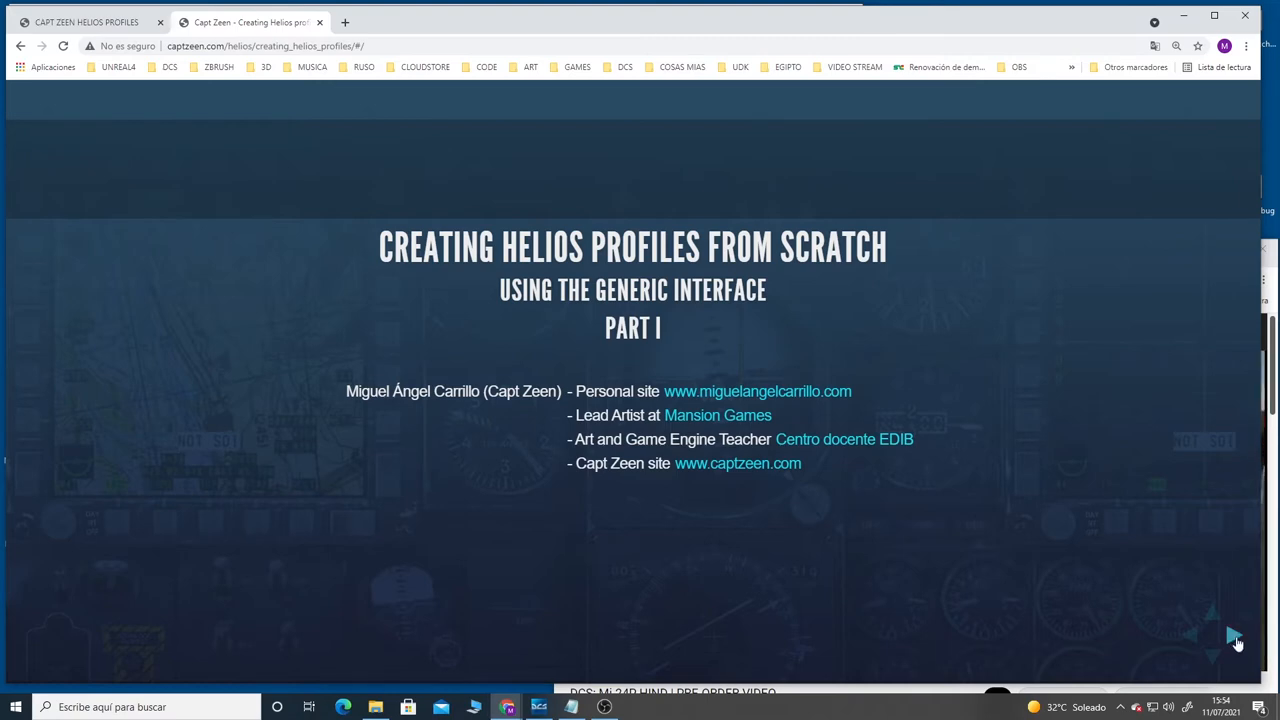
pyautogui.click(1232, 634)
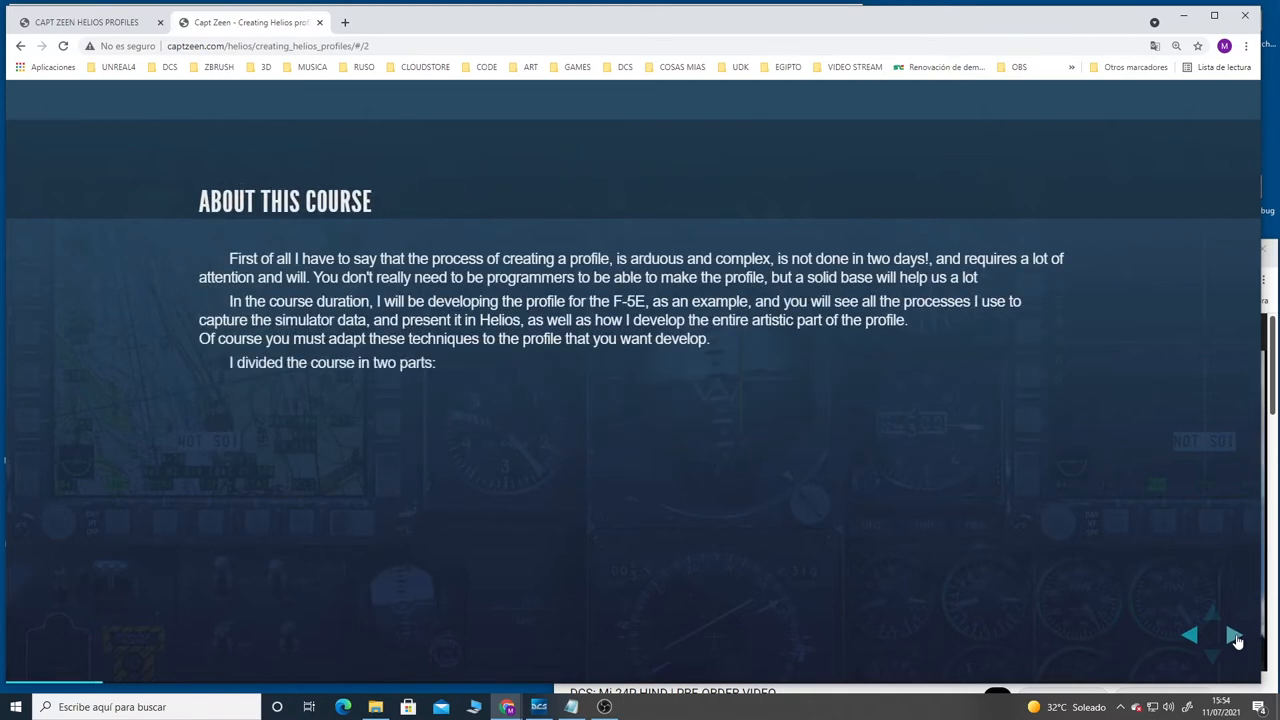
pyautogui.click(1233, 636)
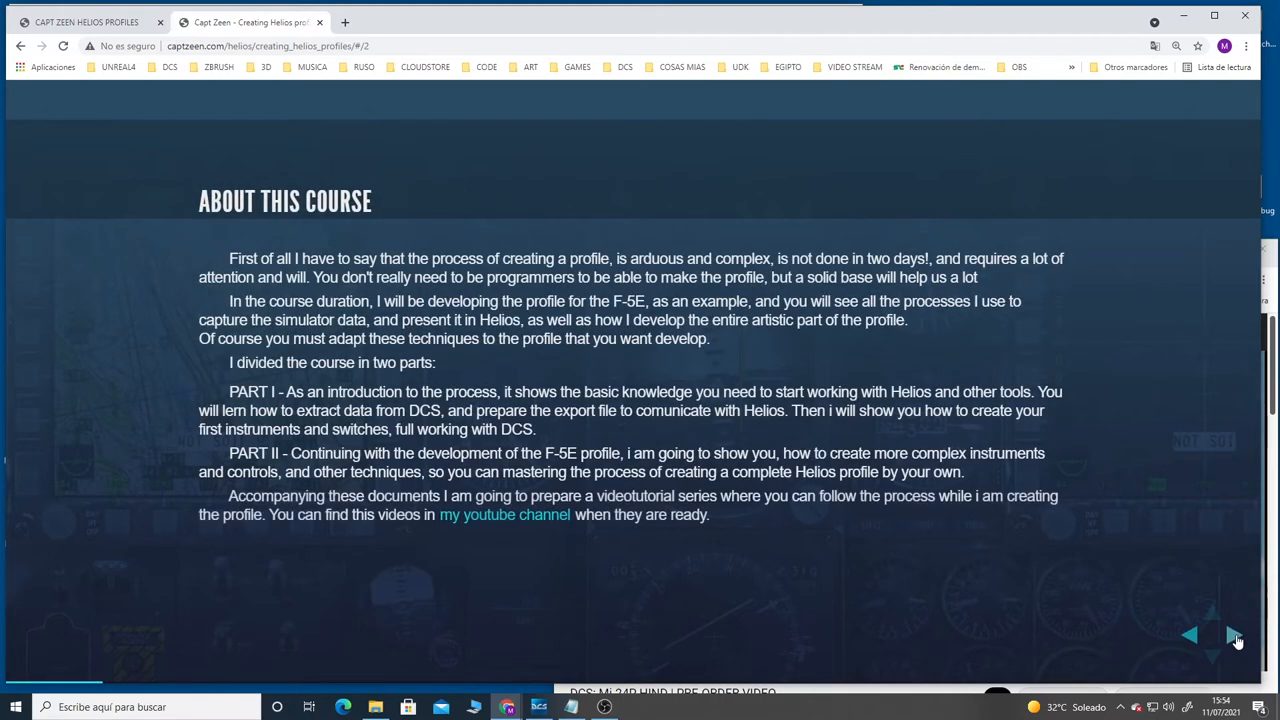
pyautogui.click(1232, 638)
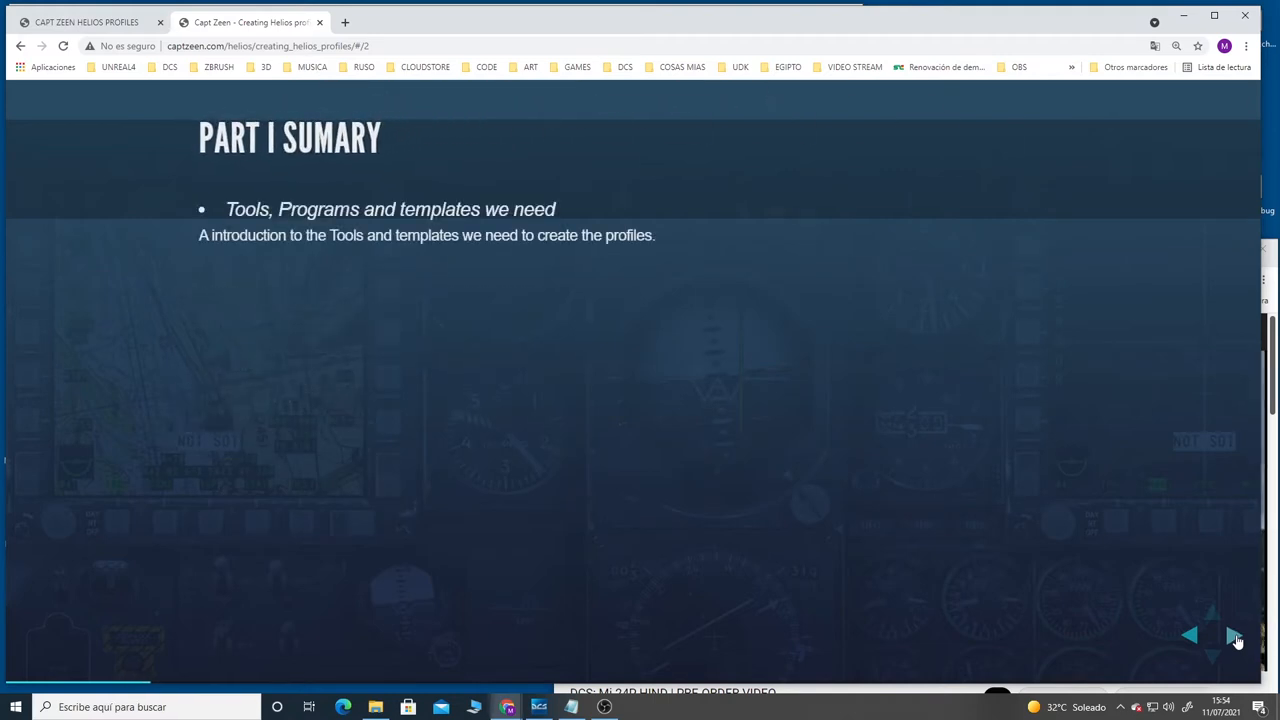
pyautogui.click(1231, 635)
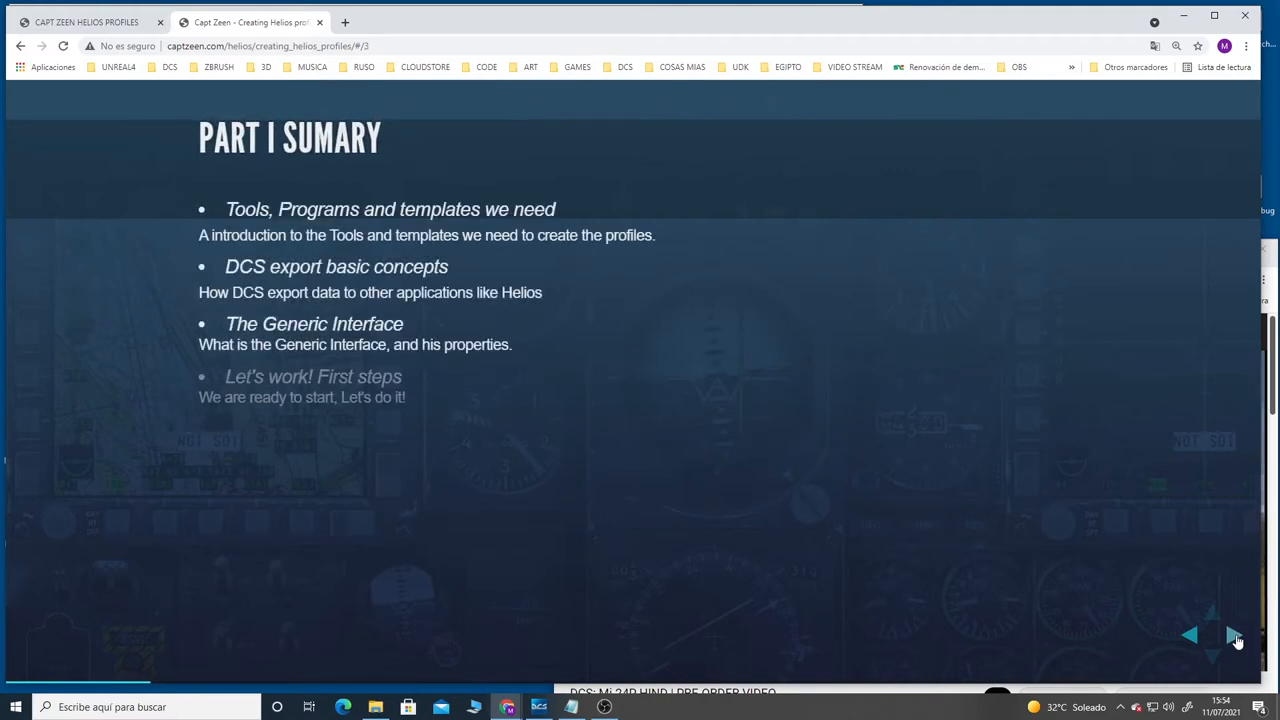
pyautogui.click(1228, 635)
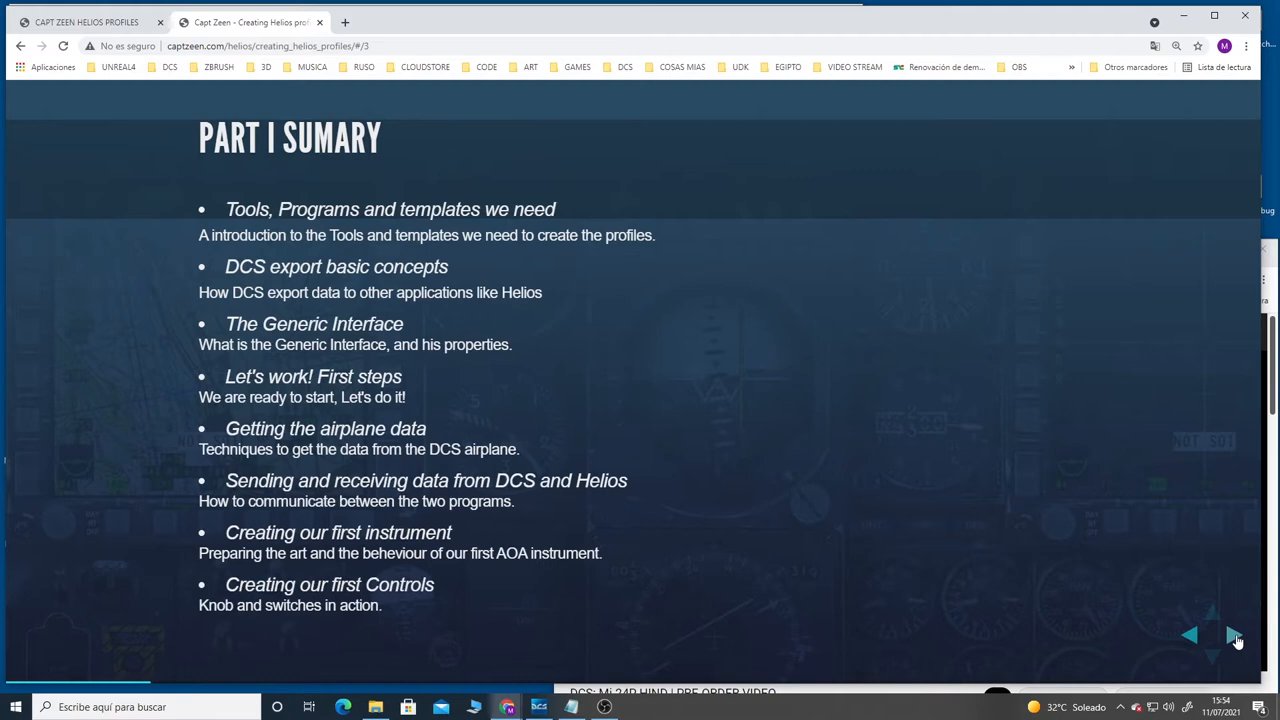
pyautogui.click(1232, 638)
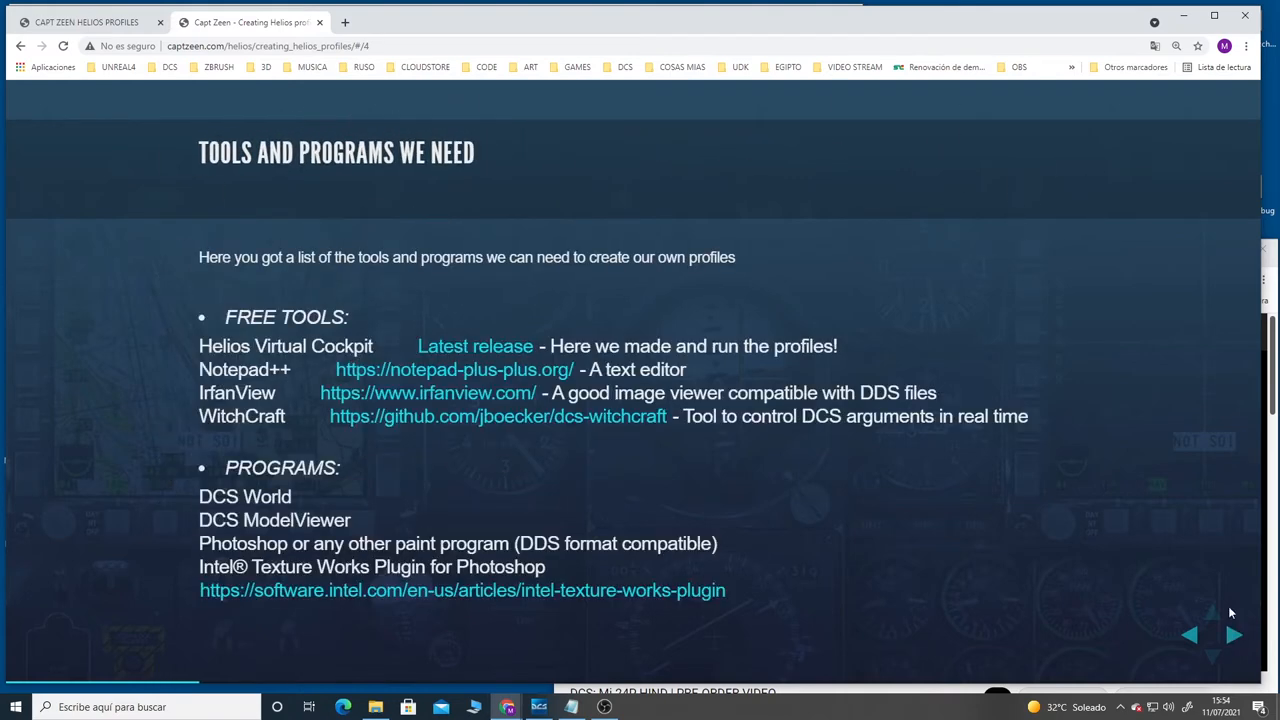
pyautogui.moveTo(557, 443)
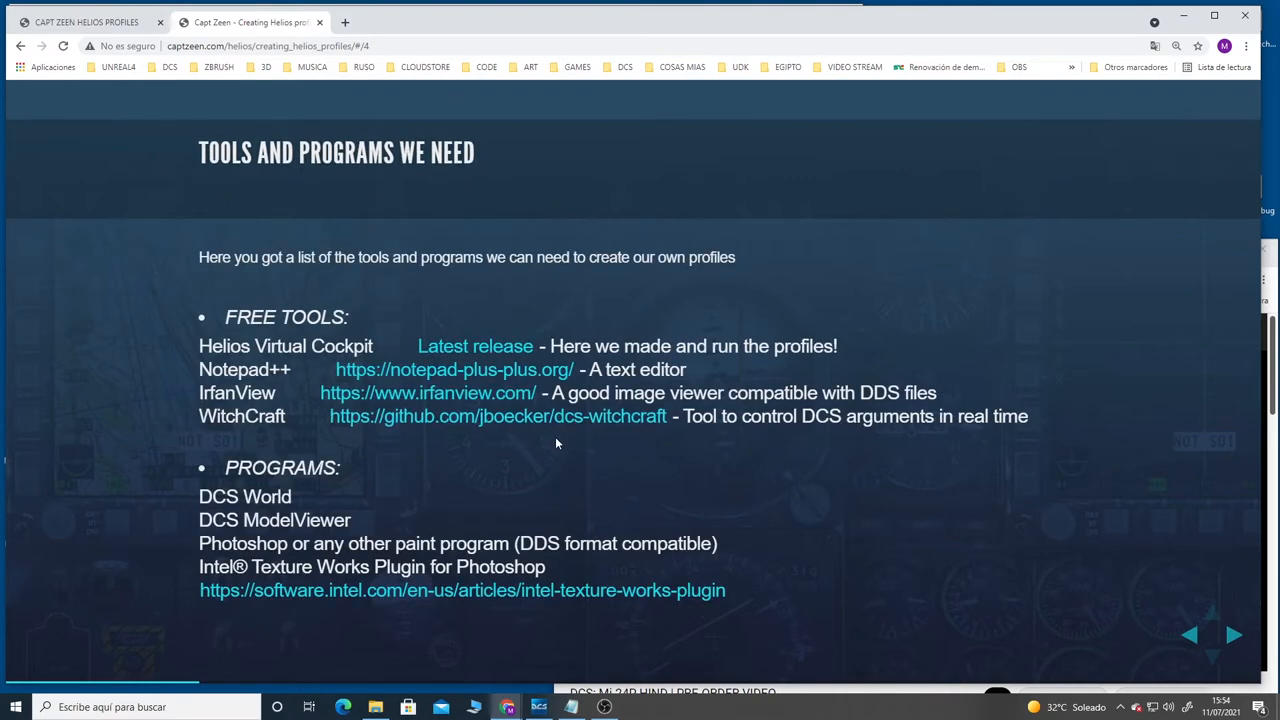
pyautogui.moveTo(398, 493)
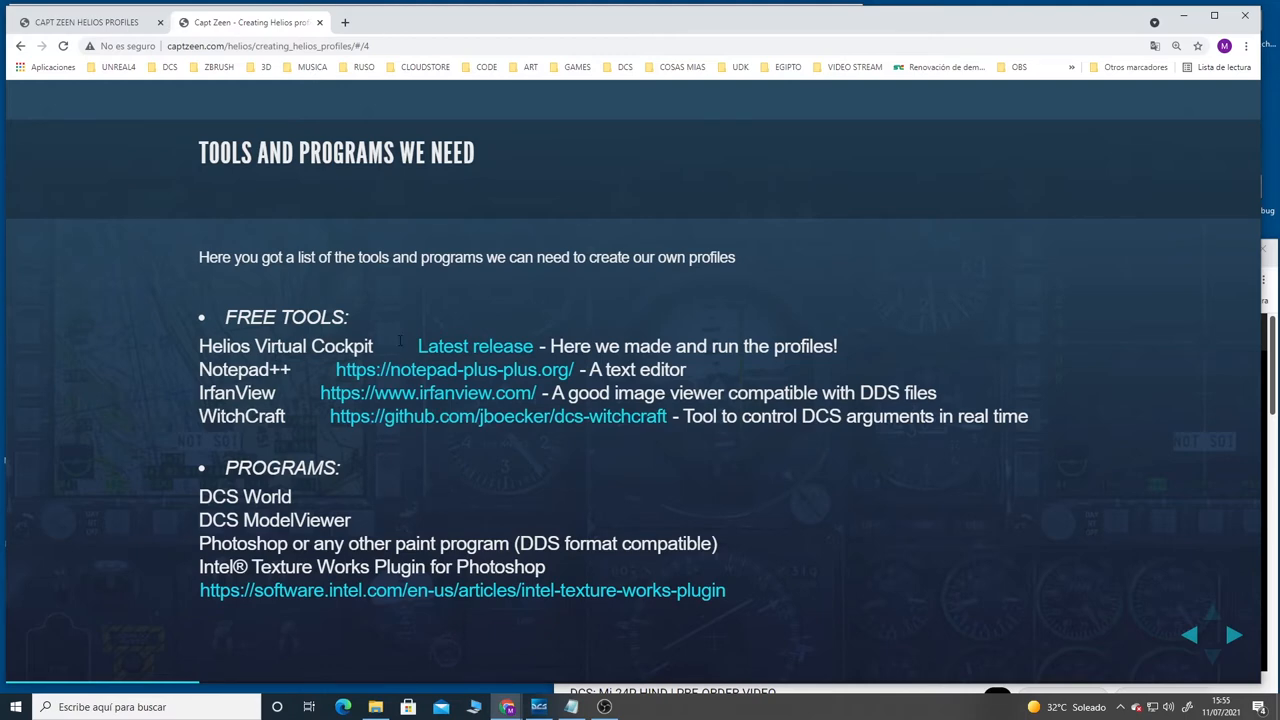
pyautogui.moveTo(790, 346)
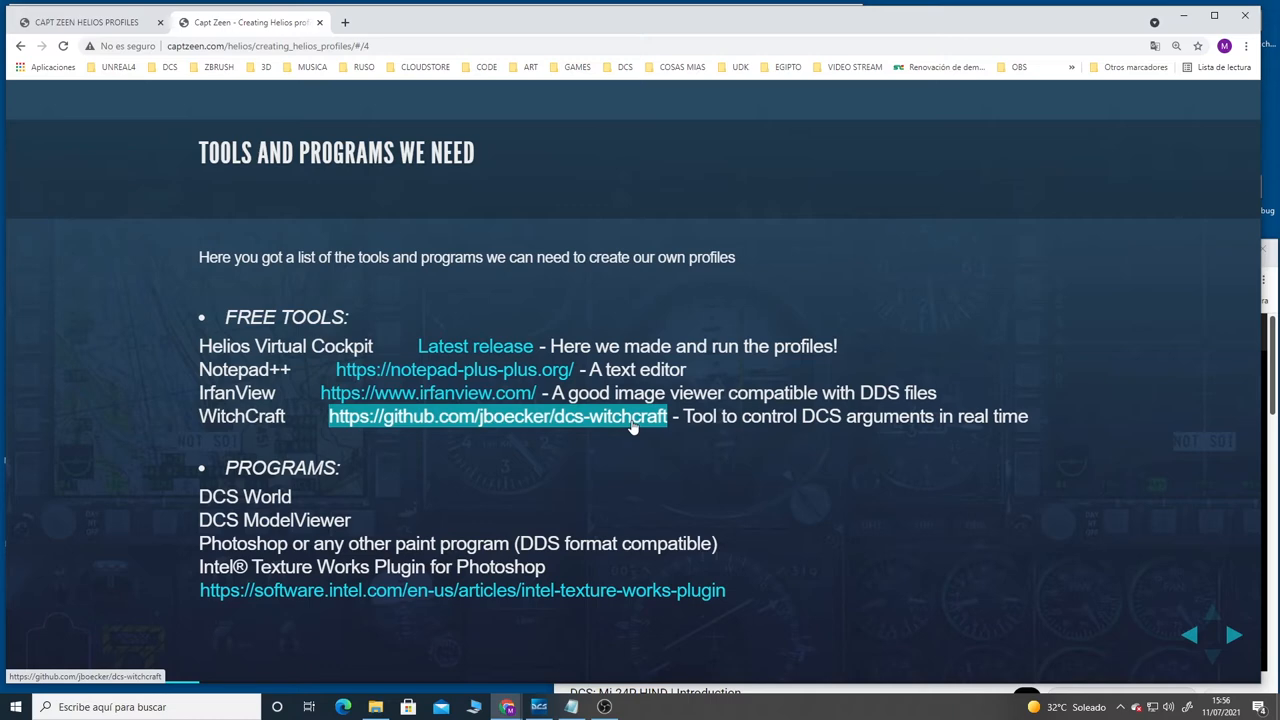
pyautogui.moveTo(635, 427)
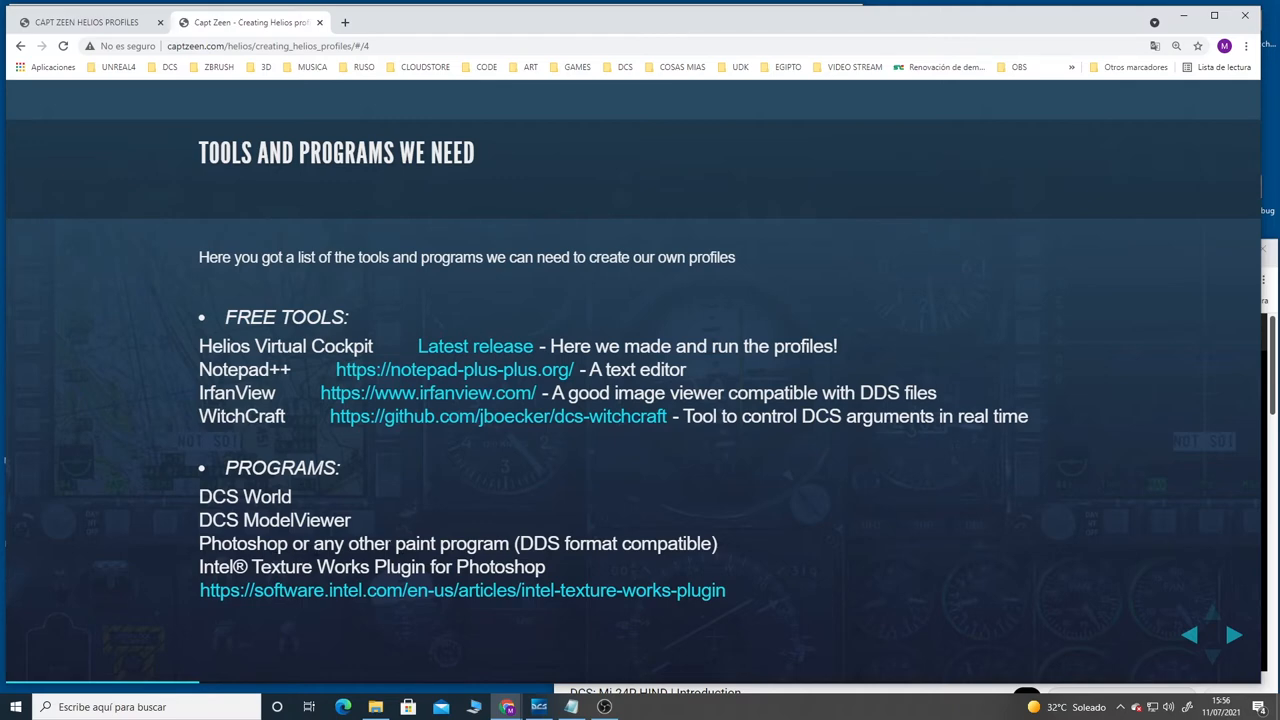
pyautogui.moveTo(613, 576)
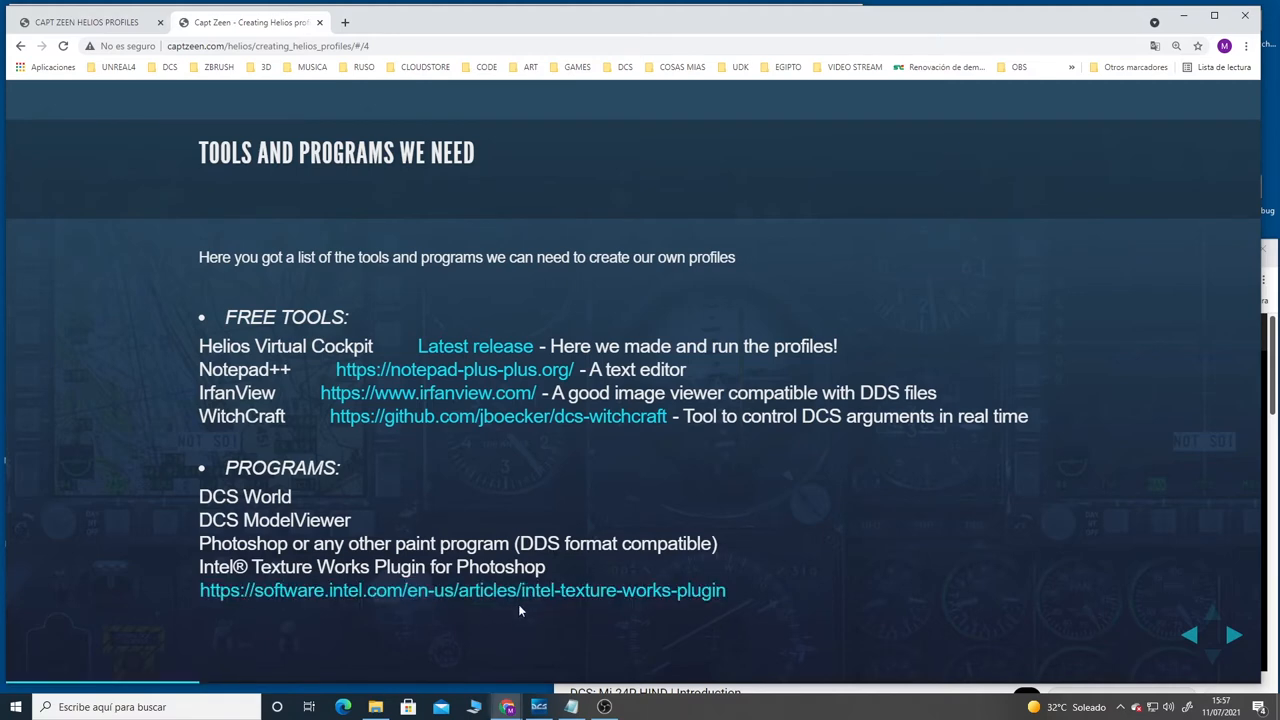
pyautogui.moveTo(856, 488)
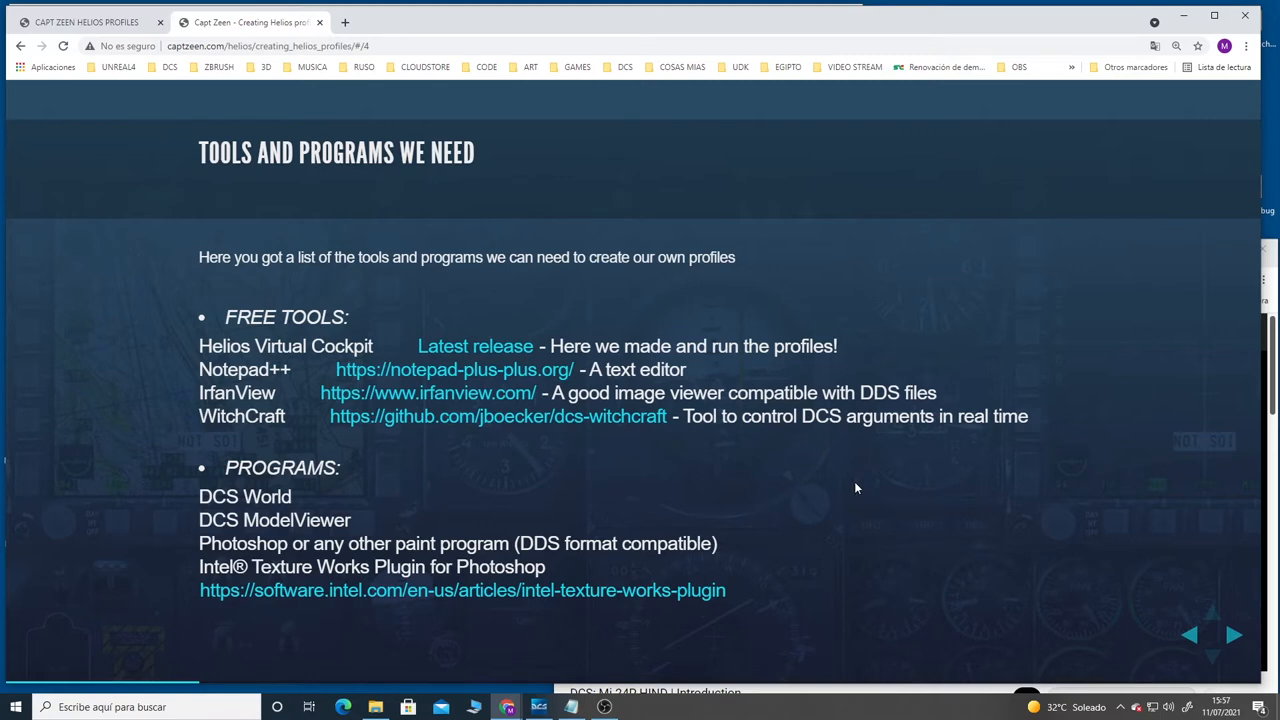
pyautogui.moveTo(1235, 643)
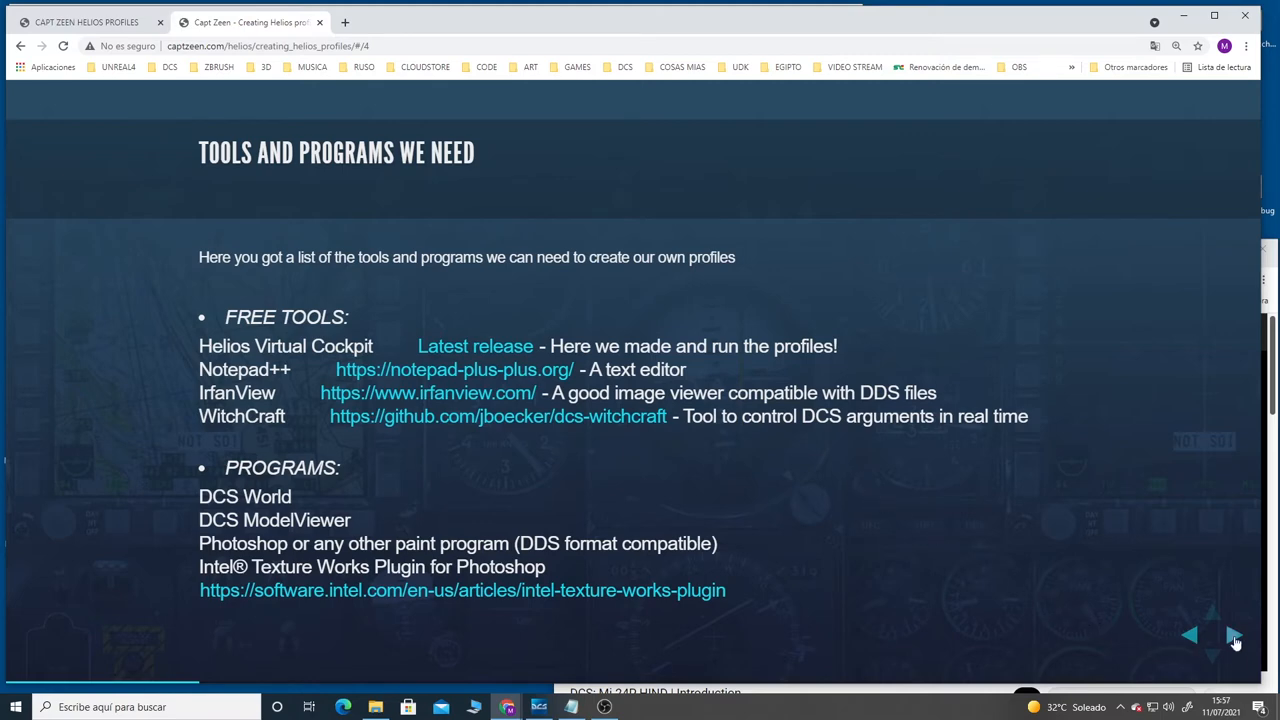
# Step: Advance to the ready-made templates slide and reveal the Generic profile entry
pyautogui.click(1233, 634)
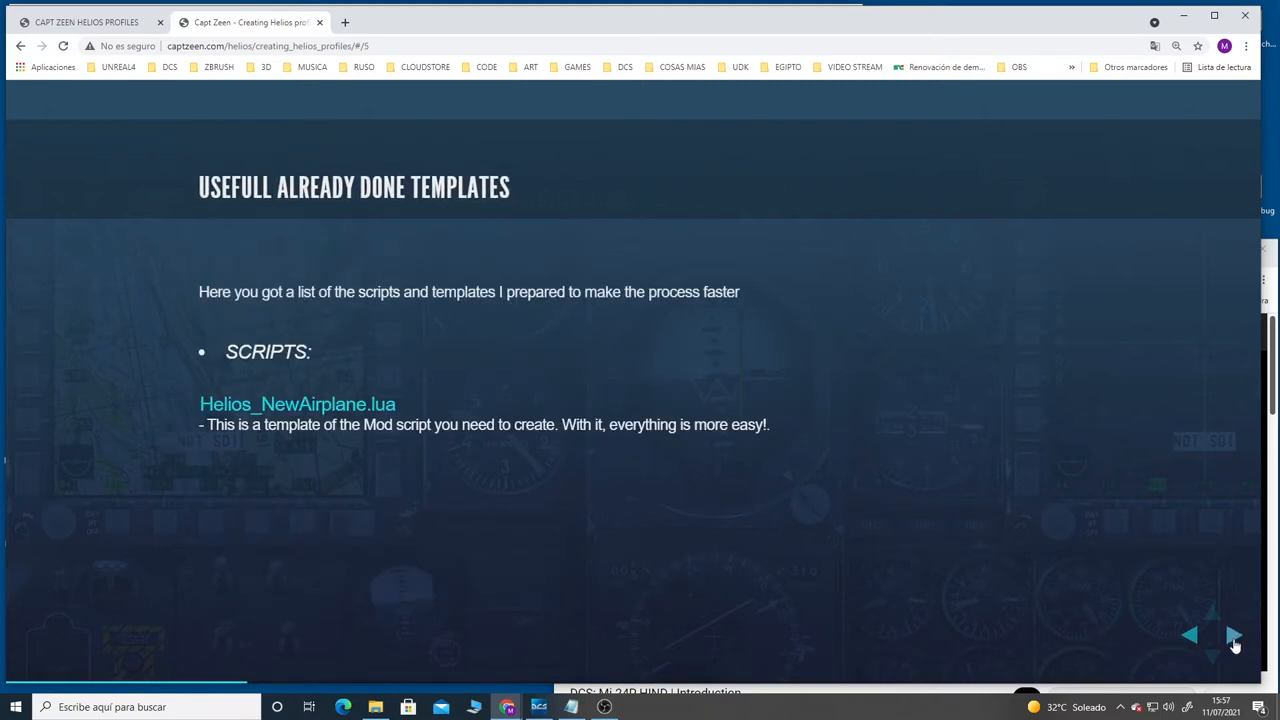
pyautogui.click(1233, 633)
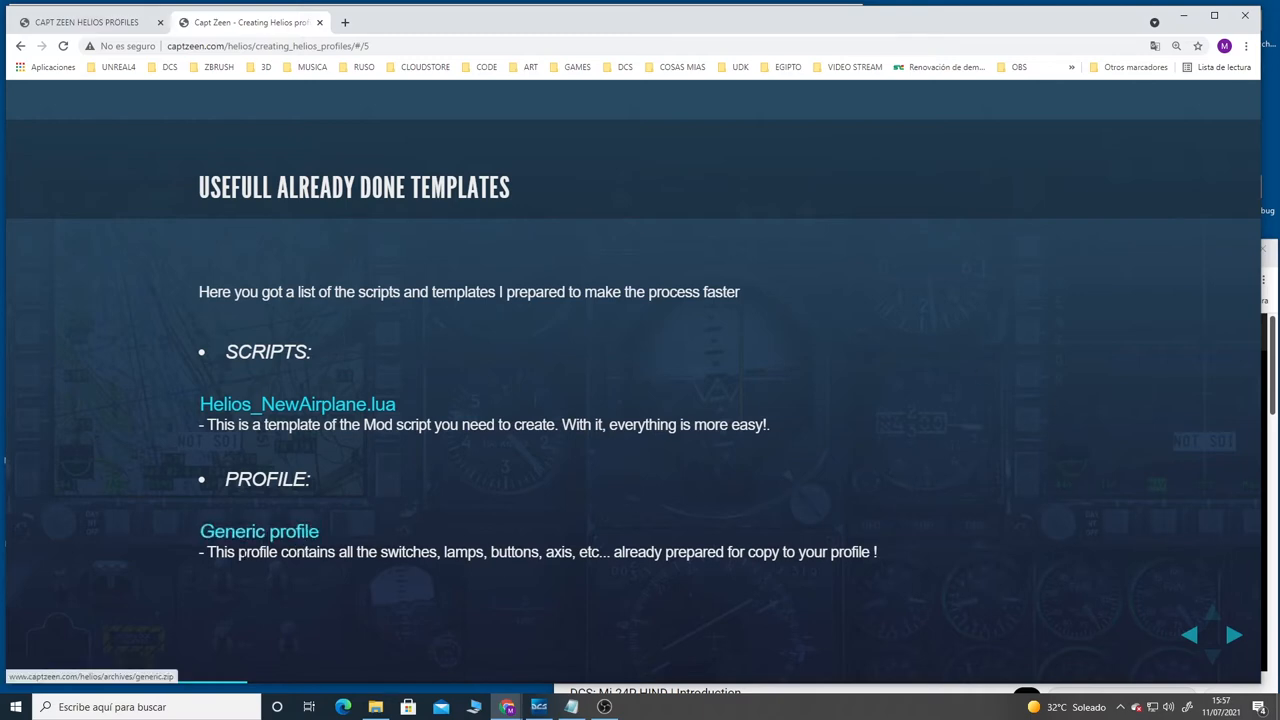
pyautogui.moveTo(618, 575)
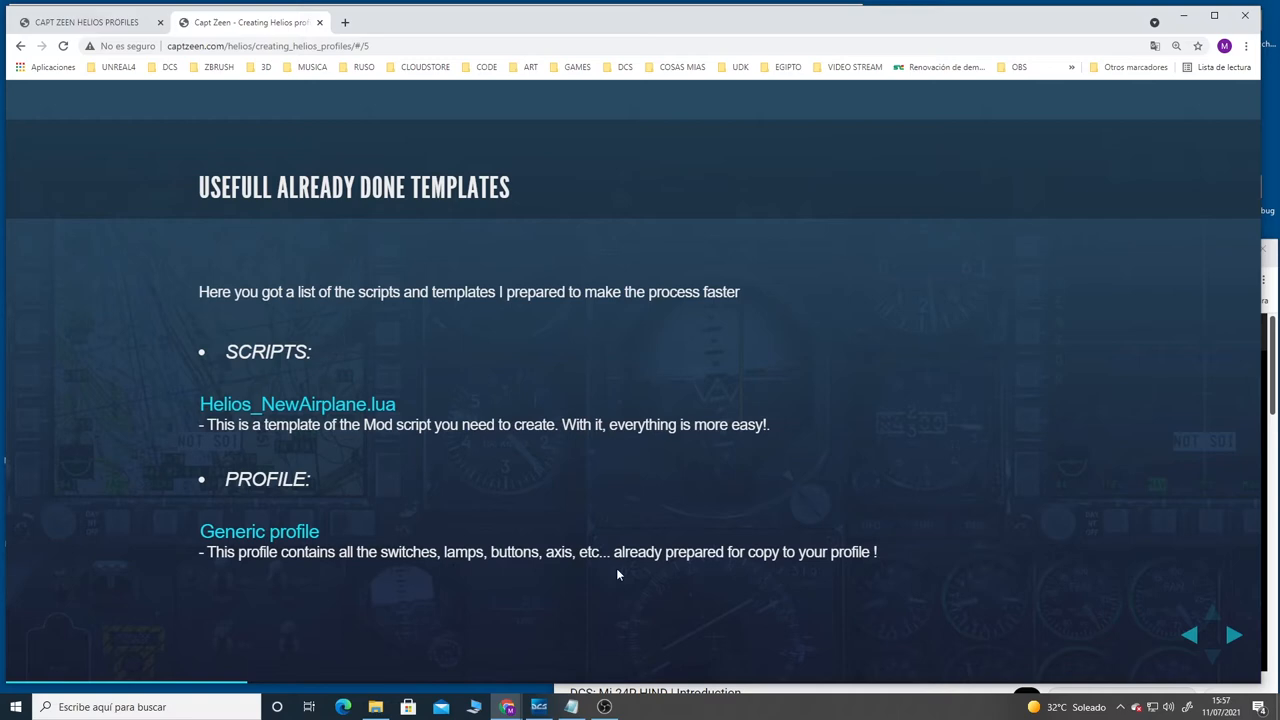
pyautogui.moveTo(715, 583)
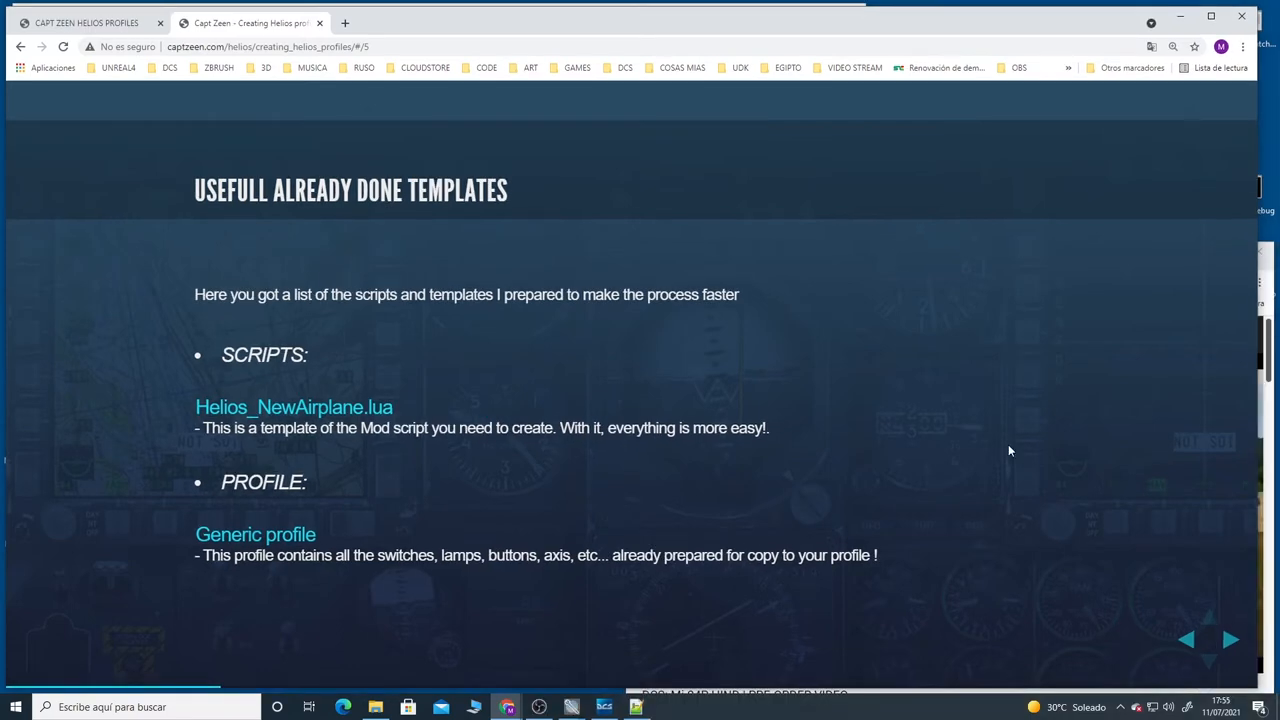
pyautogui.moveTo(1095, 31)
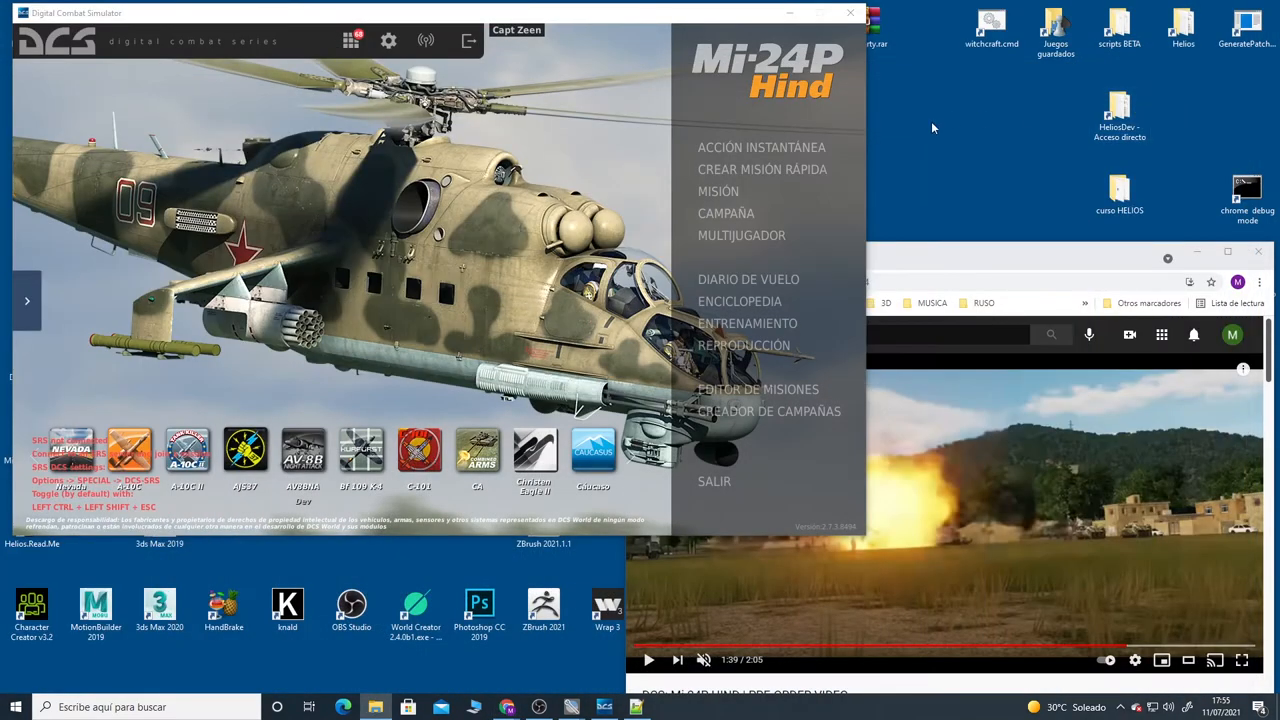
pyautogui.moveTo(438, 272)
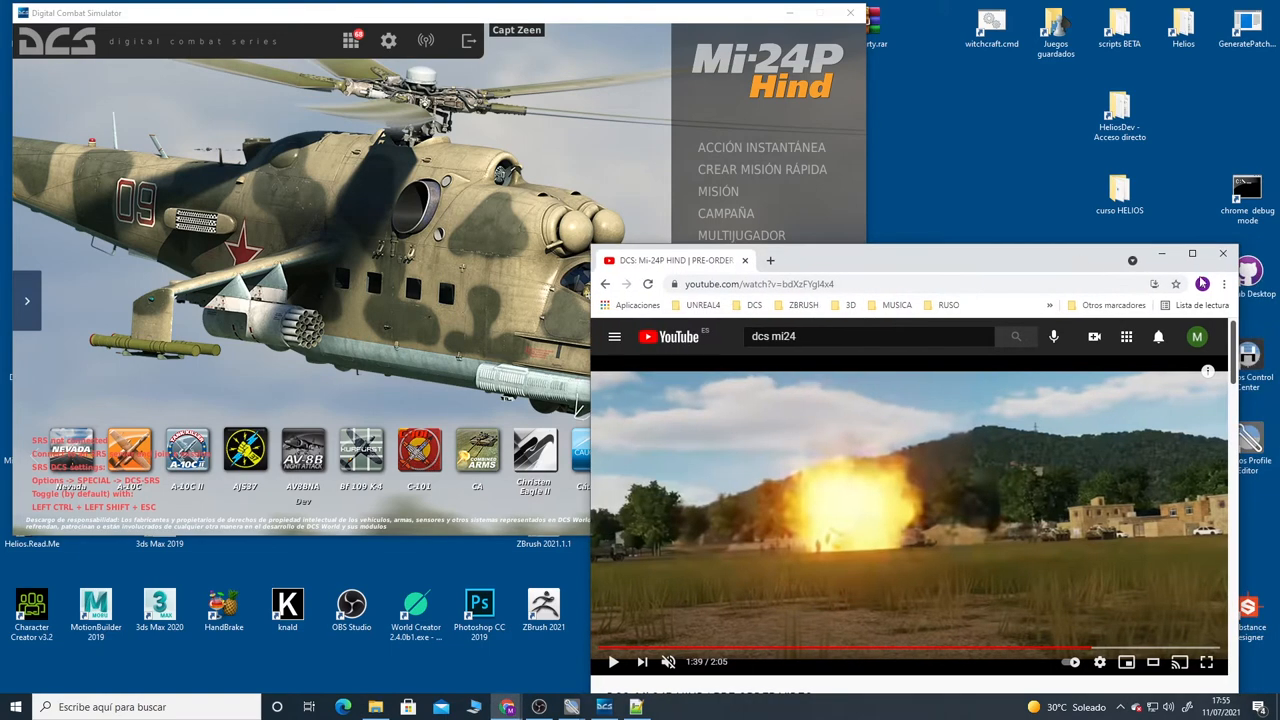
# Step: Hide the browser and open the Juegos guardados folder over the paused DCS mission
pyautogui.click(1249, 255)
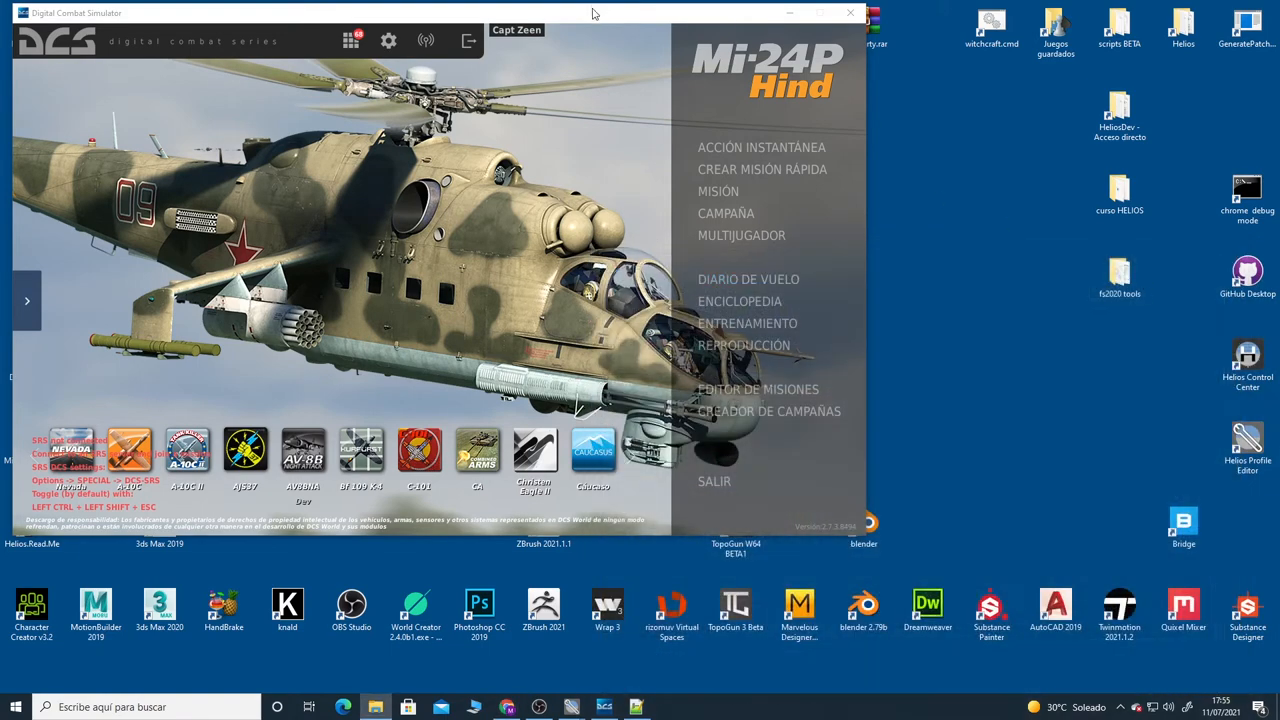
pyautogui.moveTo(736, 155)
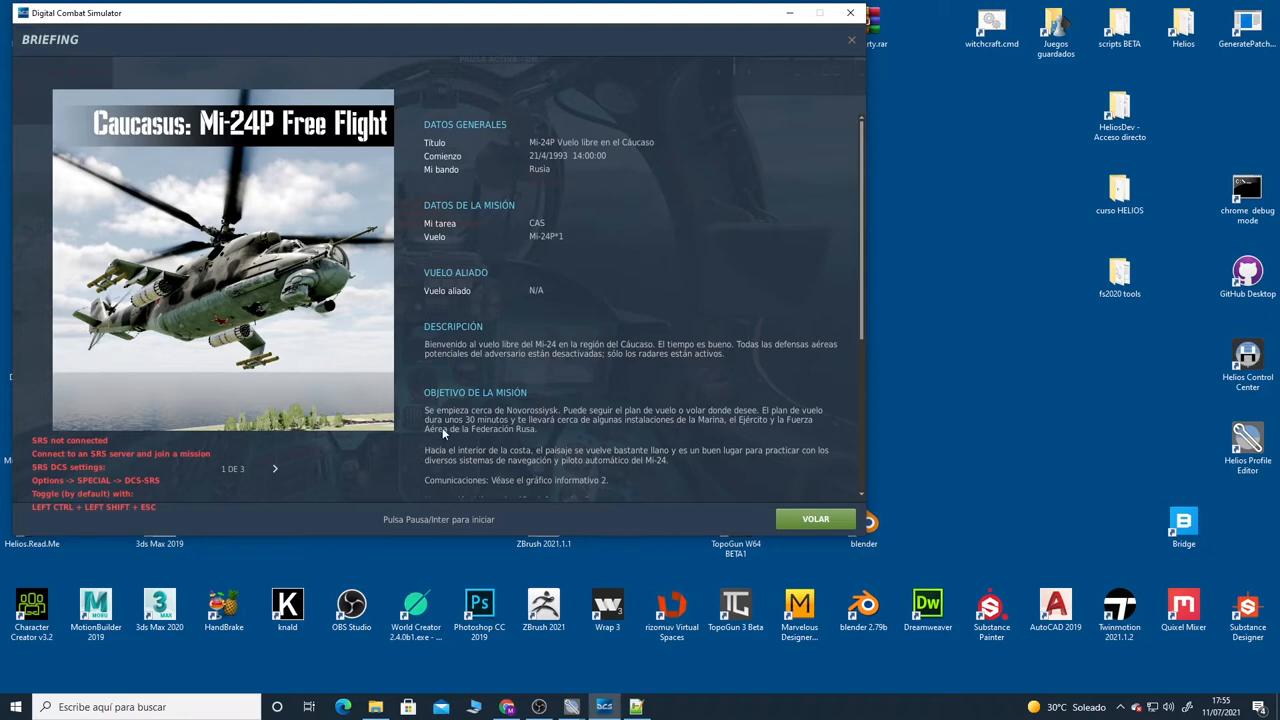
pyautogui.moveTo(810, 516)
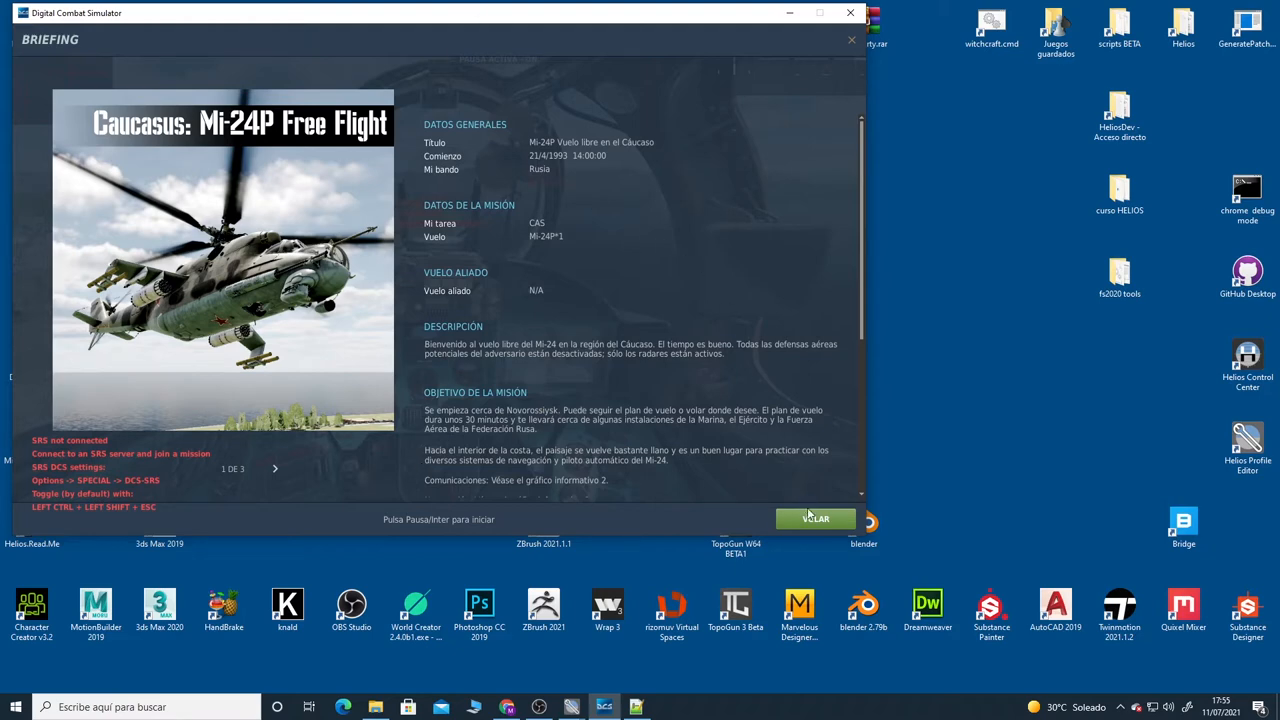
pyautogui.click(815, 518)
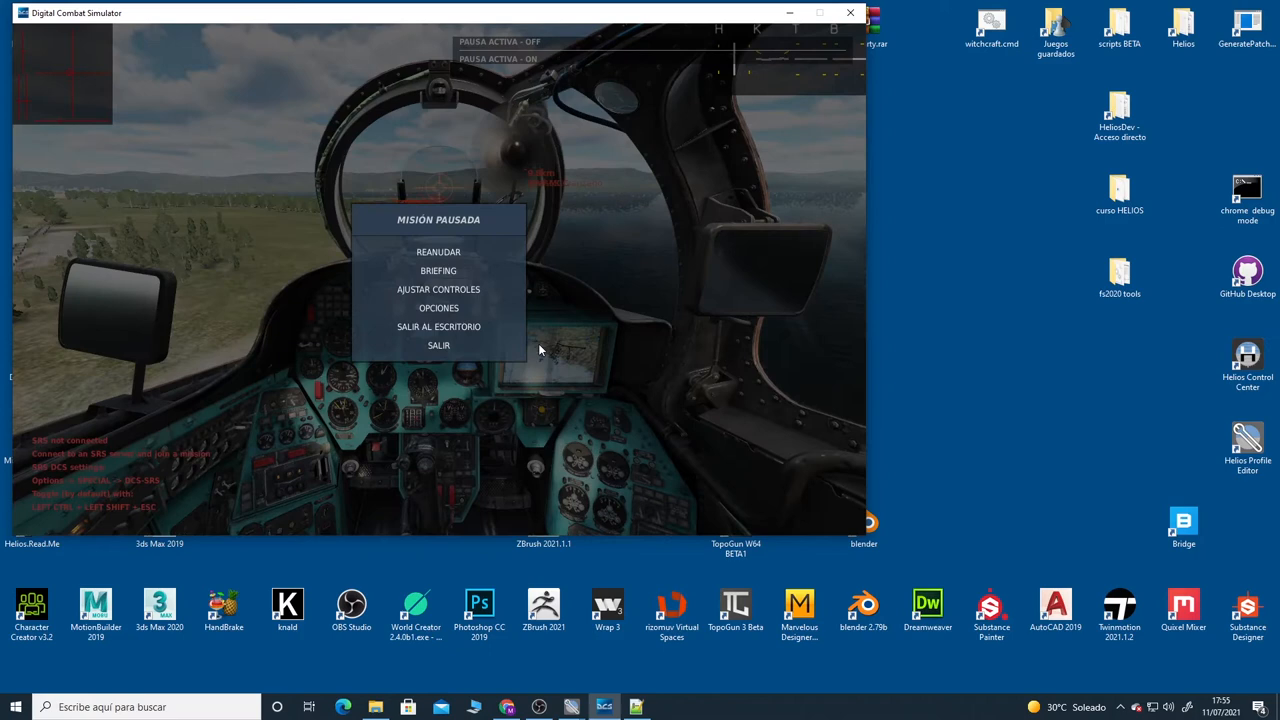
pyautogui.moveTo(917, 115)
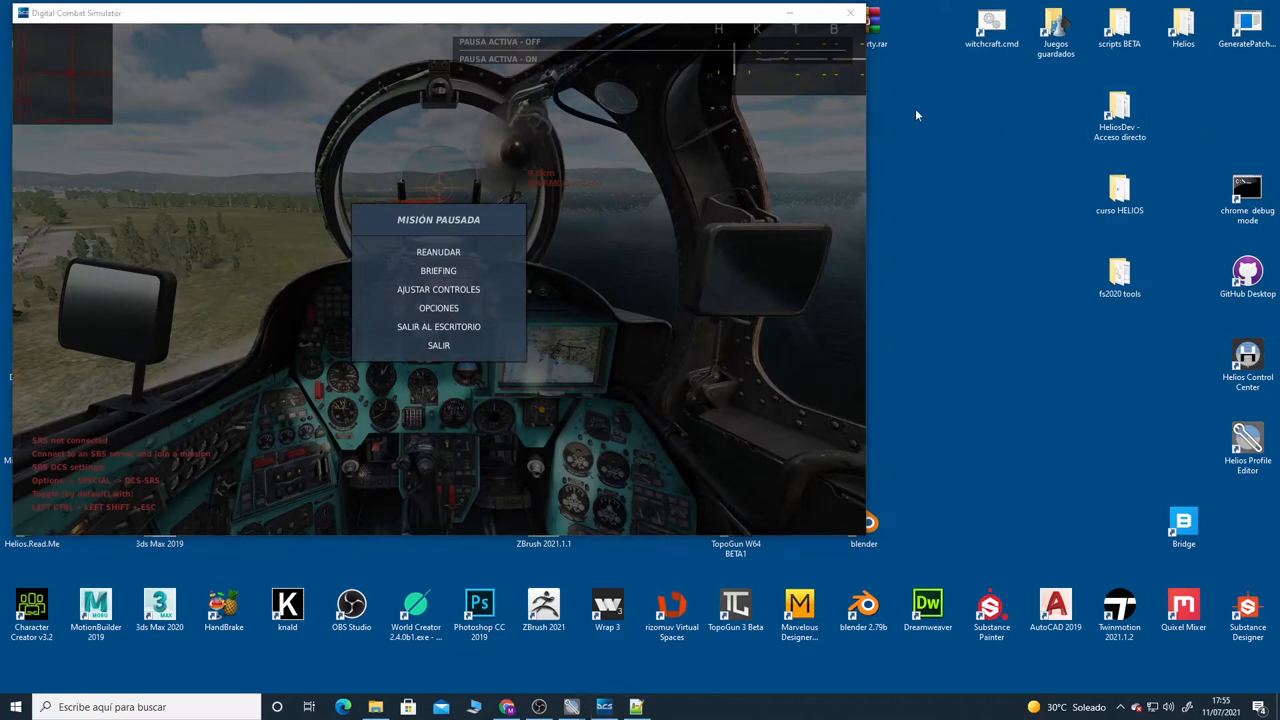
pyautogui.moveTo(1080, 77)
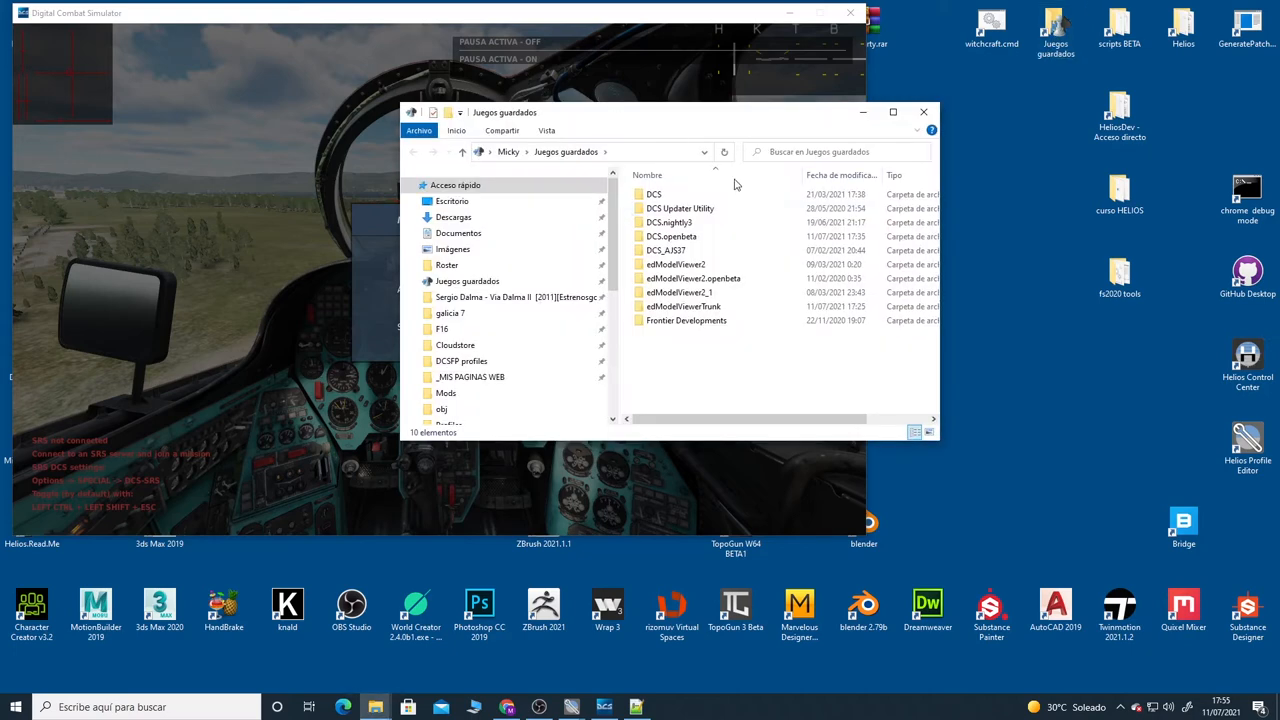
# Step: Review DCS.openbeta\Logs\dcs.log in Notepad++, then bring the paused simulator back
pyautogui.doubleClick(670, 236)
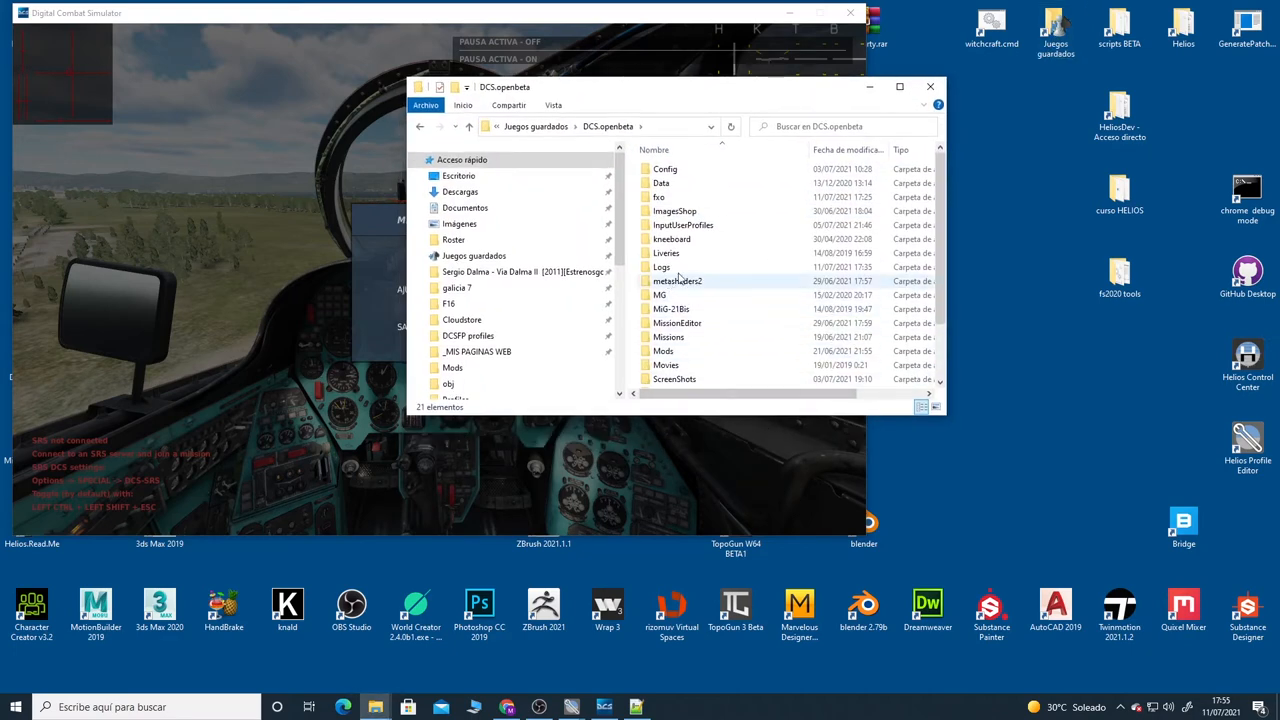
pyautogui.doubleClick(662, 267)
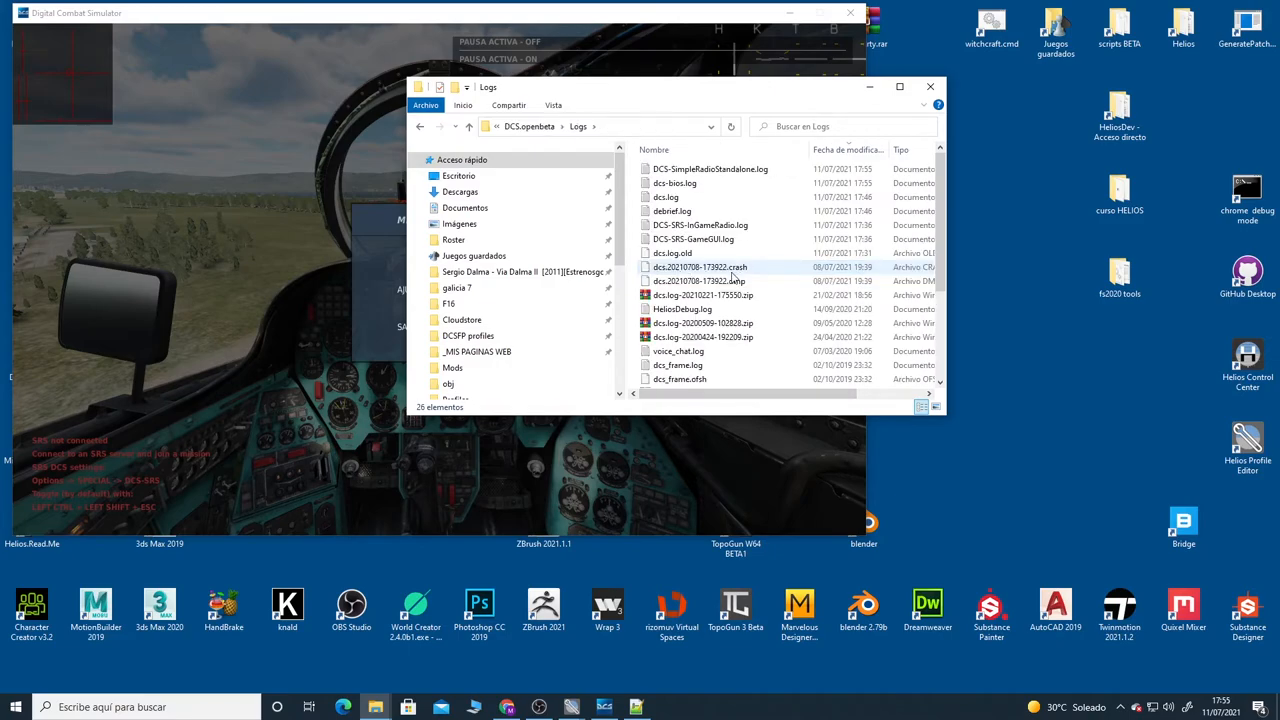
pyautogui.click(665, 197)
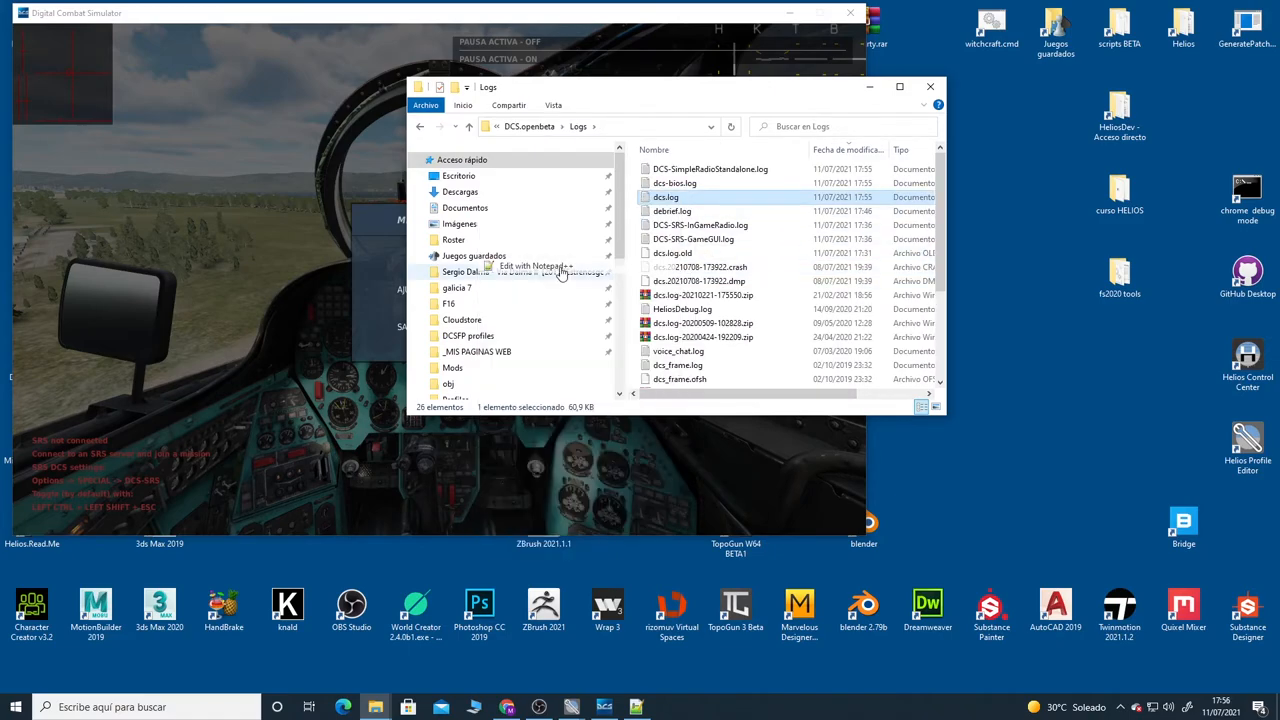
pyautogui.click(524, 266)
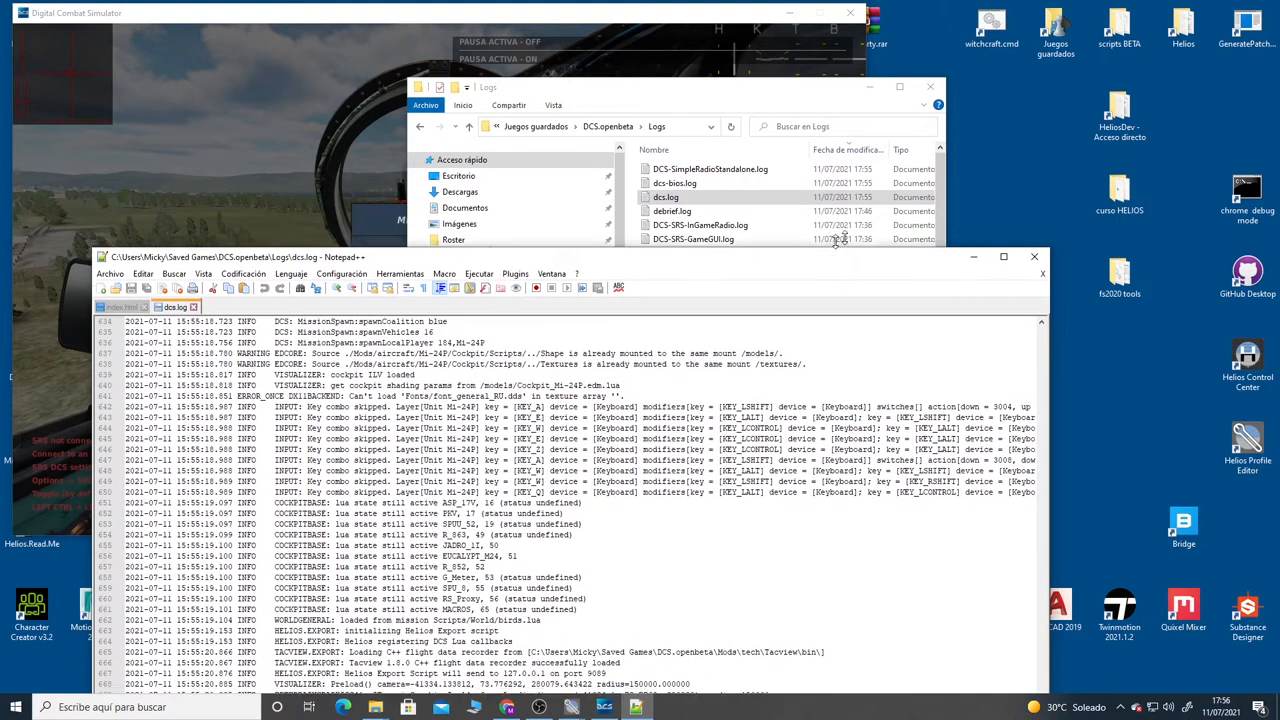
pyautogui.click(1034, 257)
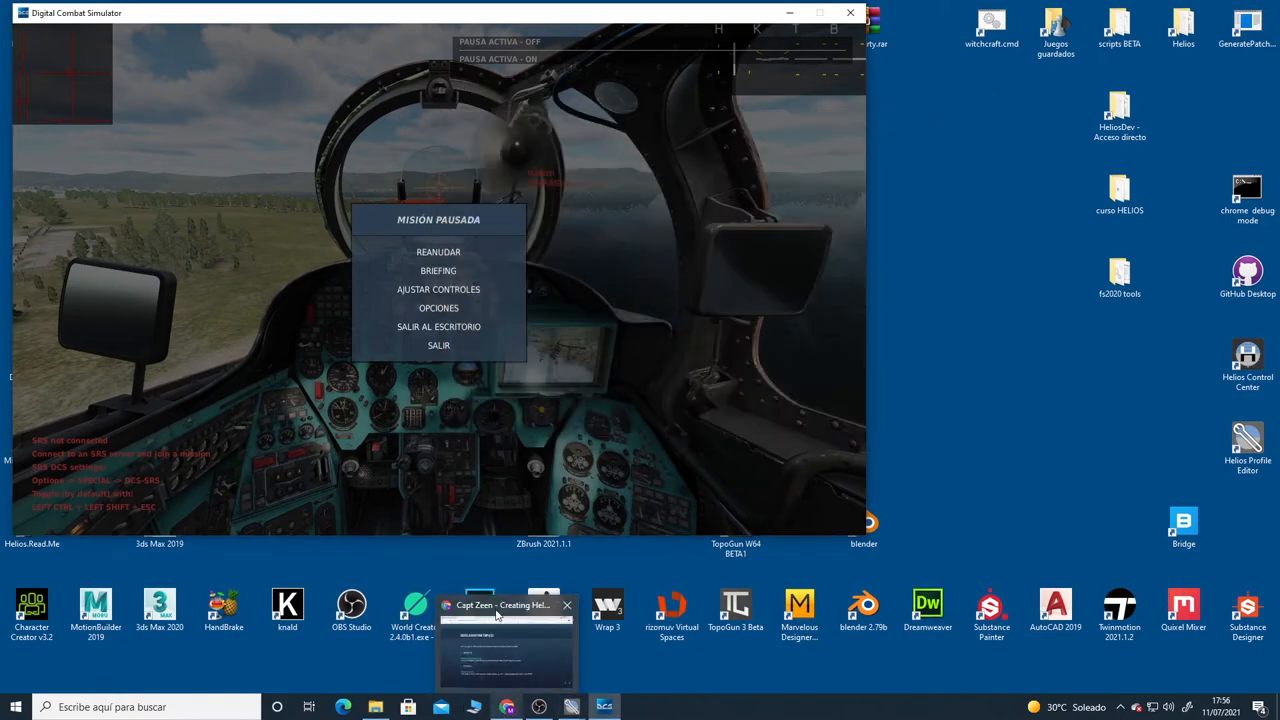
# Step: Return to the tutorial and download the Helios_NewAirplane.lua template zip
pyautogui.click(505, 605)
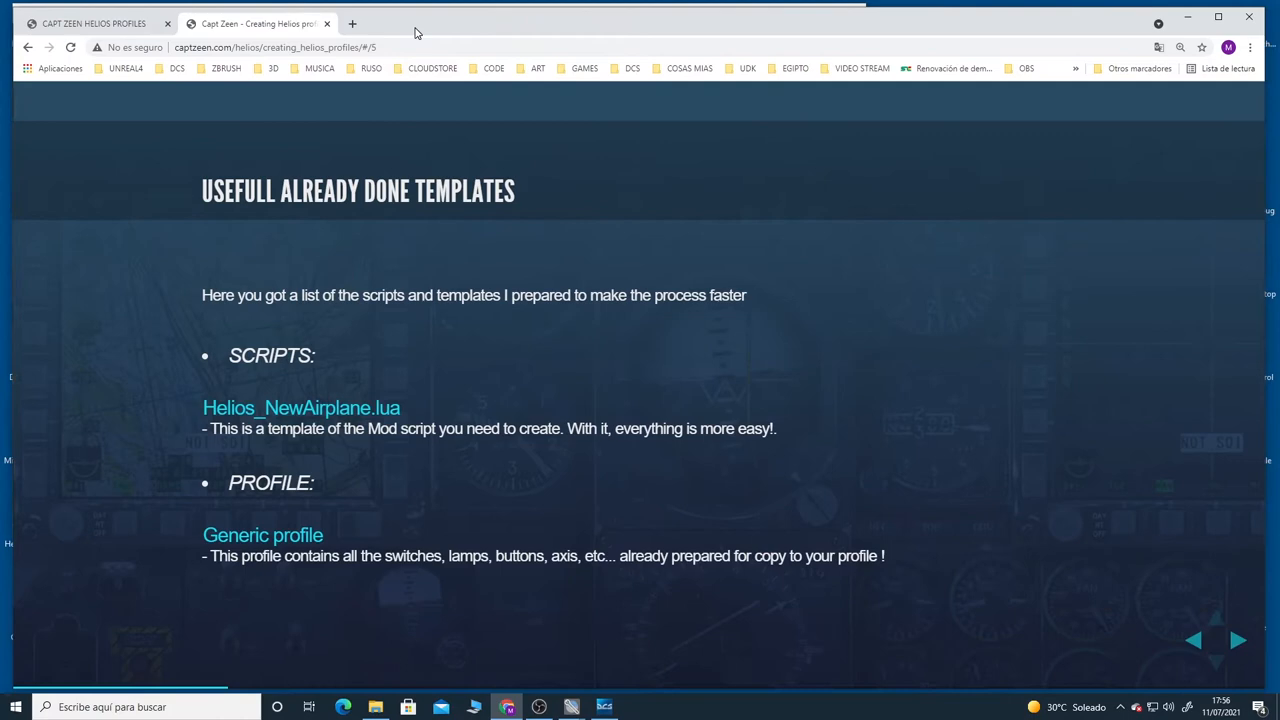
pyautogui.click(292, 405)
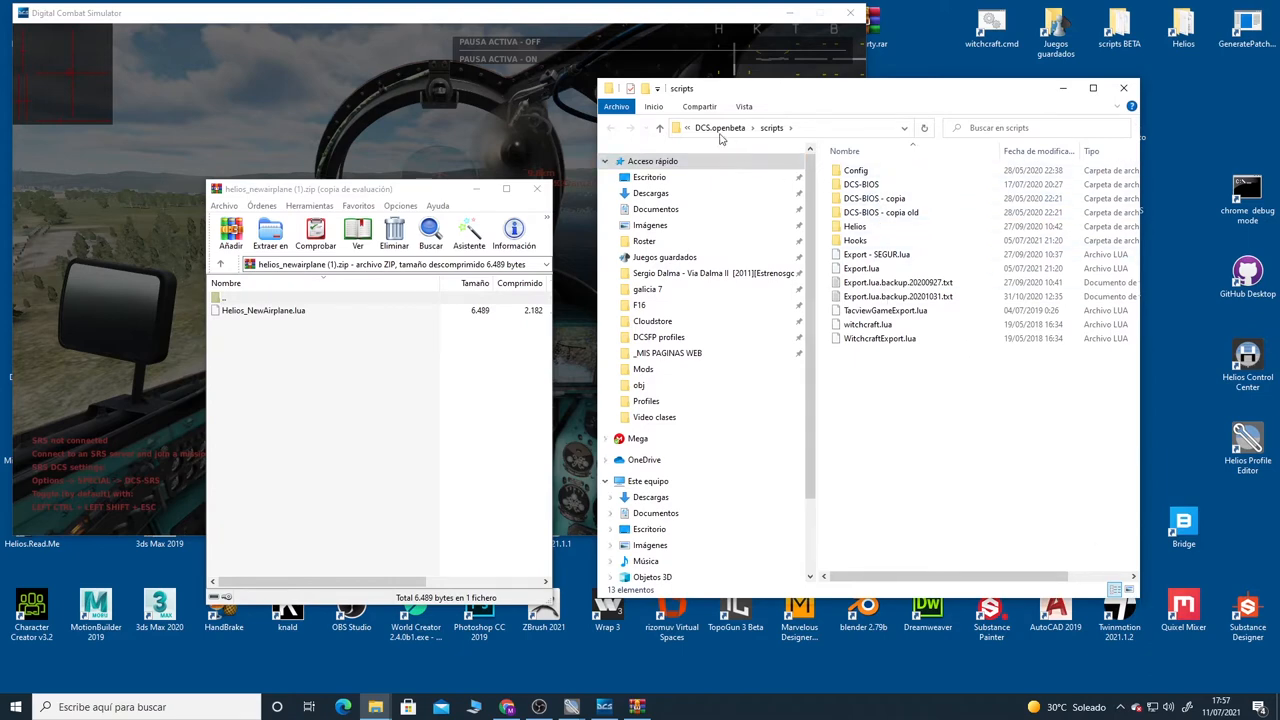
# Step: Extract the template into scripts\Helios\Mods as Helios_Mi24P.lua and open it in Notepad++
pyautogui.click(882, 338)
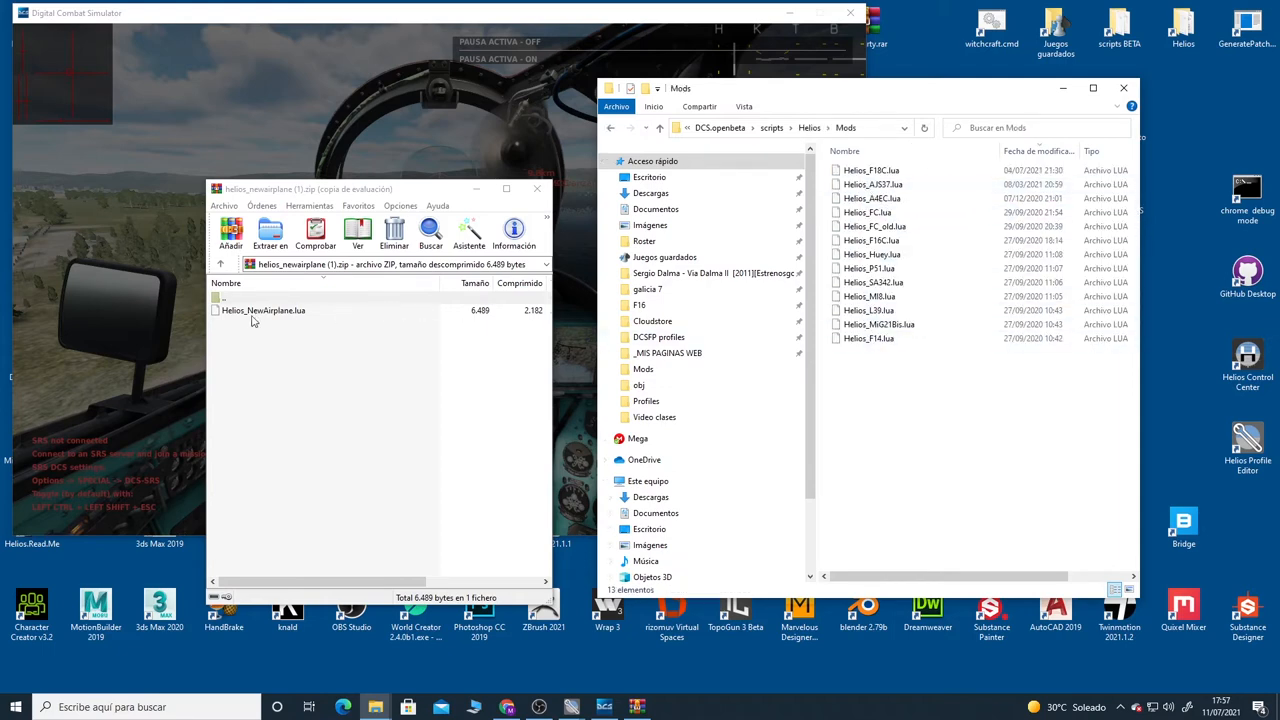
pyautogui.click(263, 310)
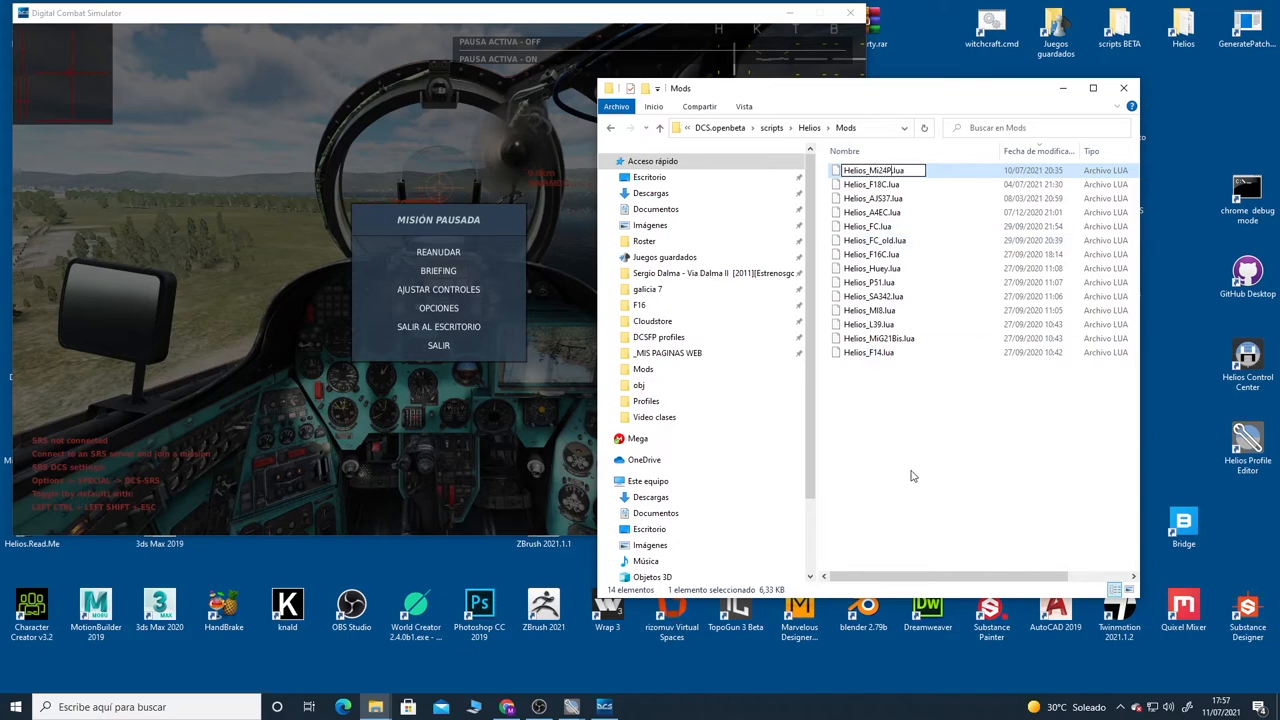
pyautogui.rightClick(872, 170)
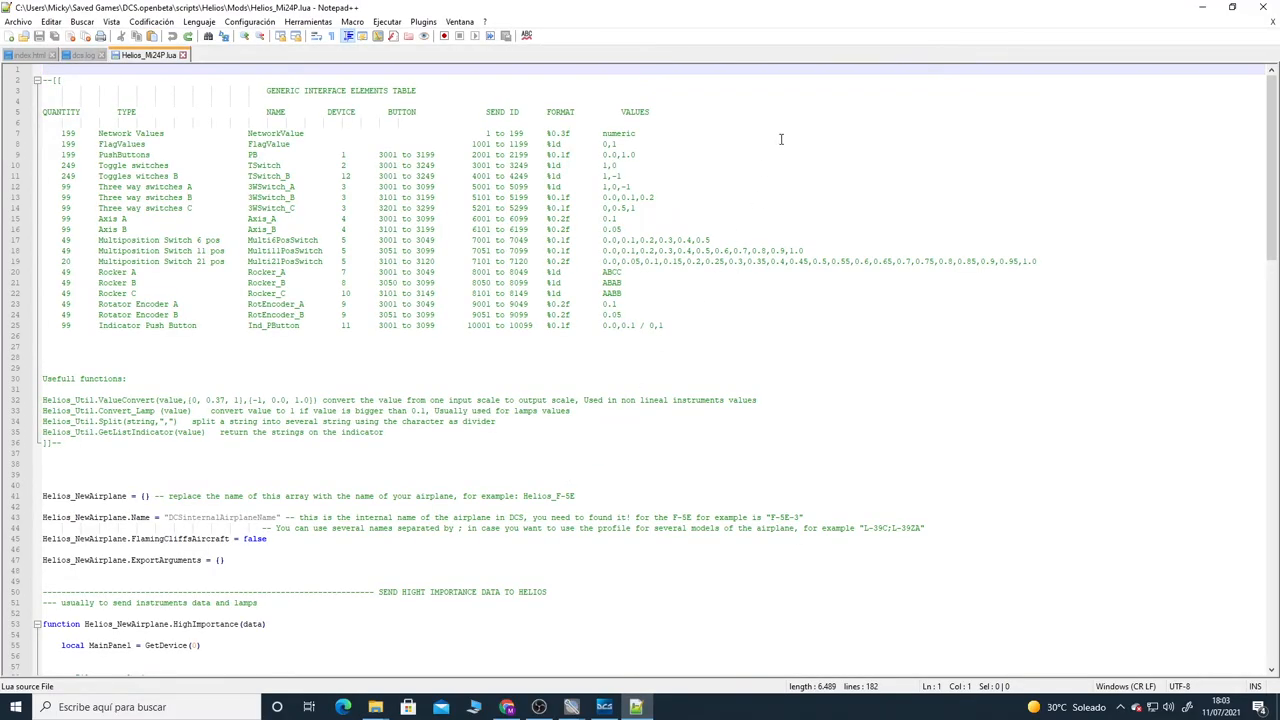
pyautogui.moveTo(270, 457)
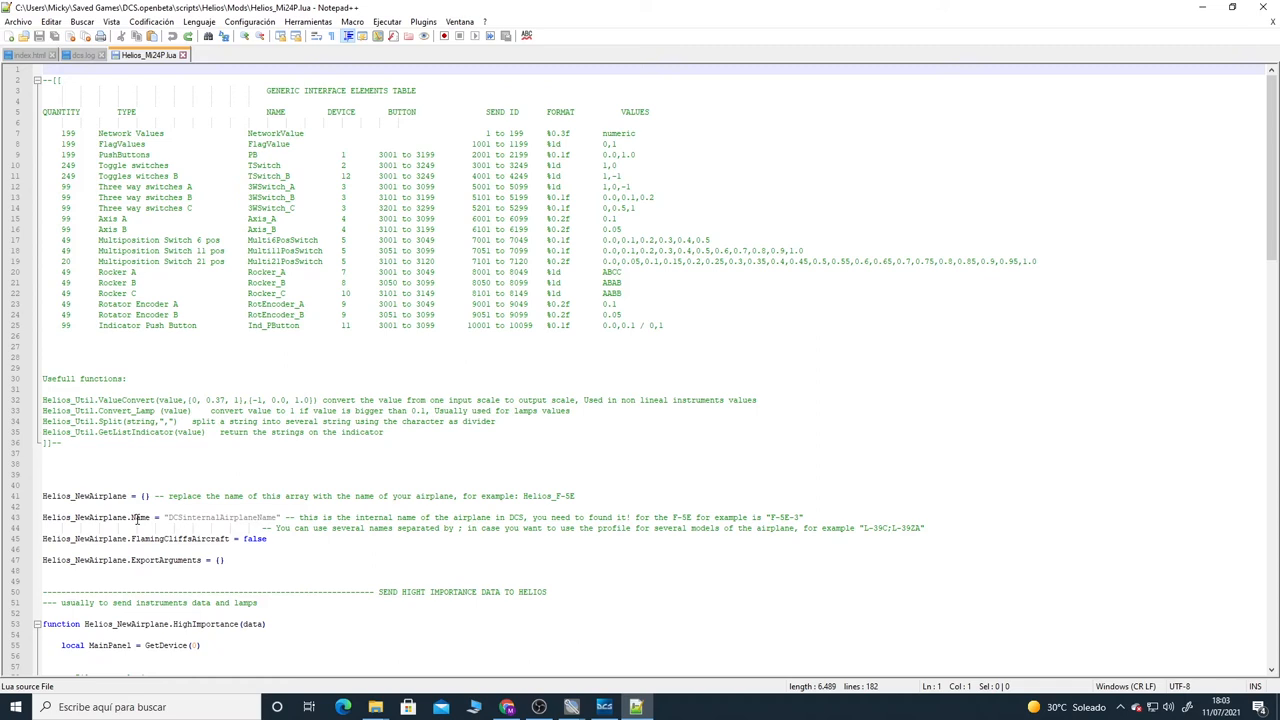
# Step: Name the airplane Mi-24P and replace all Helios_NewAirplane references with Helios_Mi24P
pyautogui.moveTo(166, 517); pyautogui.dragTo(253, 517)
pyautogui.write('h')
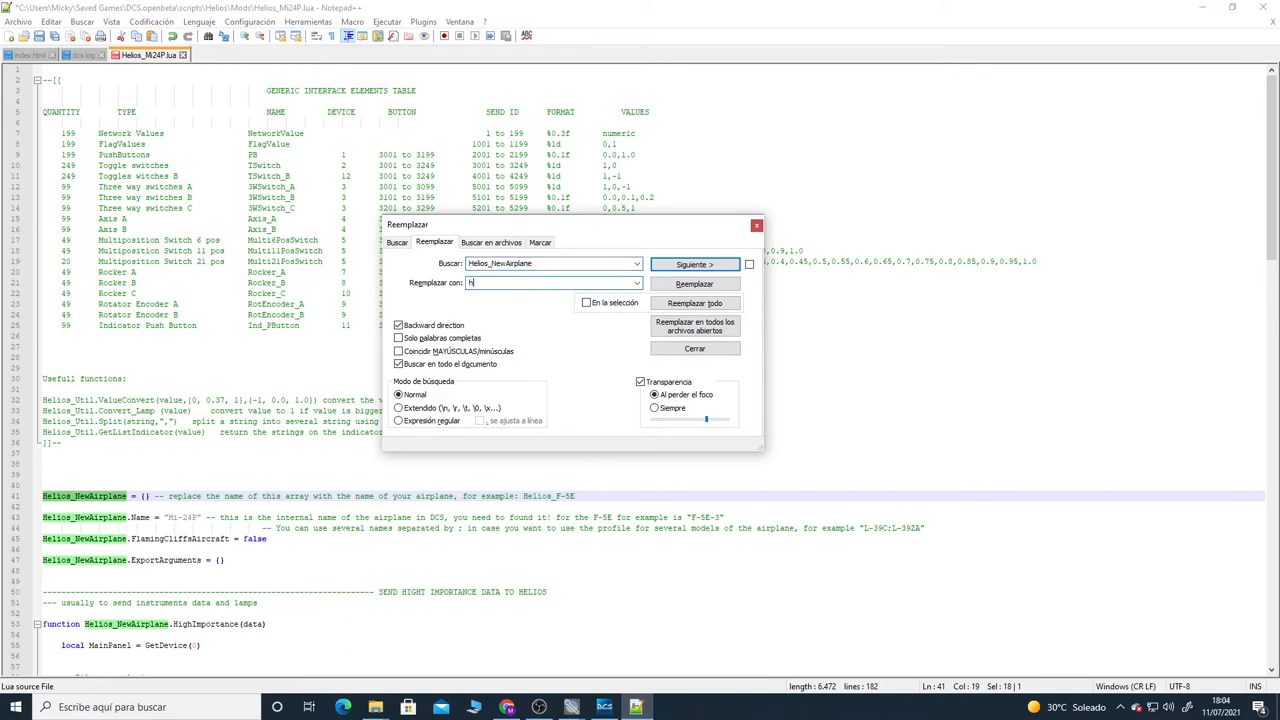
pyautogui.write('elios_Mi24P')
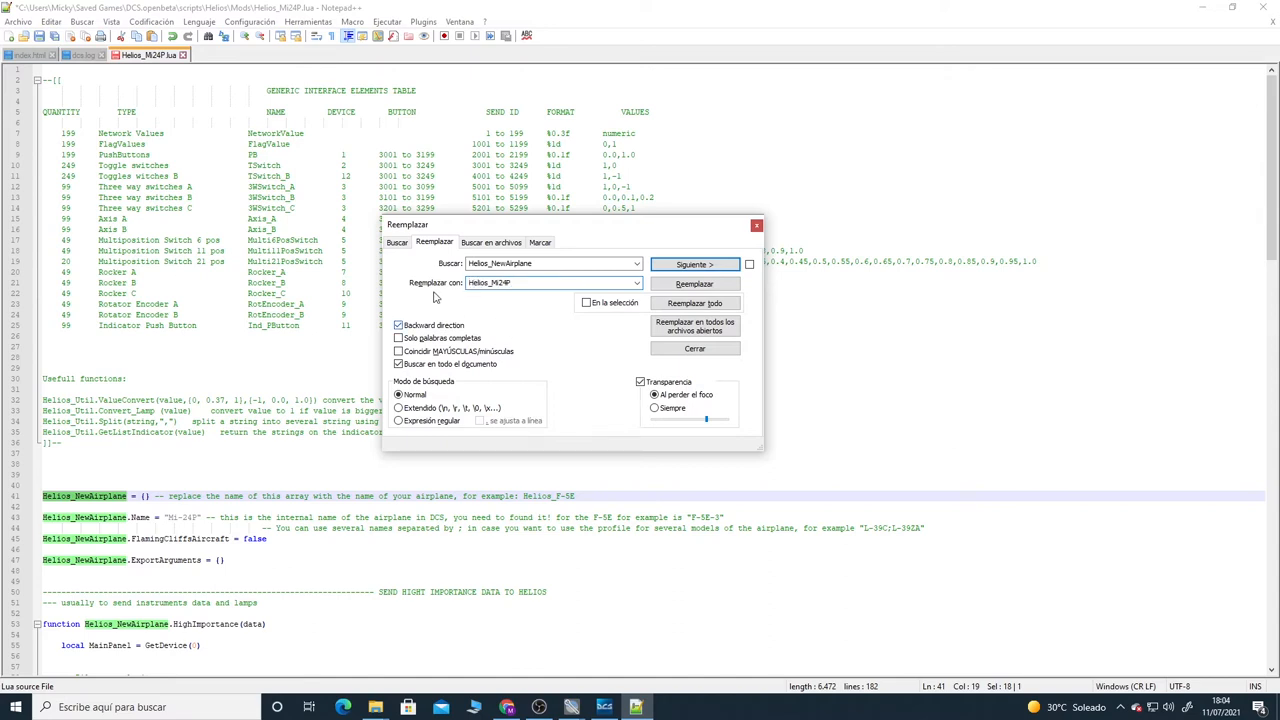
pyautogui.click(522, 282)
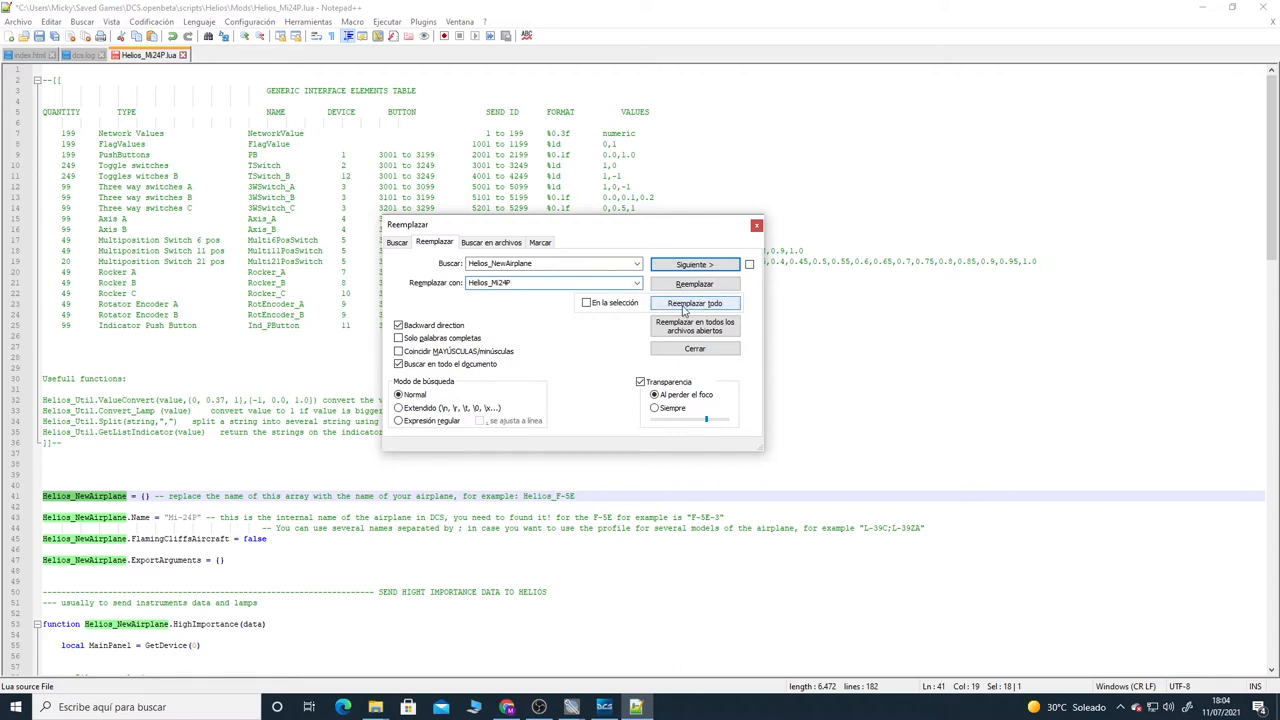
pyautogui.click(694, 303)
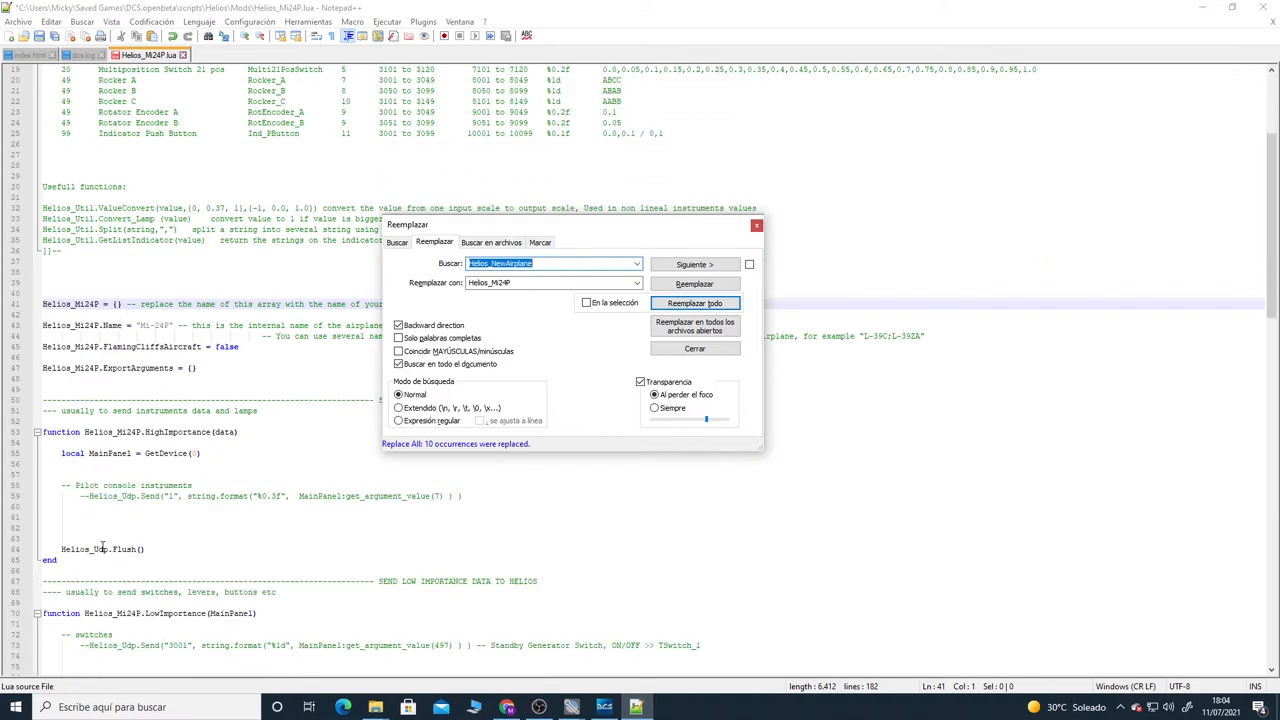
pyautogui.moveTo(570, 224); pyautogui.dragTo(555, 112)
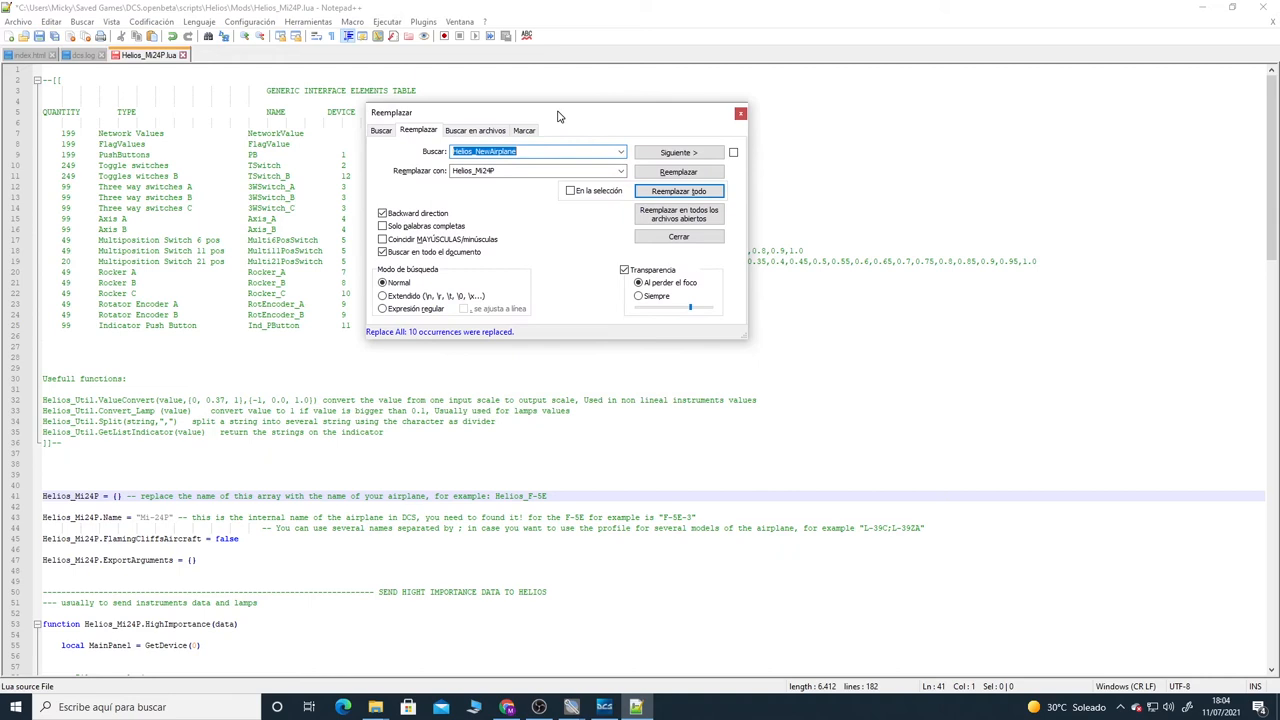
pyautogui.moveTo(603, 116)
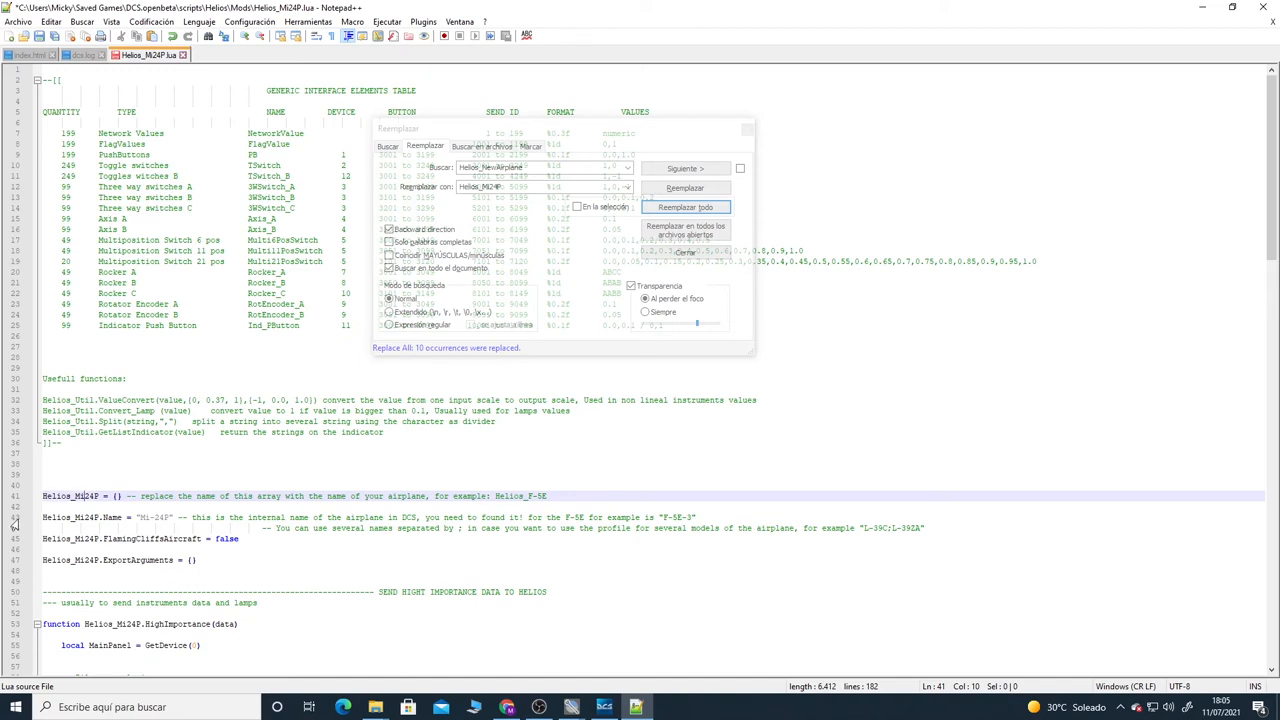
pyautogui.moveTo(218, 334)
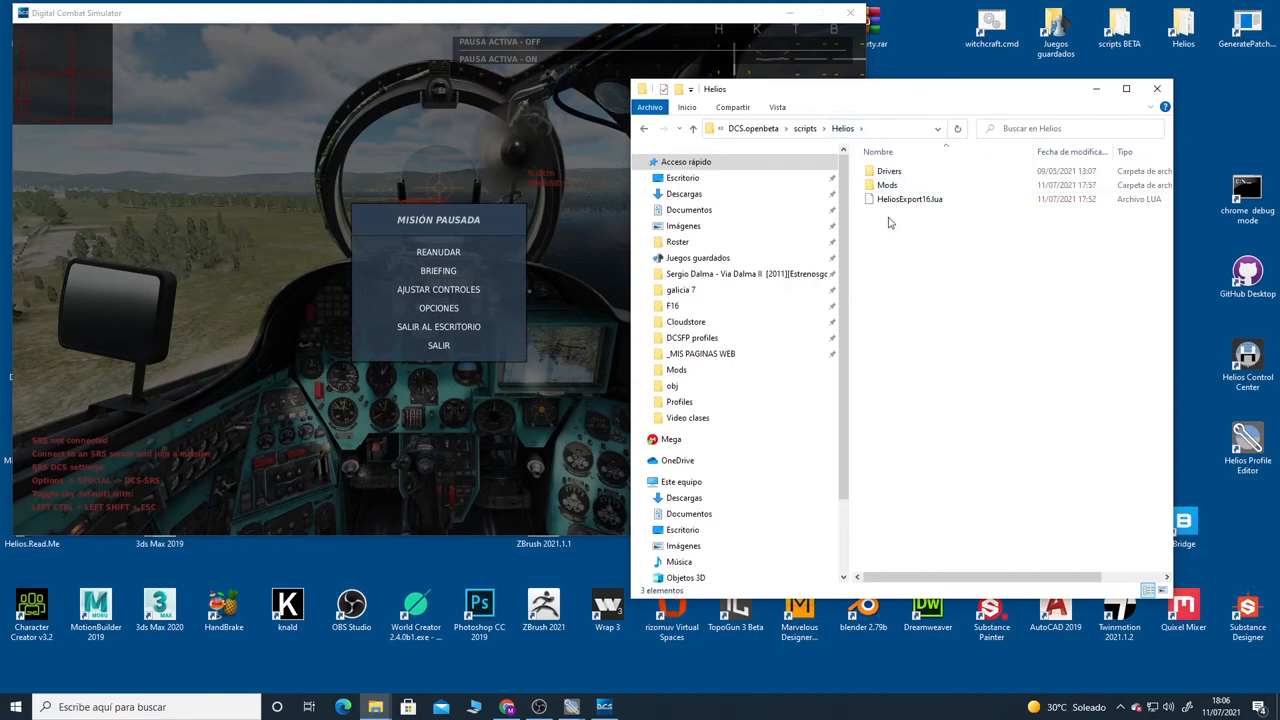
# Step: Open HeliosExport16.lua in Notepad++
pyautogui.click(909, 199)
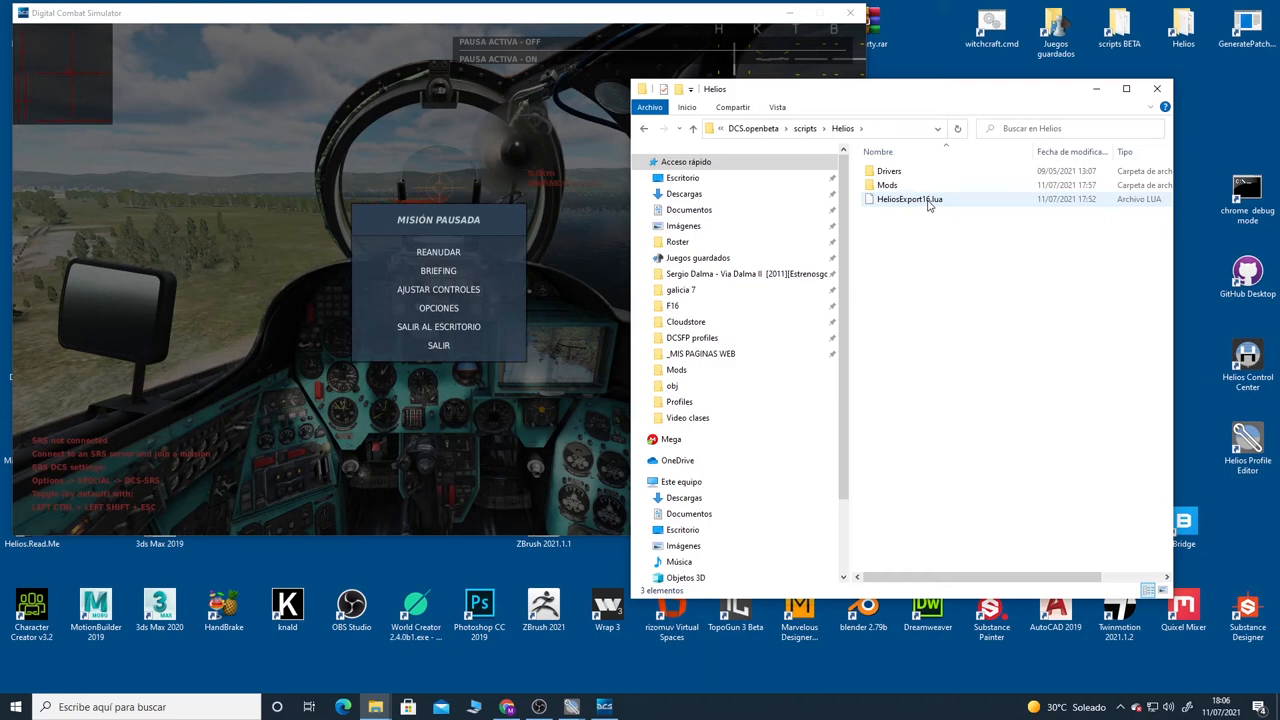
pyautogui.rightClick(909, 199)
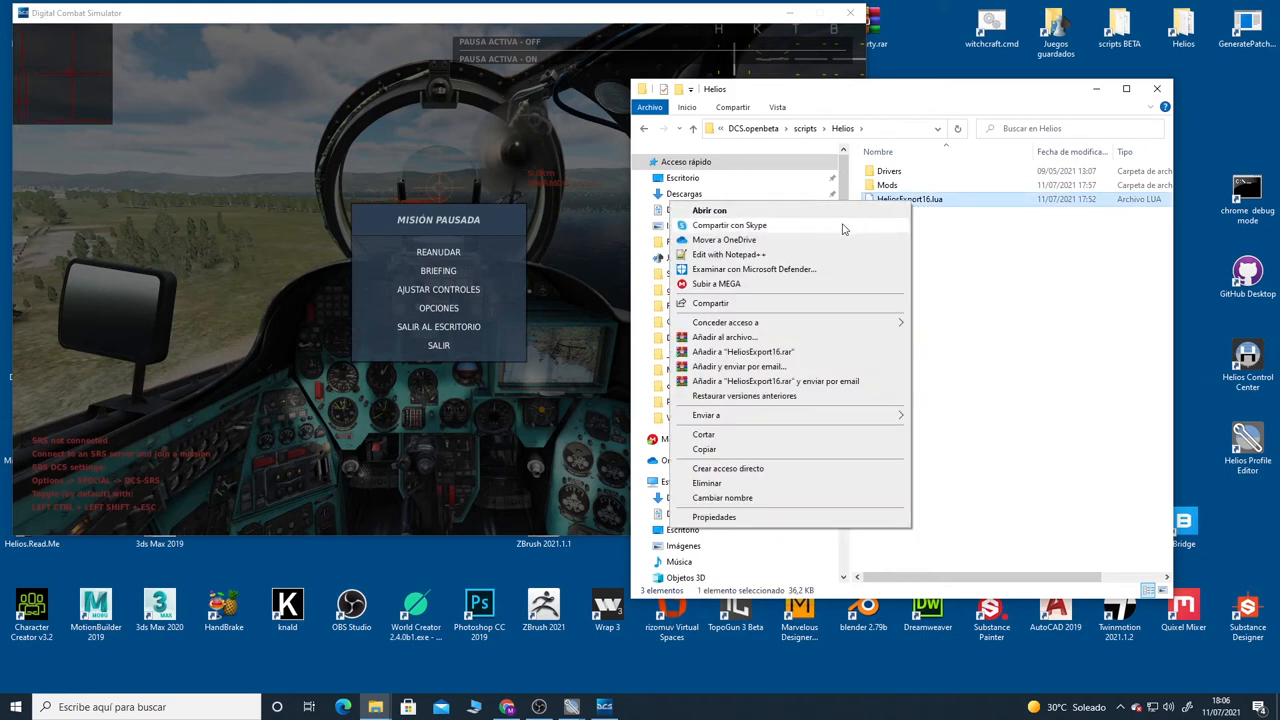
pyautogui.moveTo(761, 254)
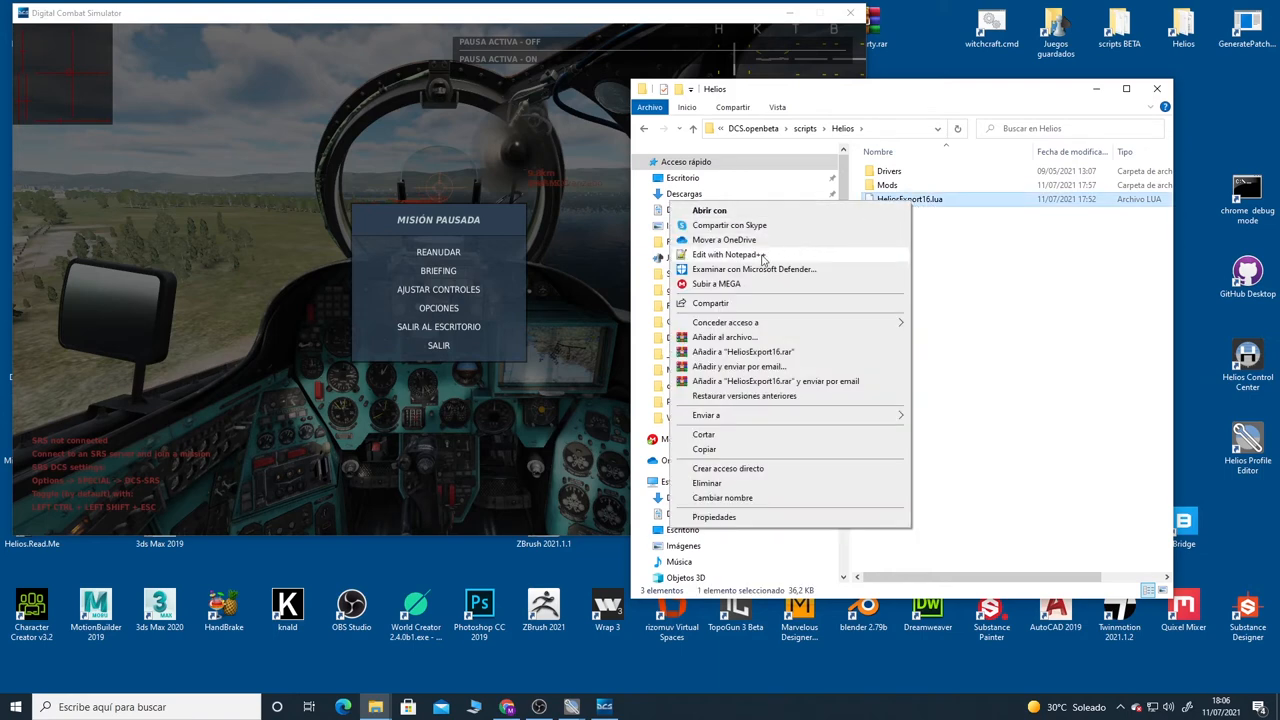
pyautogui.click(725, 254)
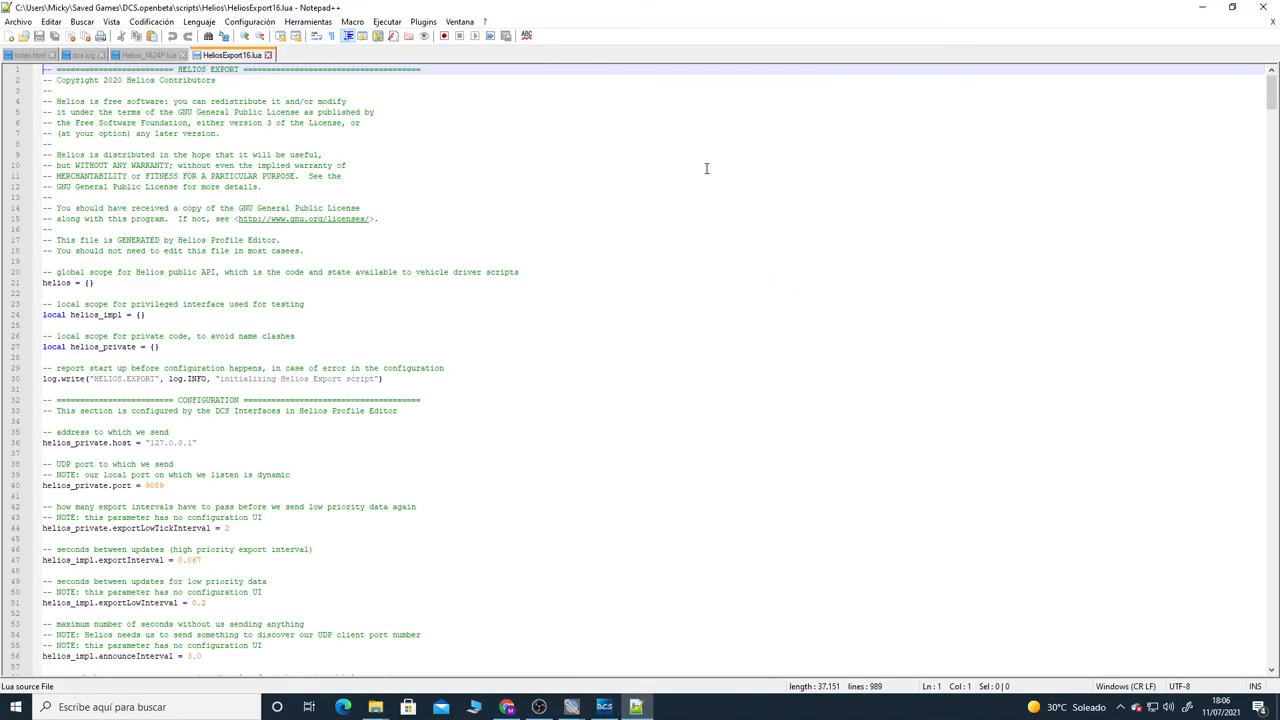
# Step: Change the line 108 module entry to ["Mi-24P"] = "Helios_Mi24P" and save
pyautogui.scroll(-3)
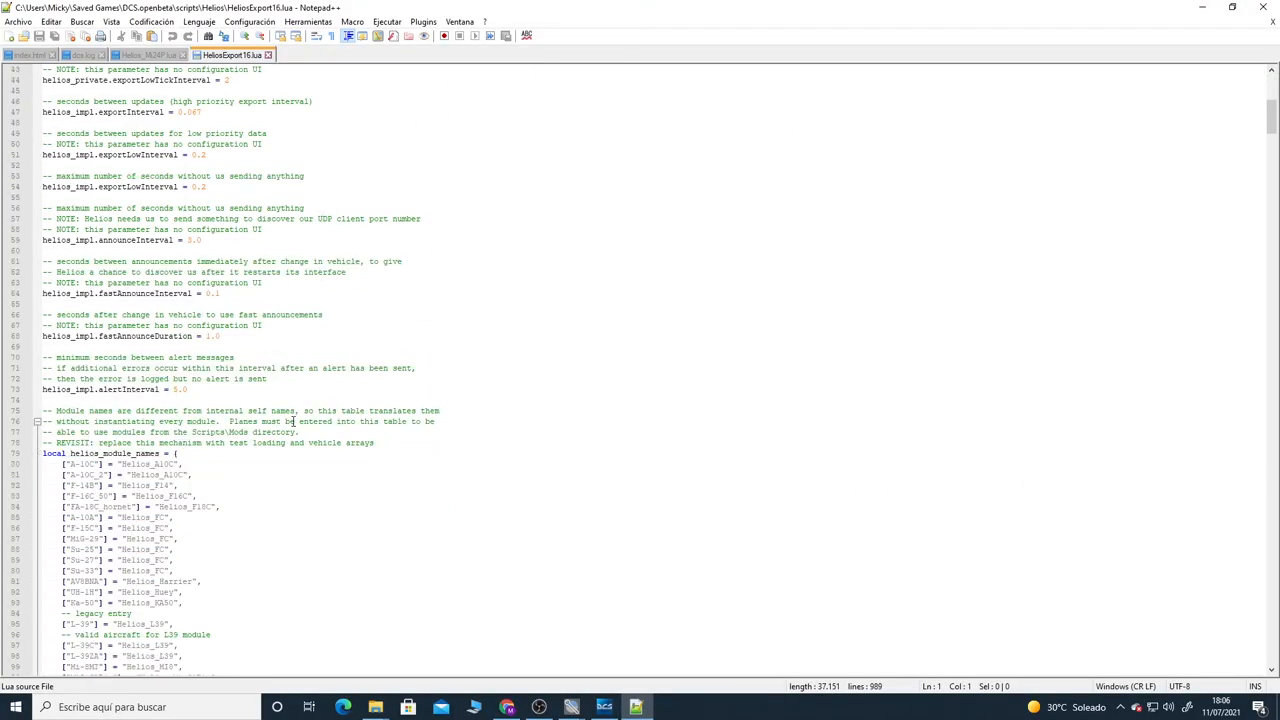
pyautogui.scroll(-3)
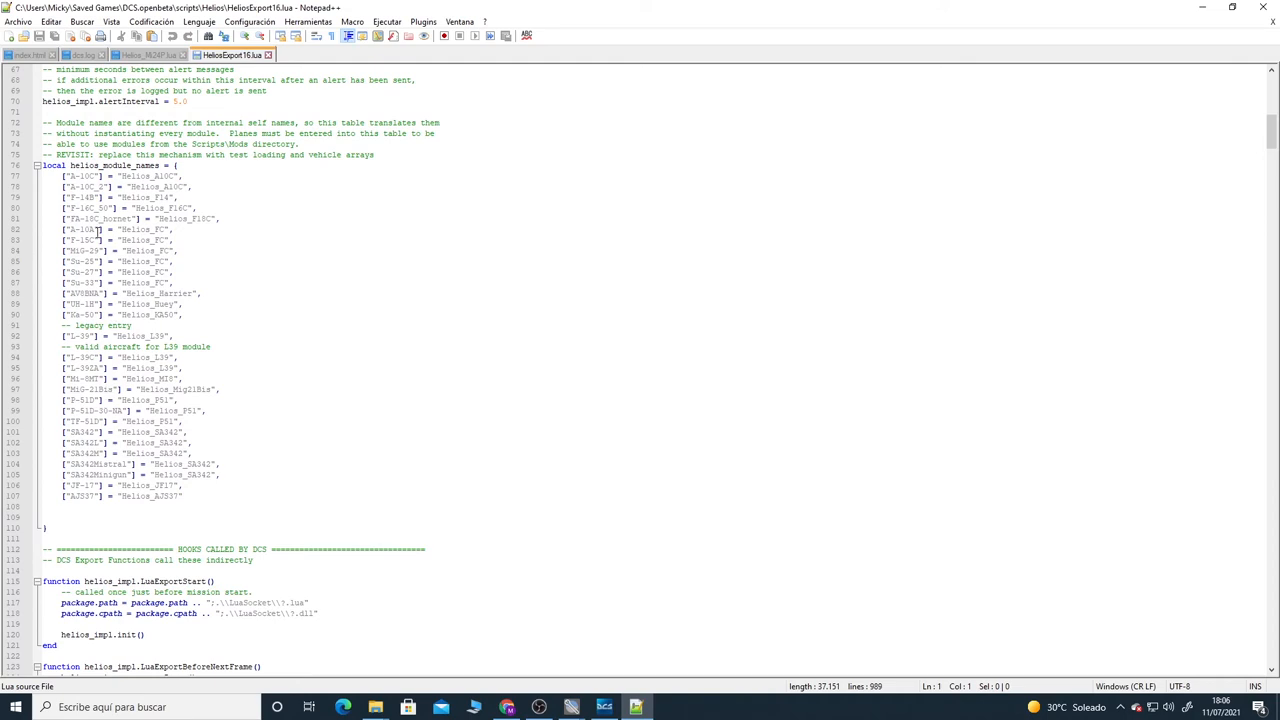
pyautogui.click(175, 496)
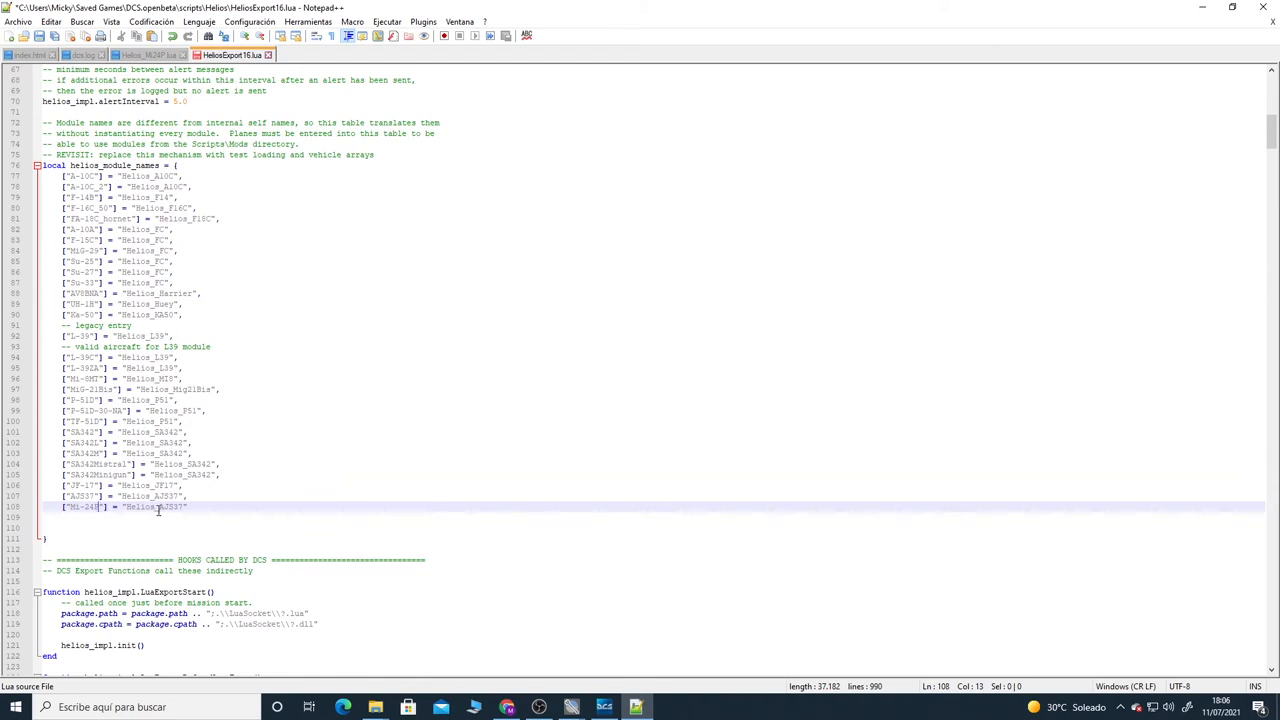
pyautogui.doubleClick(170, 508)
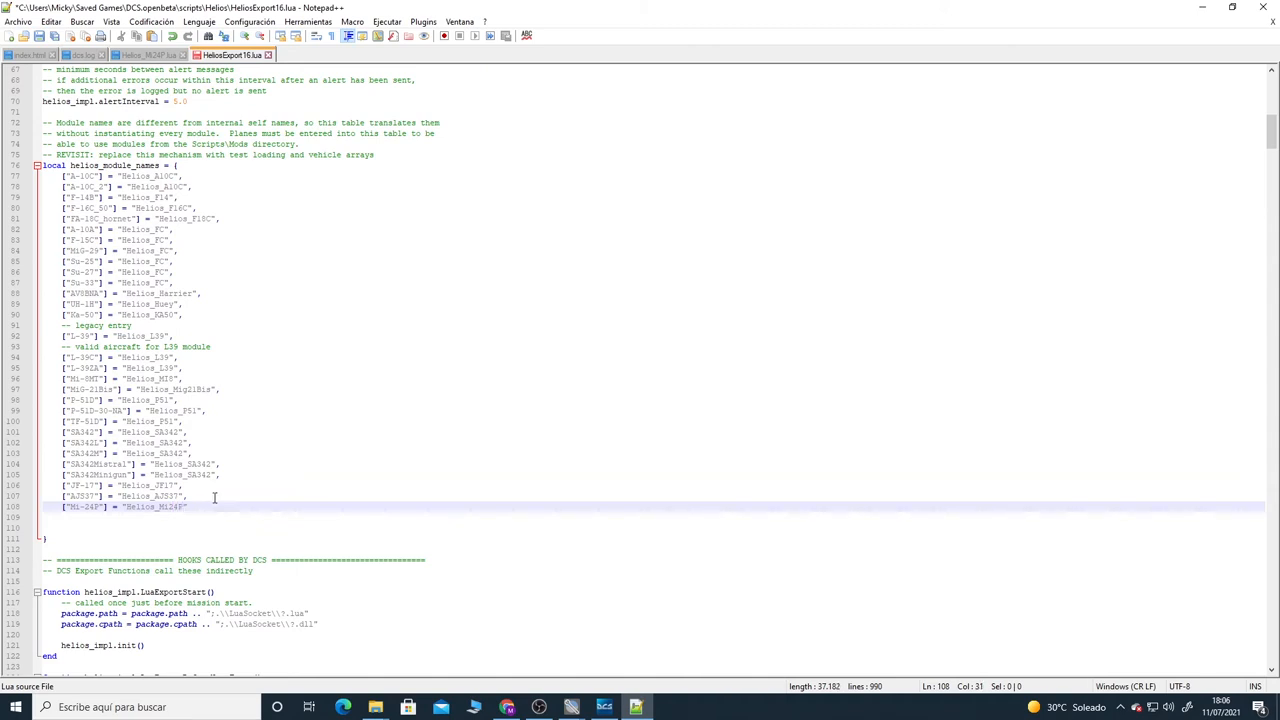
pyautogui.click(211, 507)
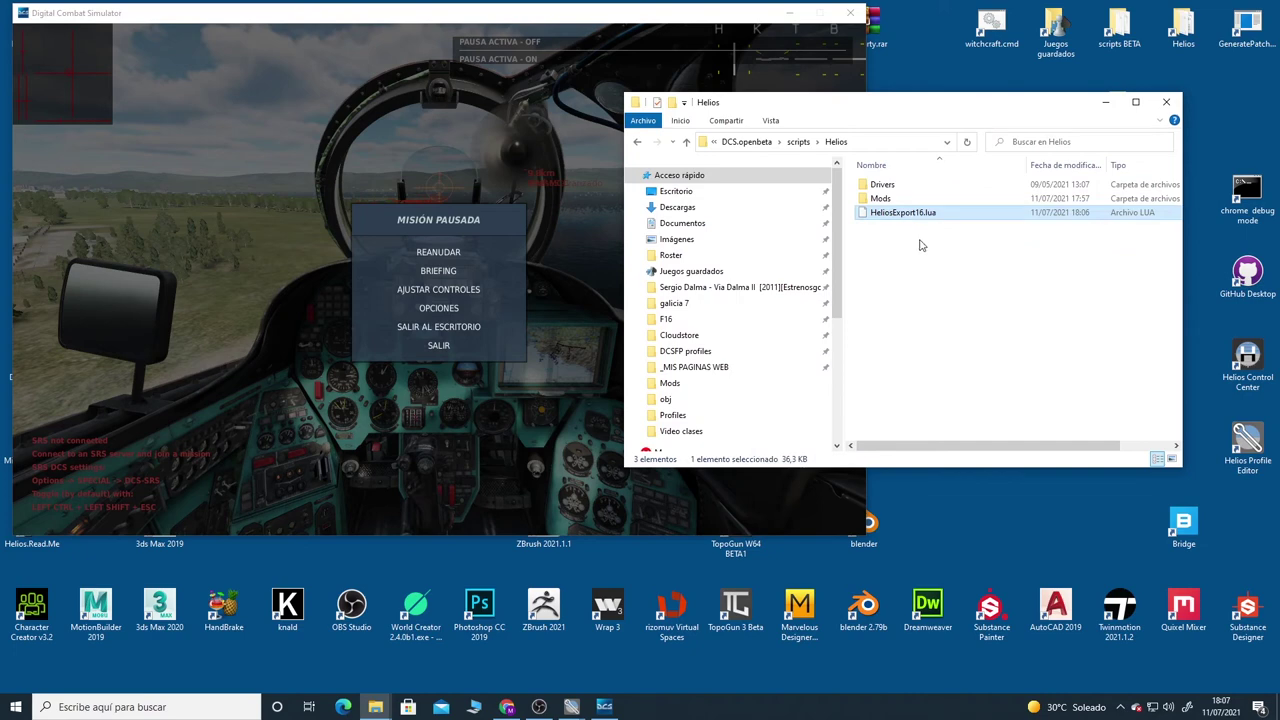
pyautogui.moveTo(1168, 103)
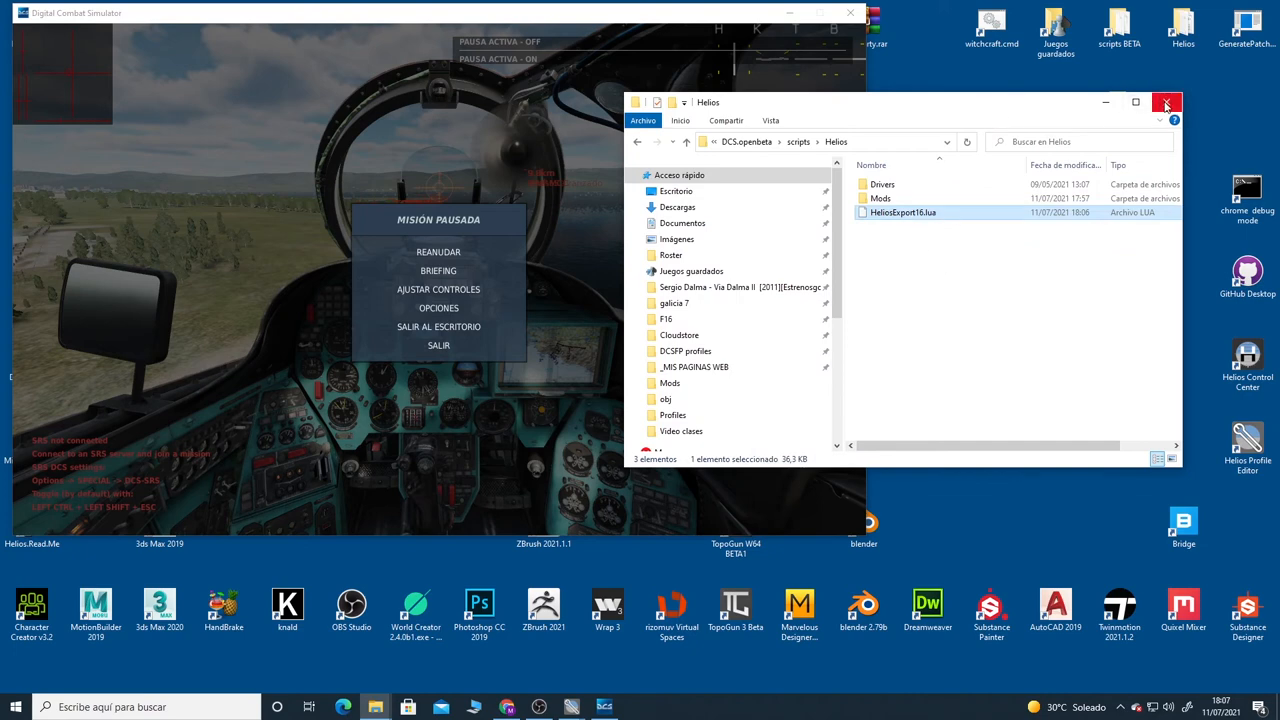
# Step: Copy the edited HeliosExport16.lua into Documents\Helios\Scripts\Helios, replacing the old copy
pyautogui.click(1162, 101)
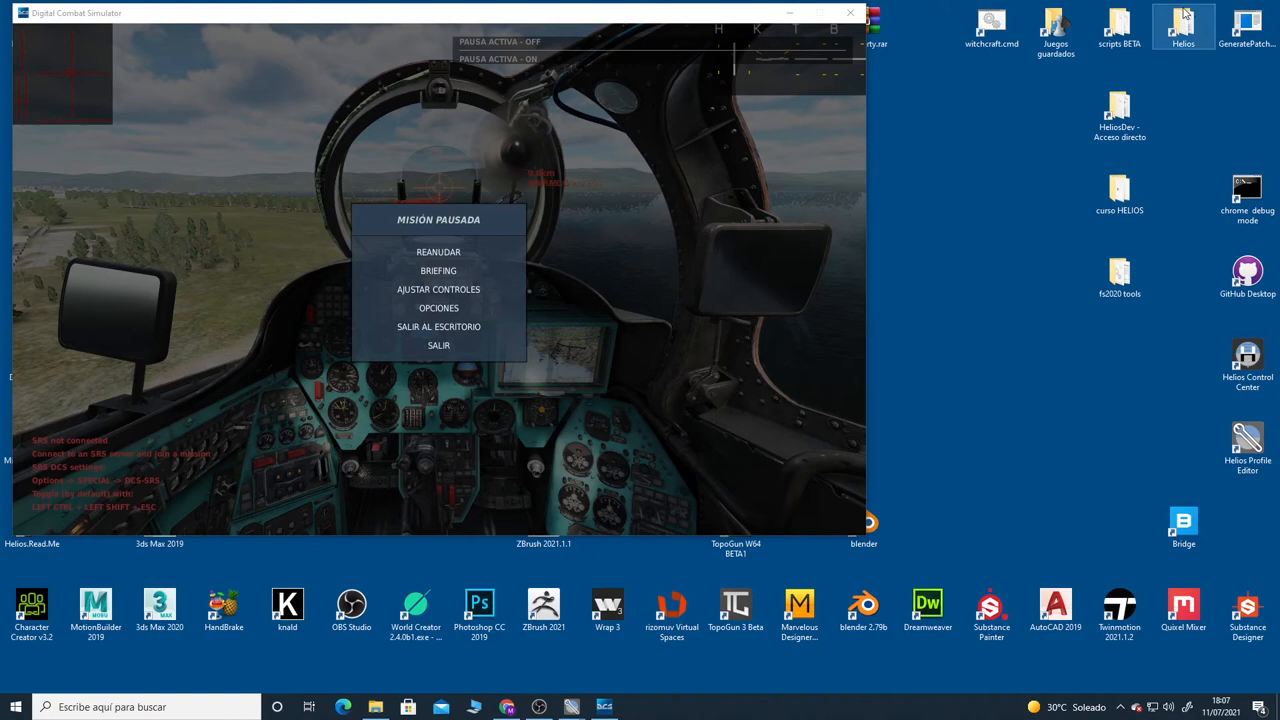
pyautogui.doubleClick(1181, 25)
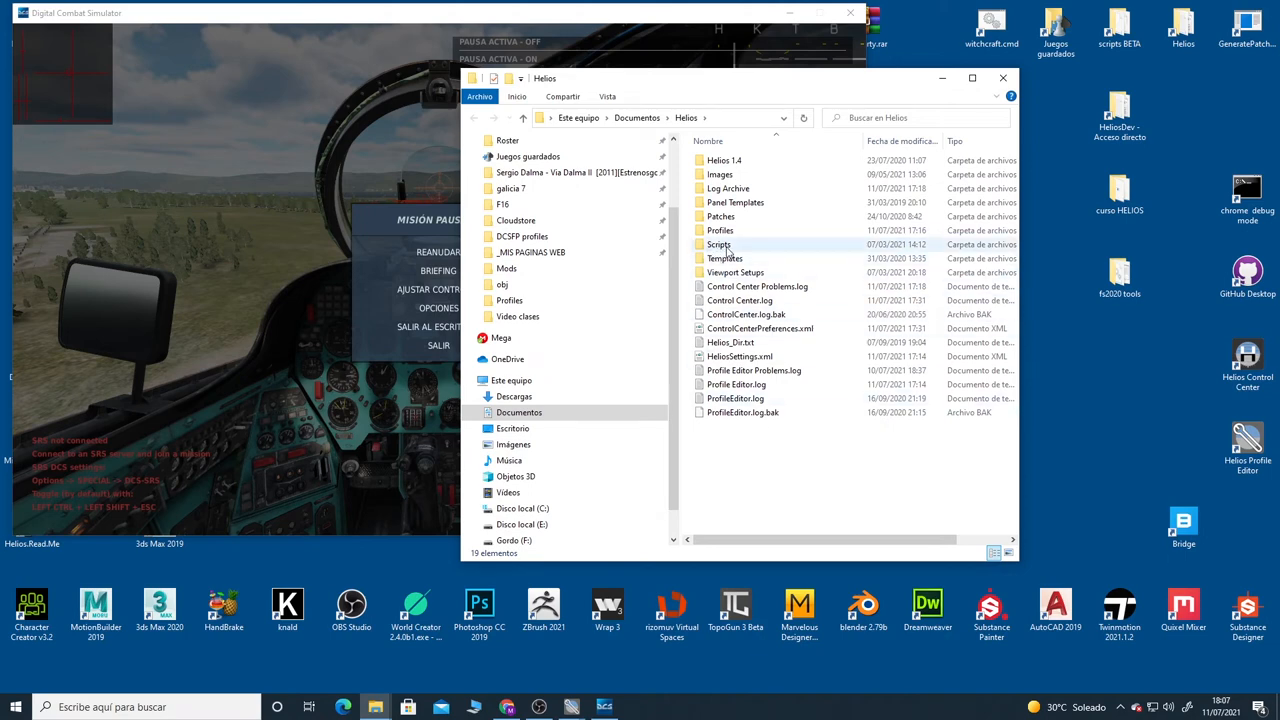
pyautogui.doubleClick(718, 244)
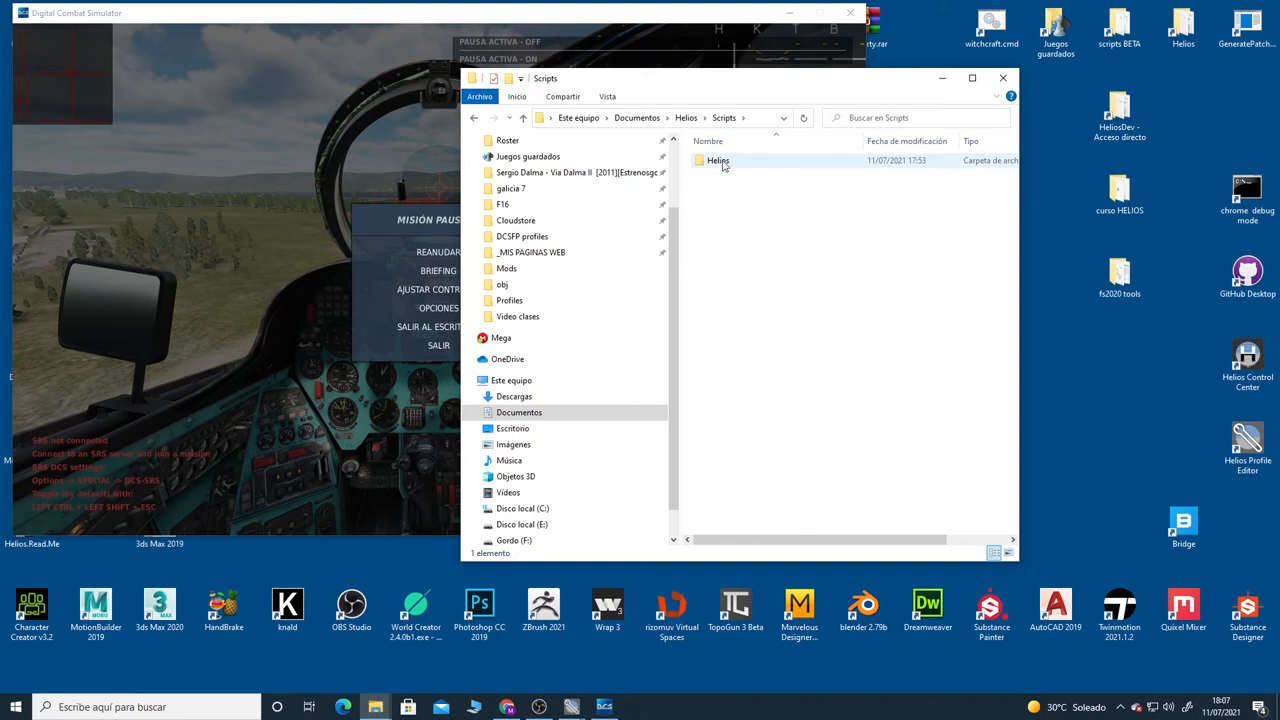
pyautogui.doubleClick(716, 160)
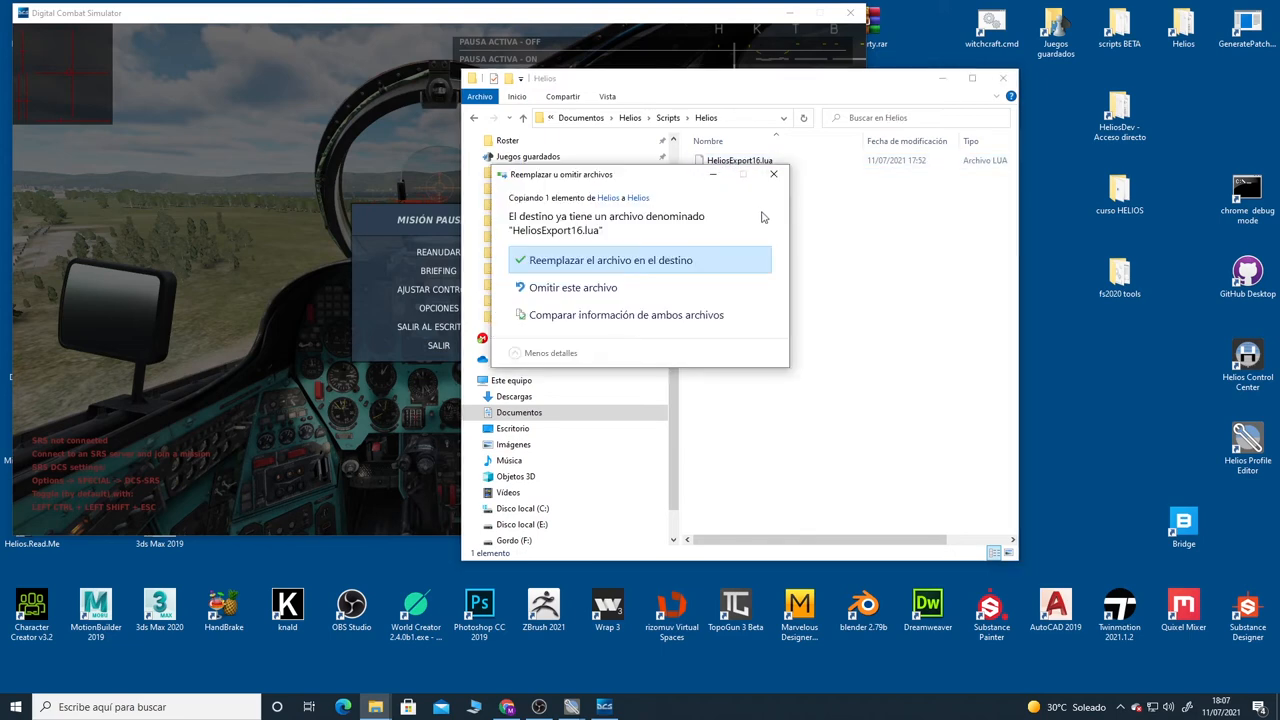
pyautogui.moveTo(658, 183)
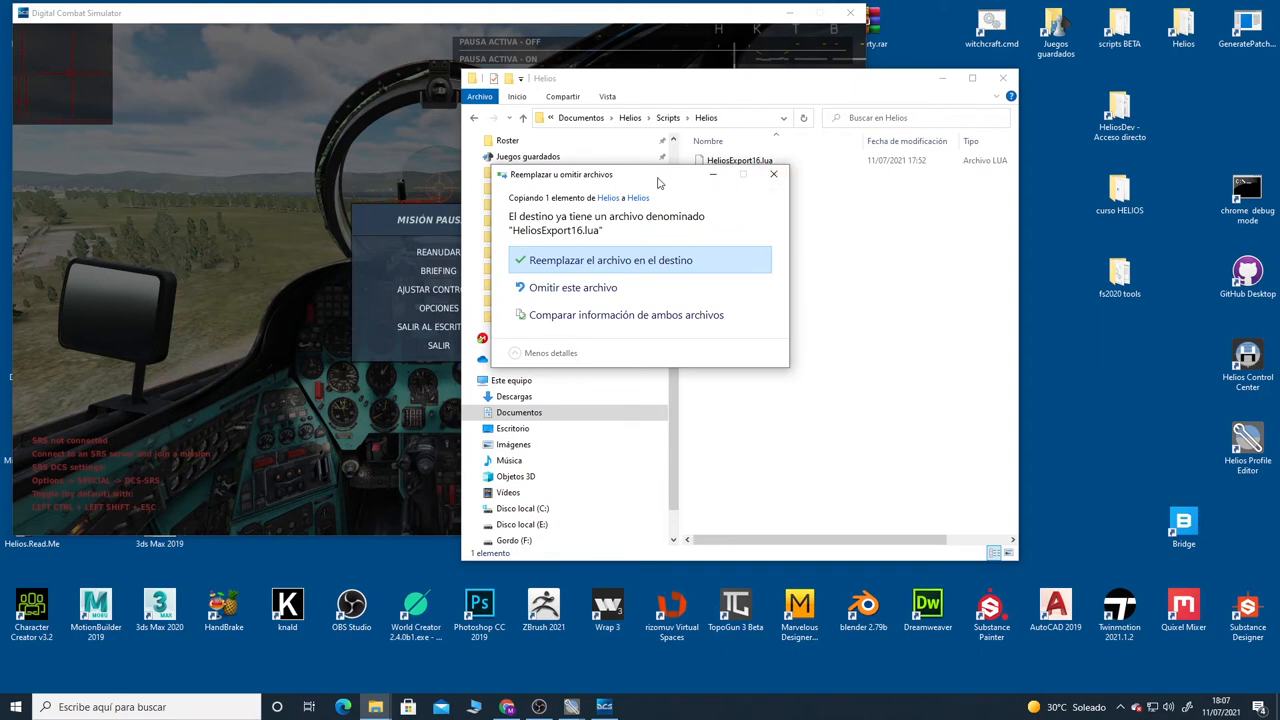
pyautogui.click(610, 260)
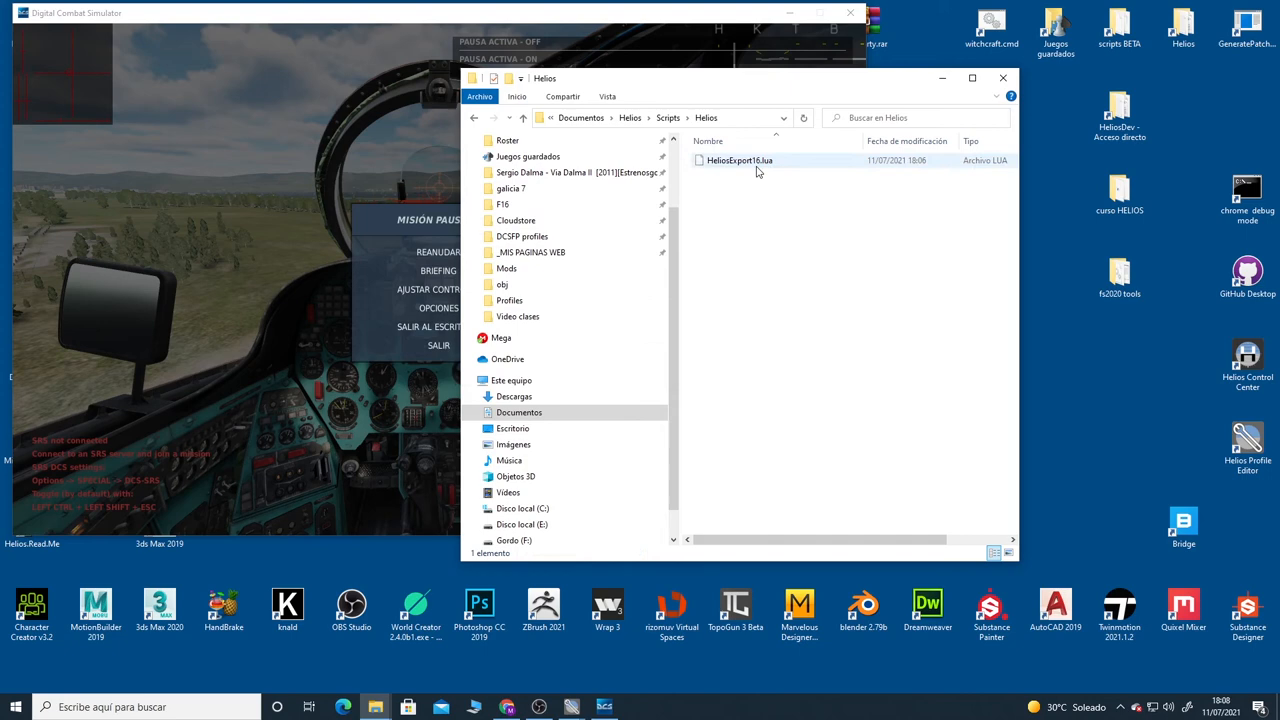
pyautogui.moveTo(774, 164)
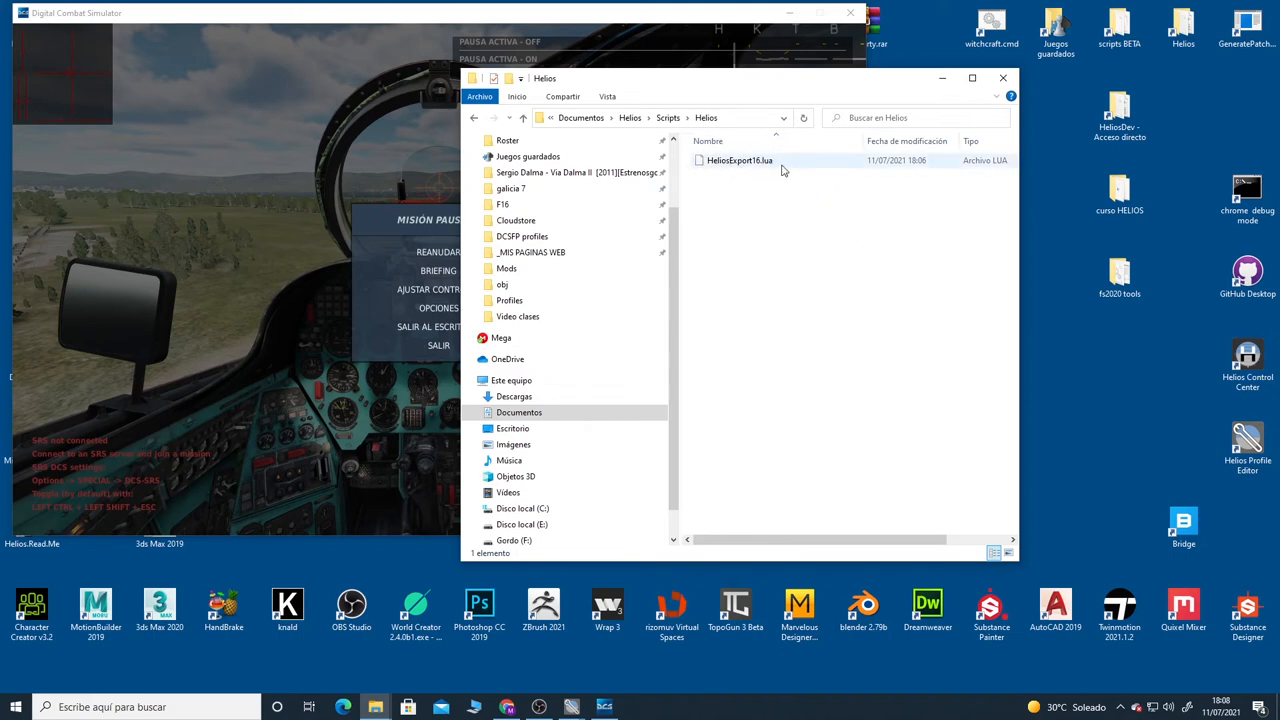
pyautogui.moveTo(760, 166)
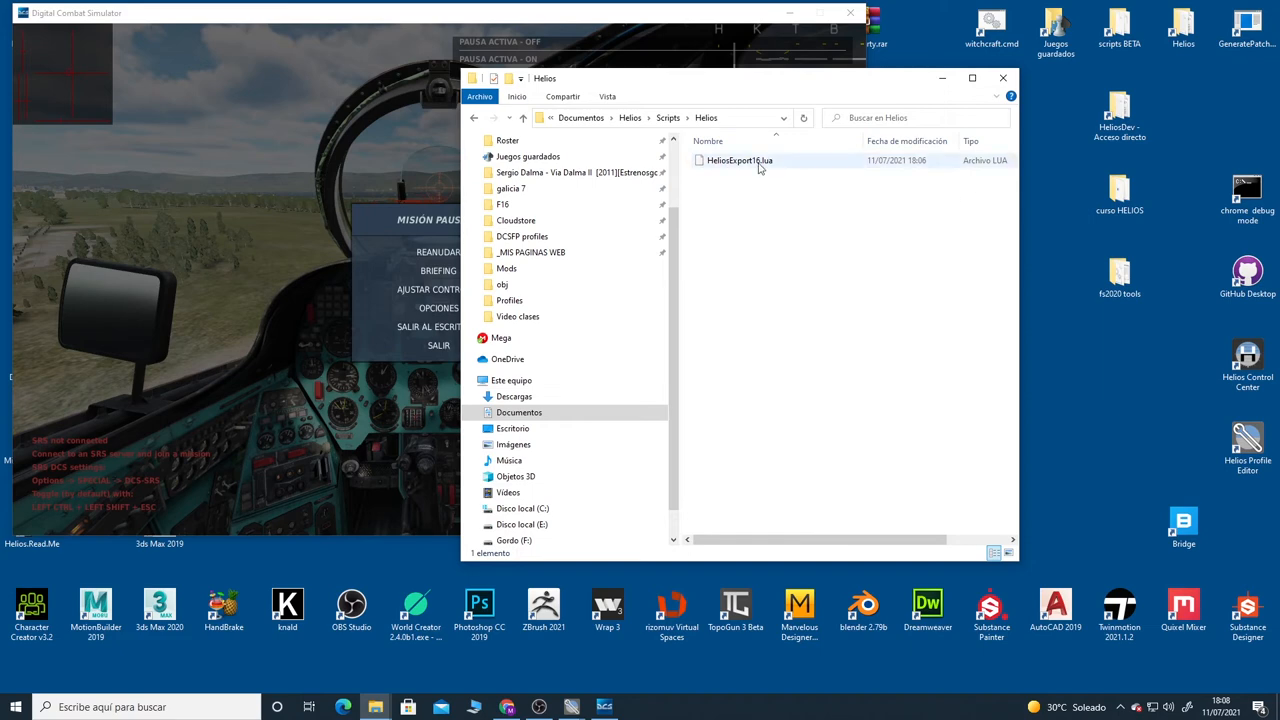
# Step: Verify the replaced file's module names table in Notepad++ and close the folder window
pyautogui.rightClick(737, 160)
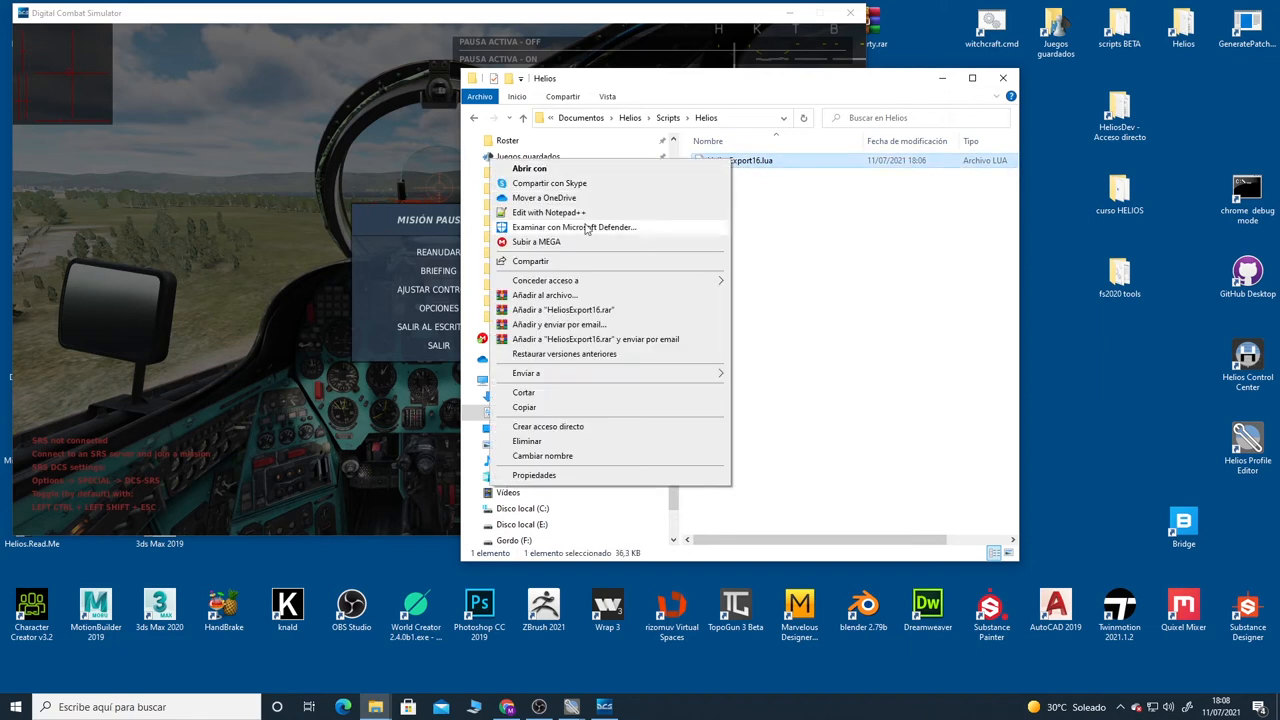
pyautogui.click(543, 212)
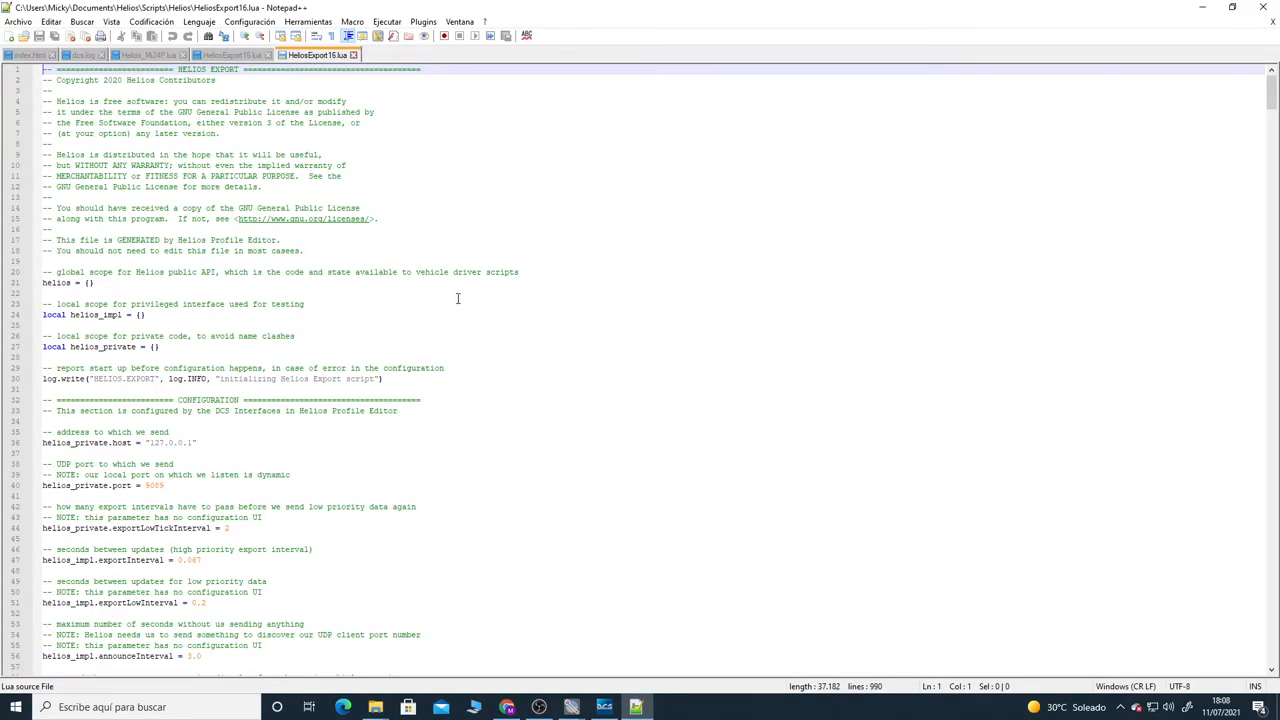
pyautogui.scroll(-3)
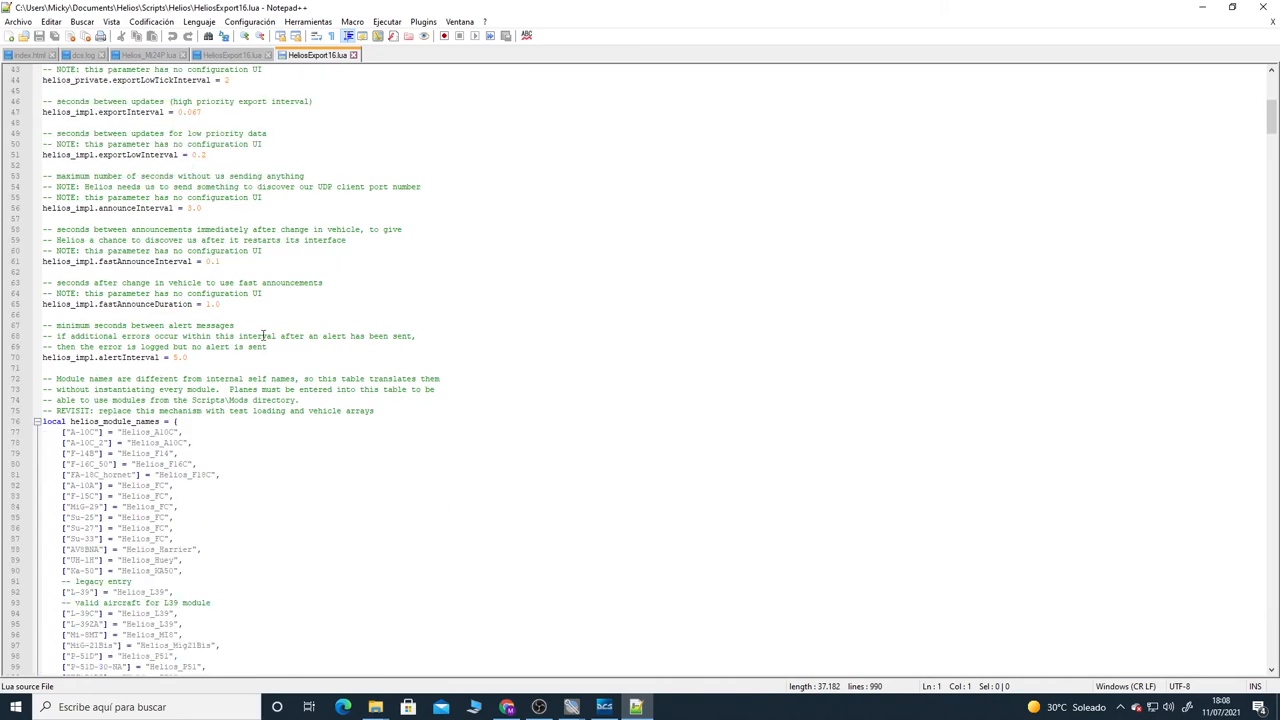
pyautogui.scroll(-3)
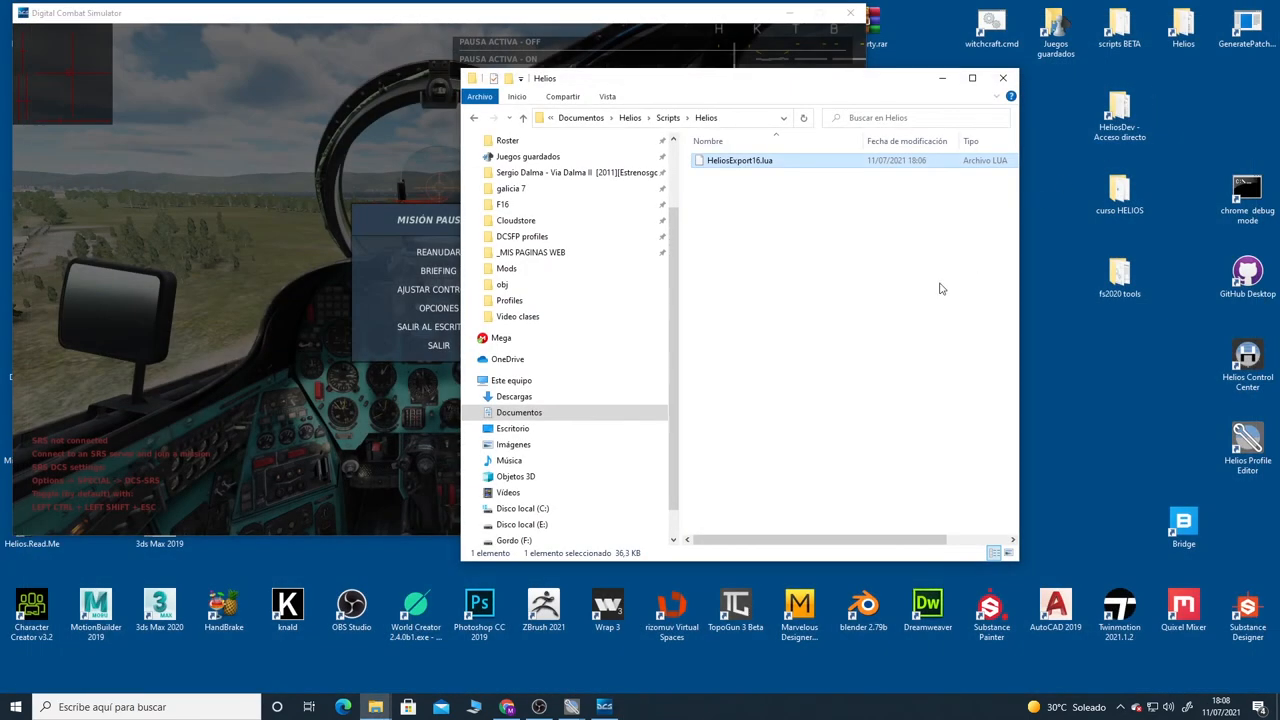
pyautogui.click(747, 244)
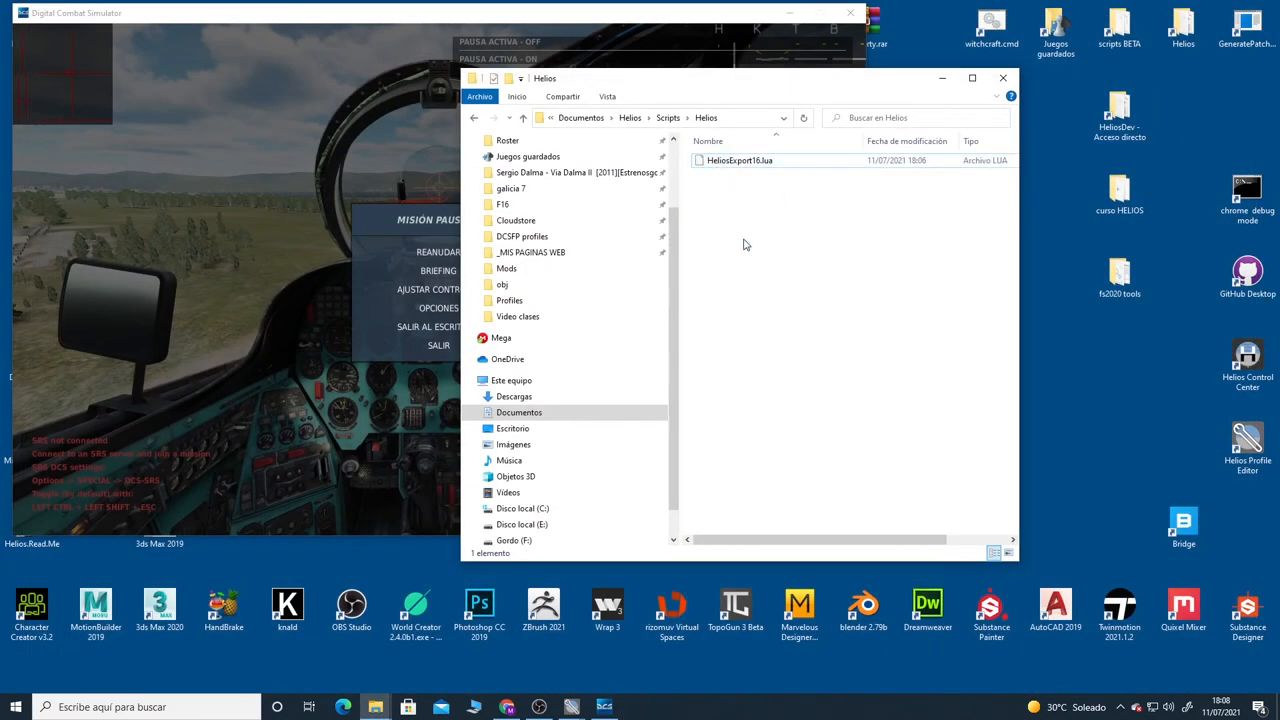
pyautogui.click(1005, 78)
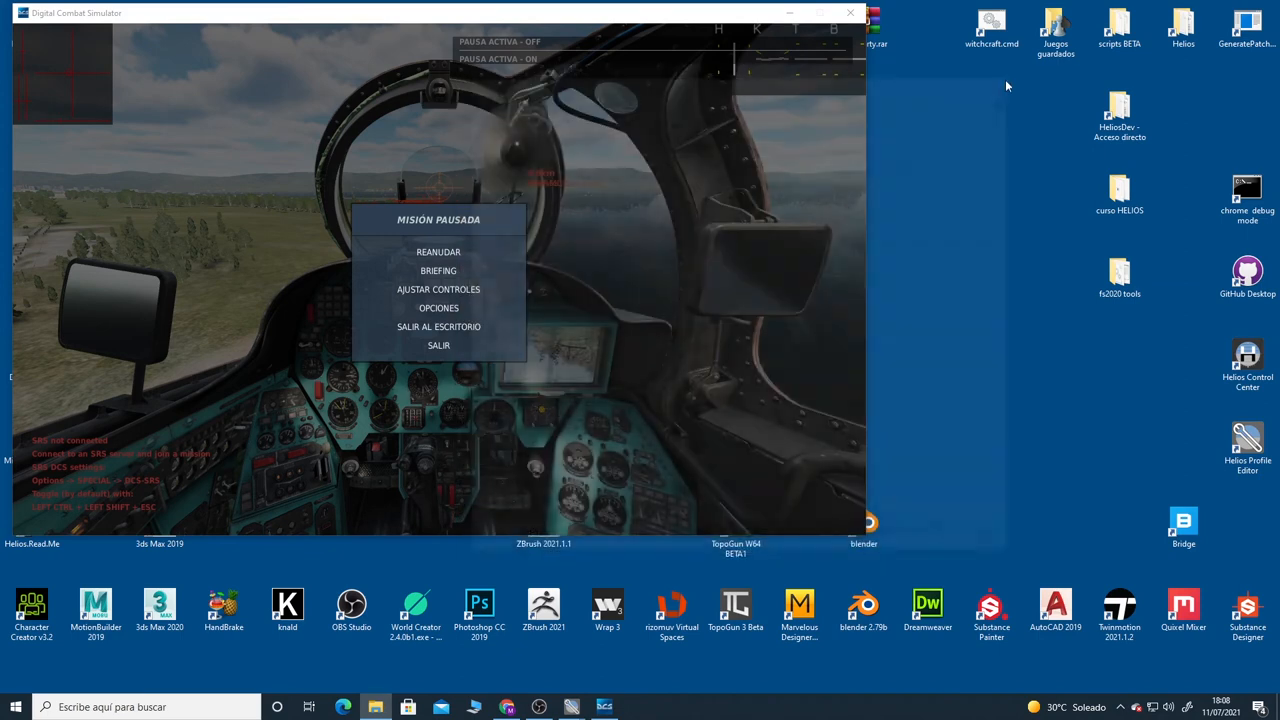
pyautogui.moveTo(1006, 271)
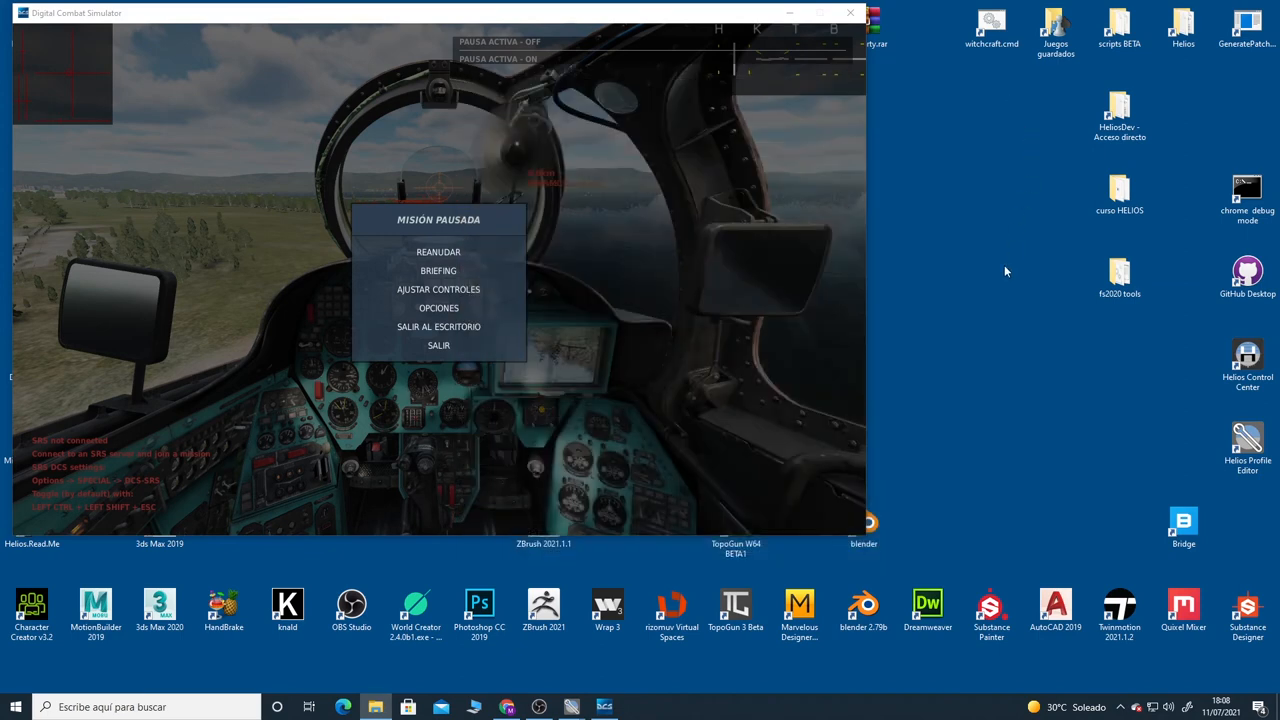
pyautogui.moveTo(981, 299)
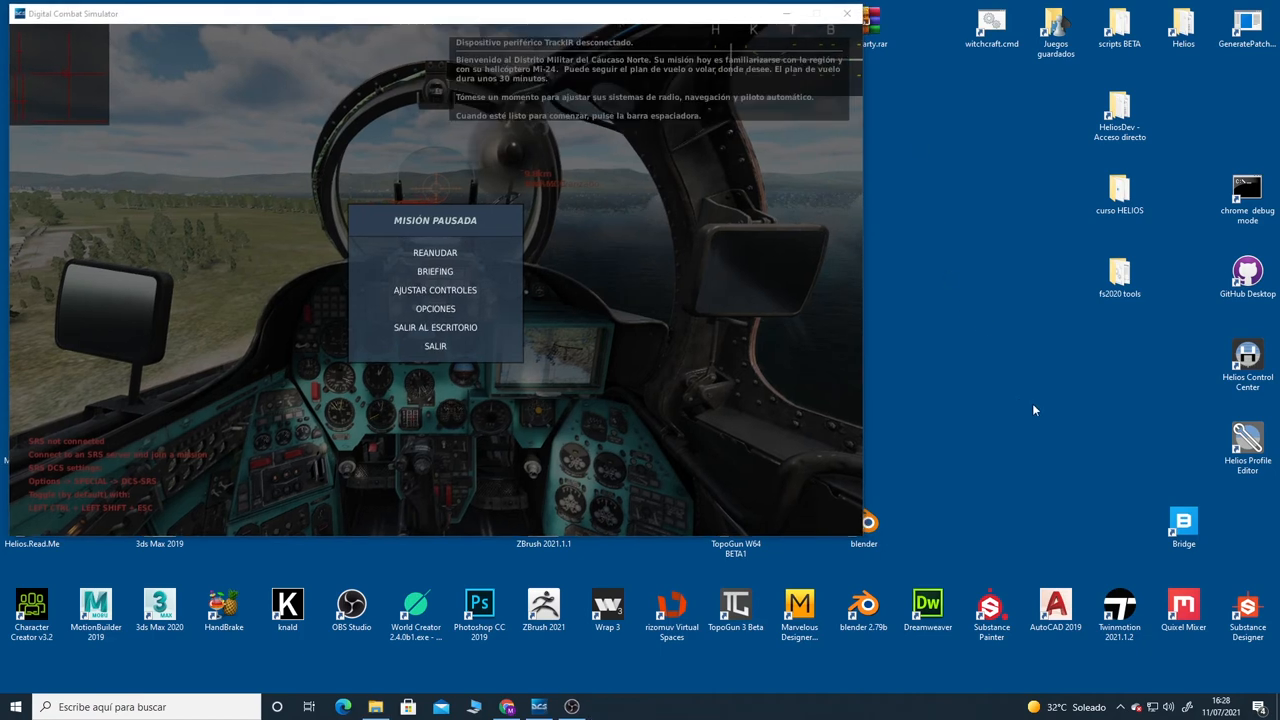
# Step: Launch Helios Profile Editor and add a DCS Generic interface through Profile > Add Interface
pyautogui.click(1246, 446)
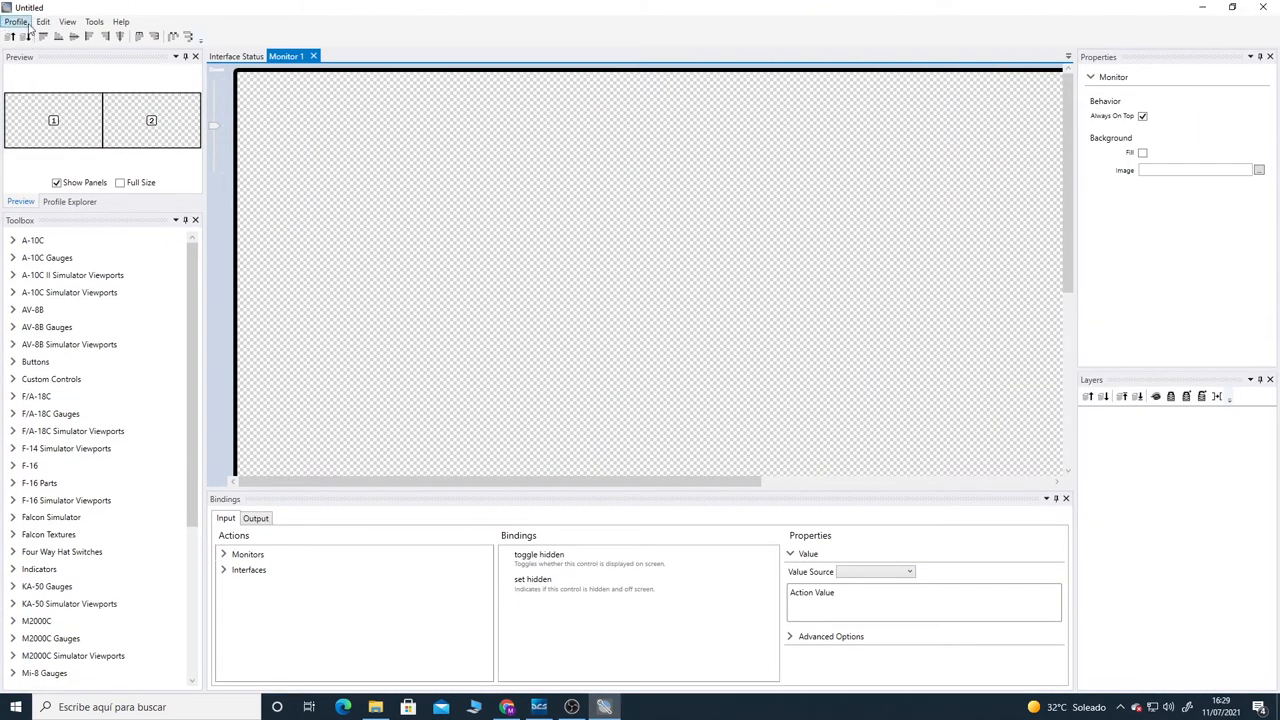
pyautogui.click(17, 20)
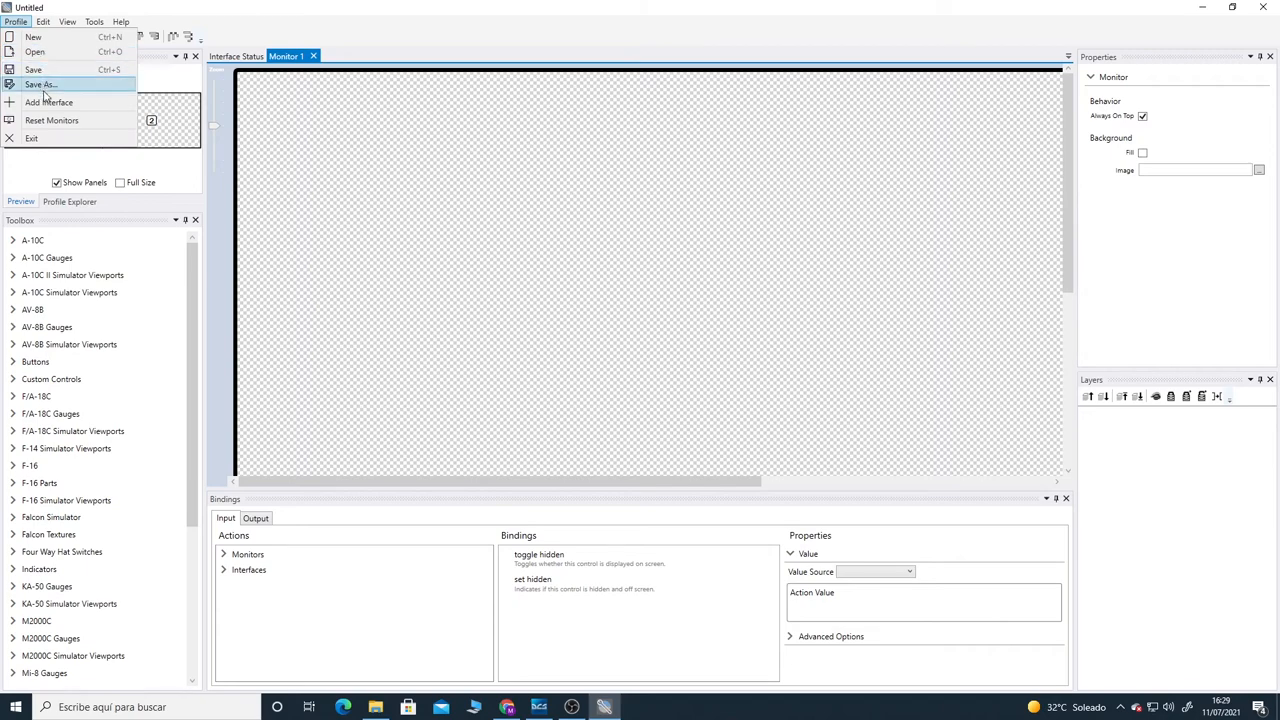
pyautogui.click(56, 101)
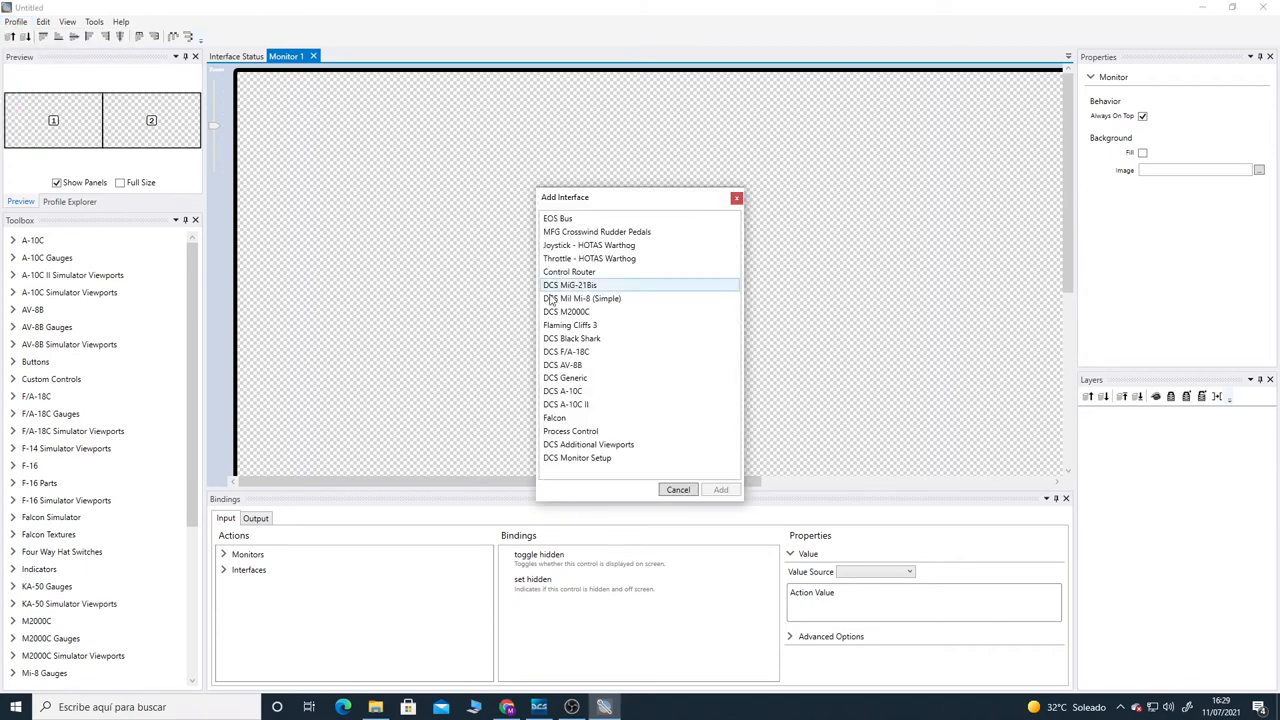
pyautogui.moveTo(570, 324)
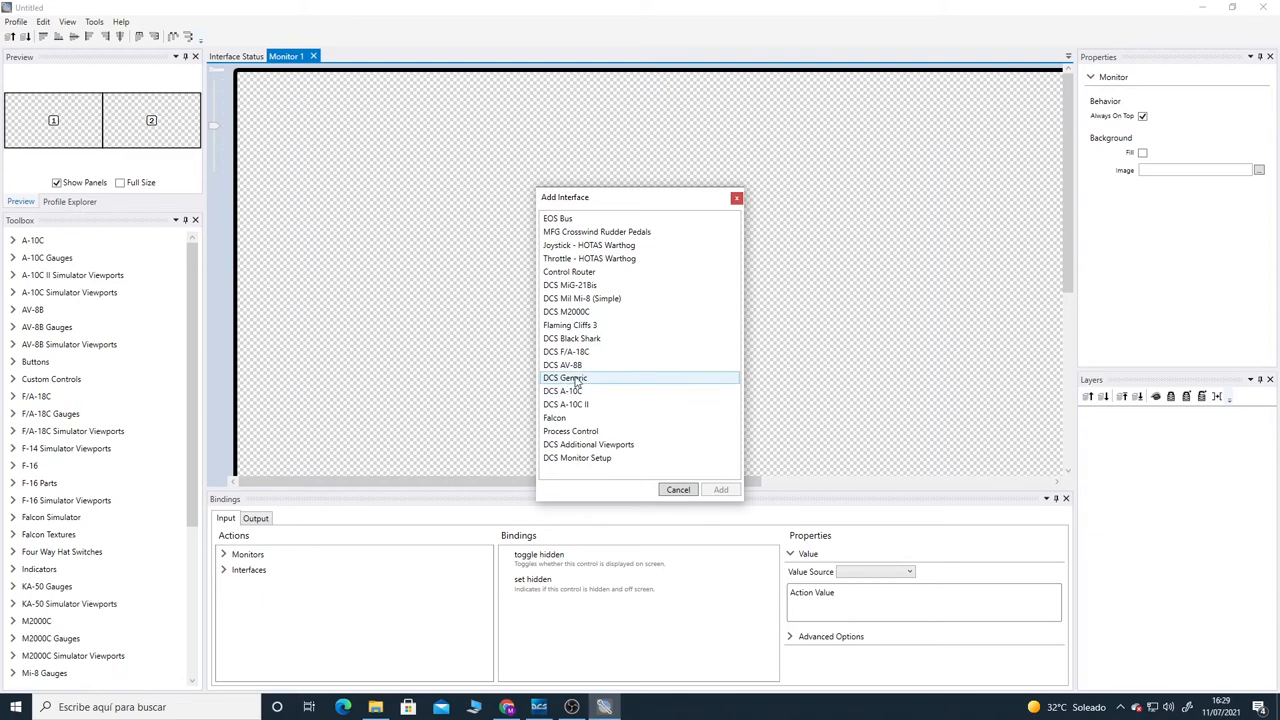
pyautogui.click(720, 489)
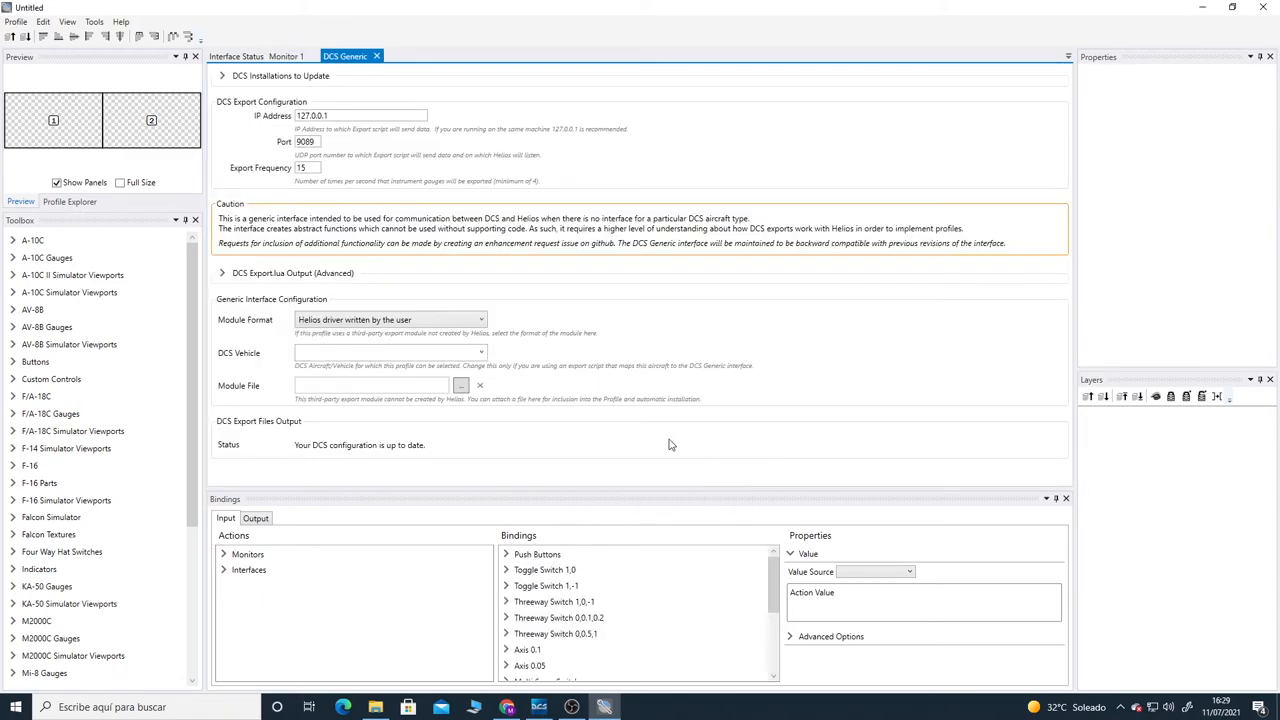
pyautogui.moveTo(232, 104)
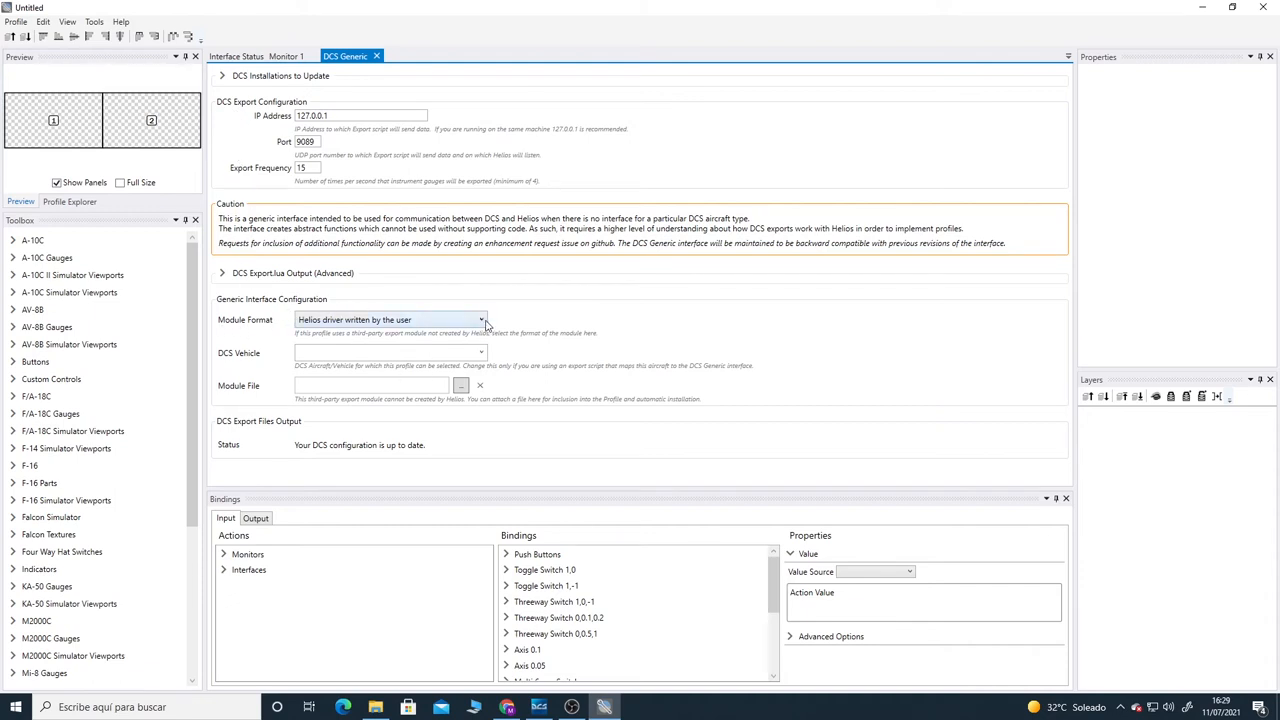
# Step: Set the DCS Generic Module Format to Capt Zeen Module and the DCS vehicle to Mi-24P
pyautogui.click(479, 320)
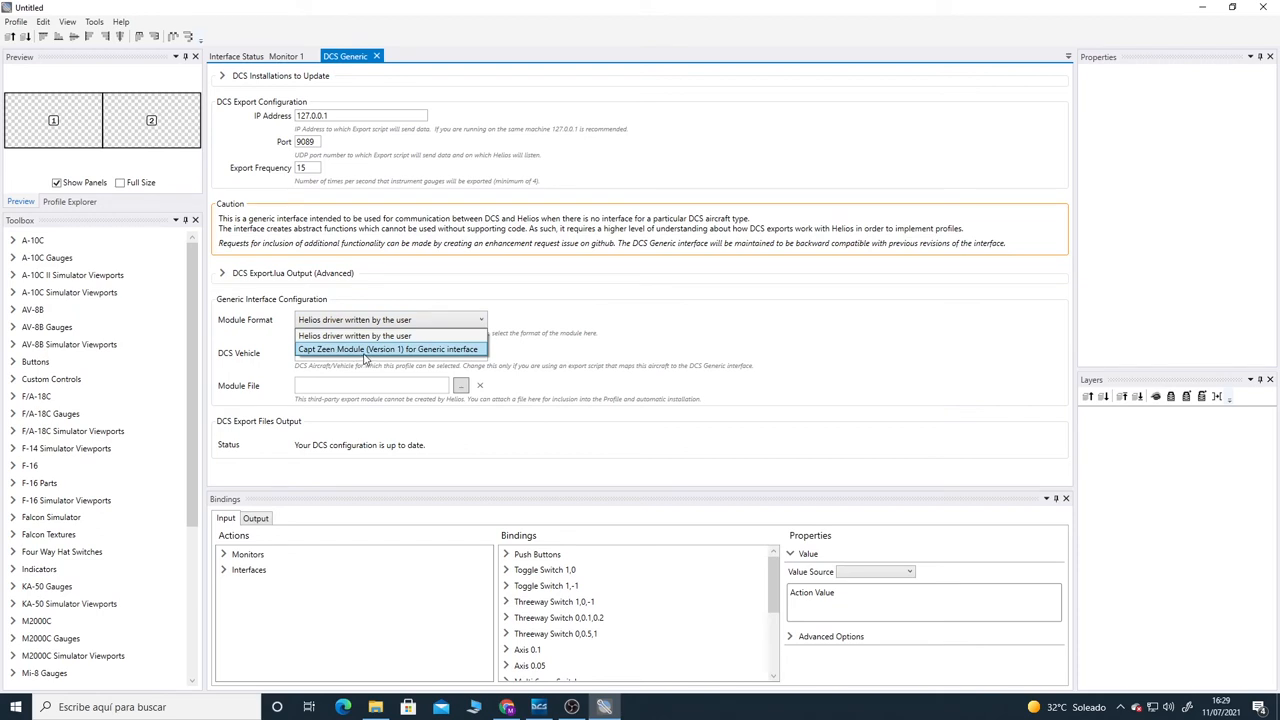
pyautogui.moveTo(415, 355)
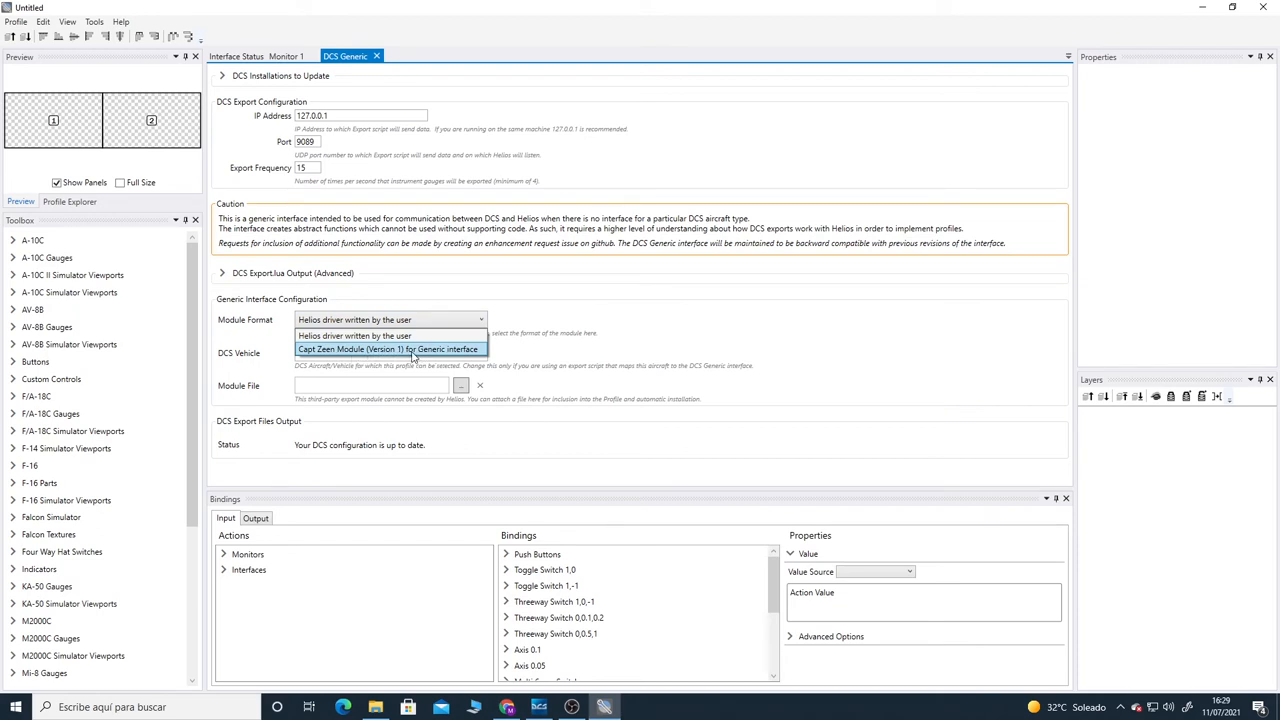
pyautogui.click(388, 349)
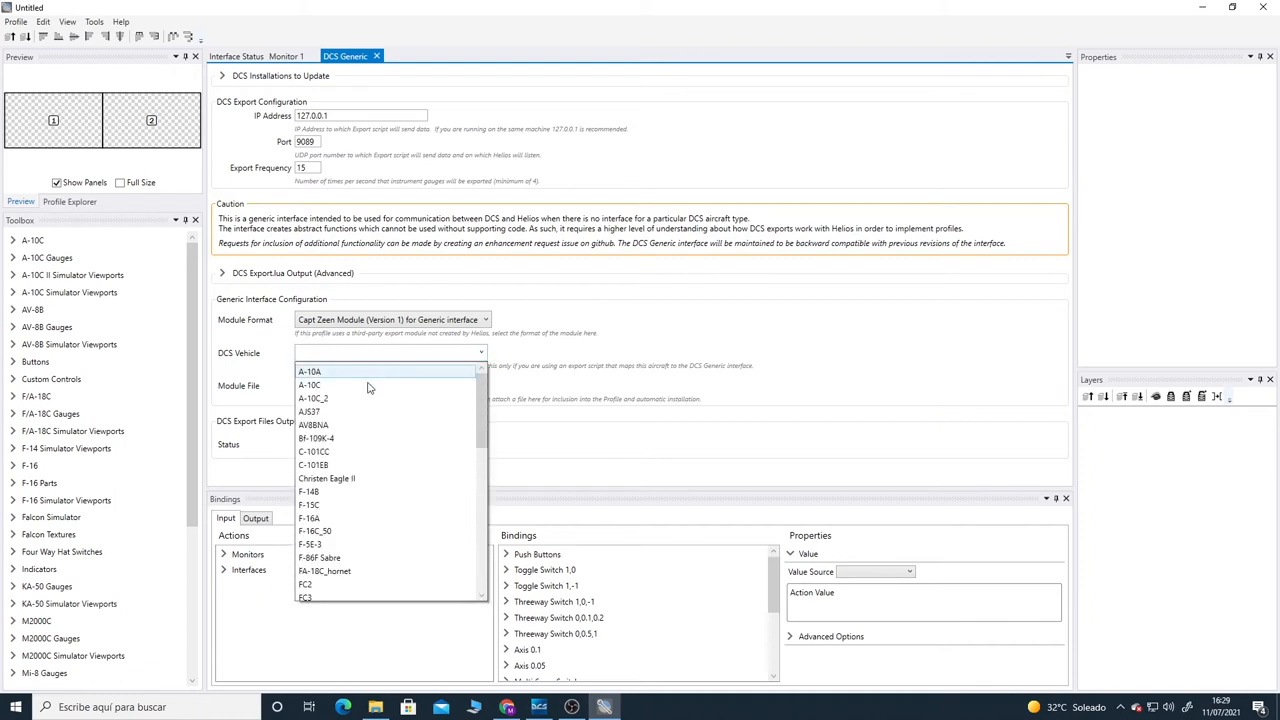
pyautogui.moveTo(335, 555)
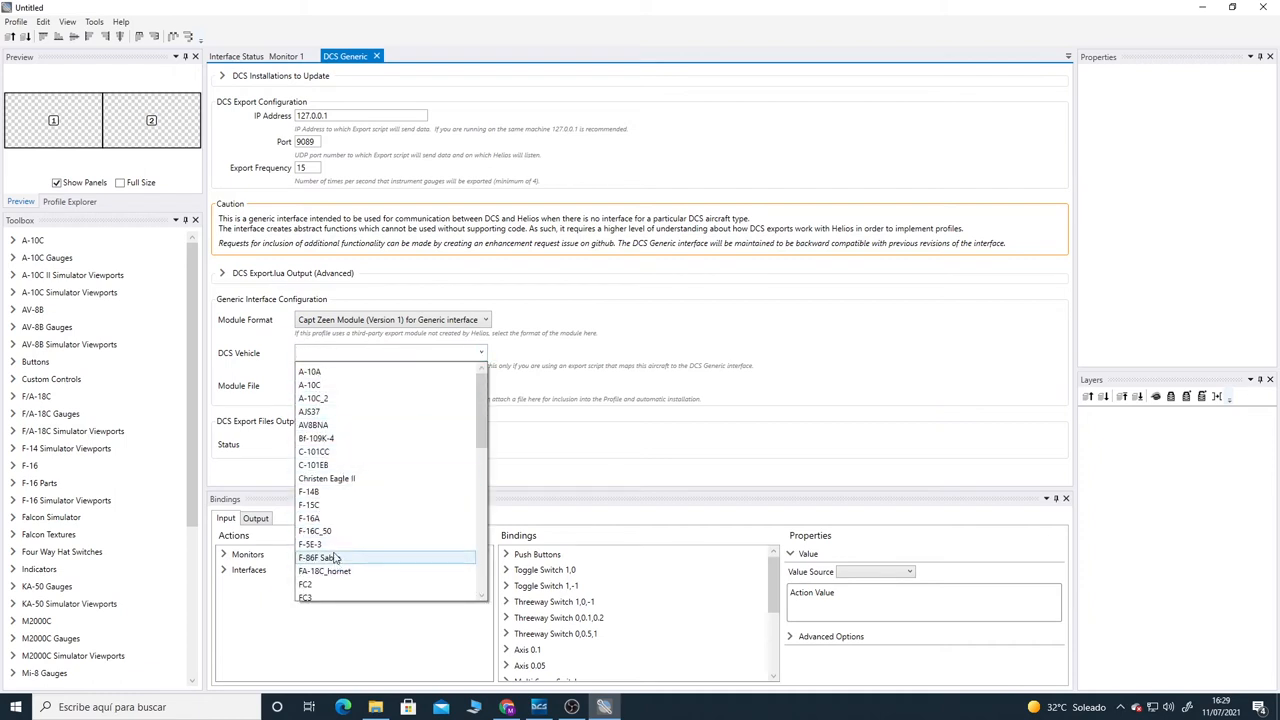
pyautogui.moveTo(379, 529)
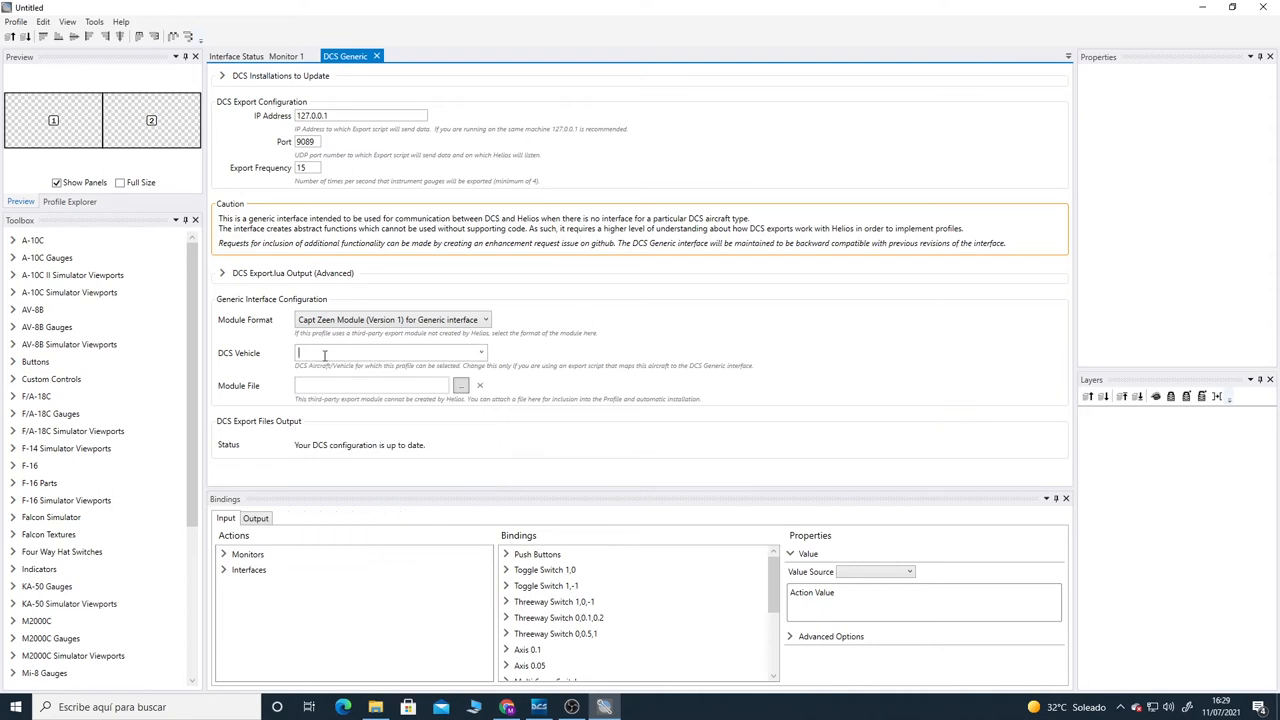
pyautogui.write('Mi-8MT')
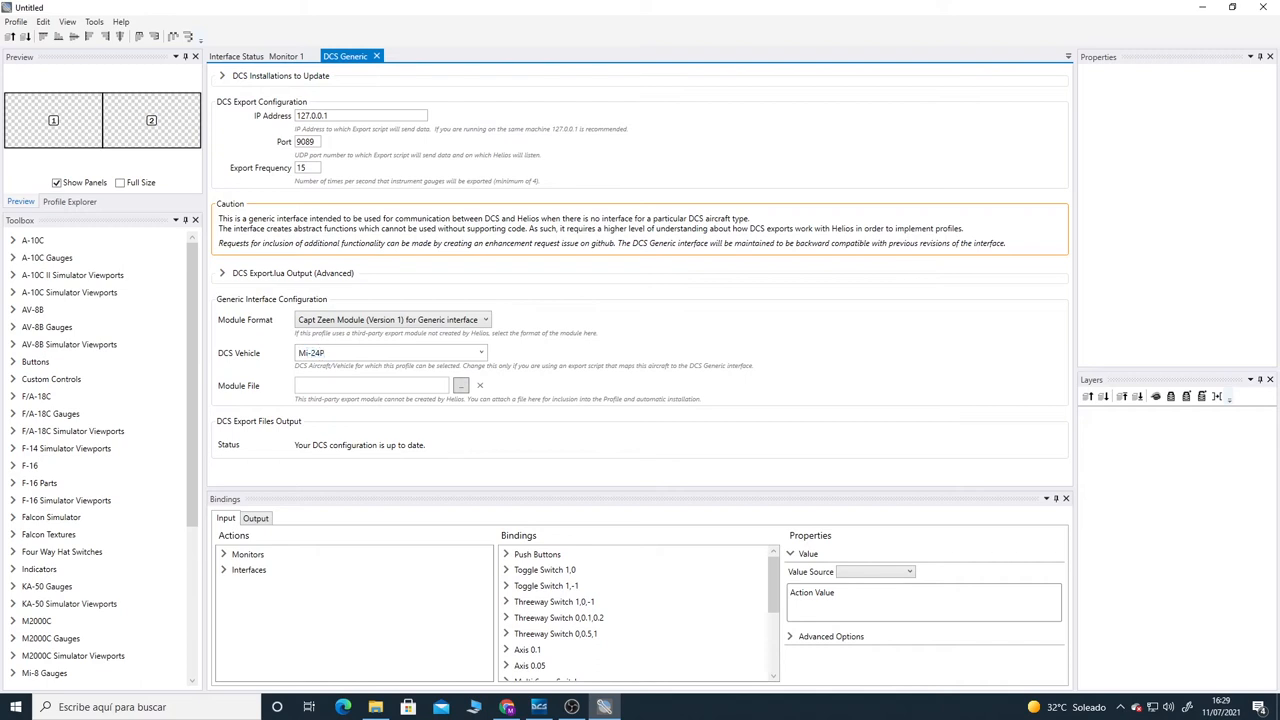
pyautogui.moveTo(559, 320)
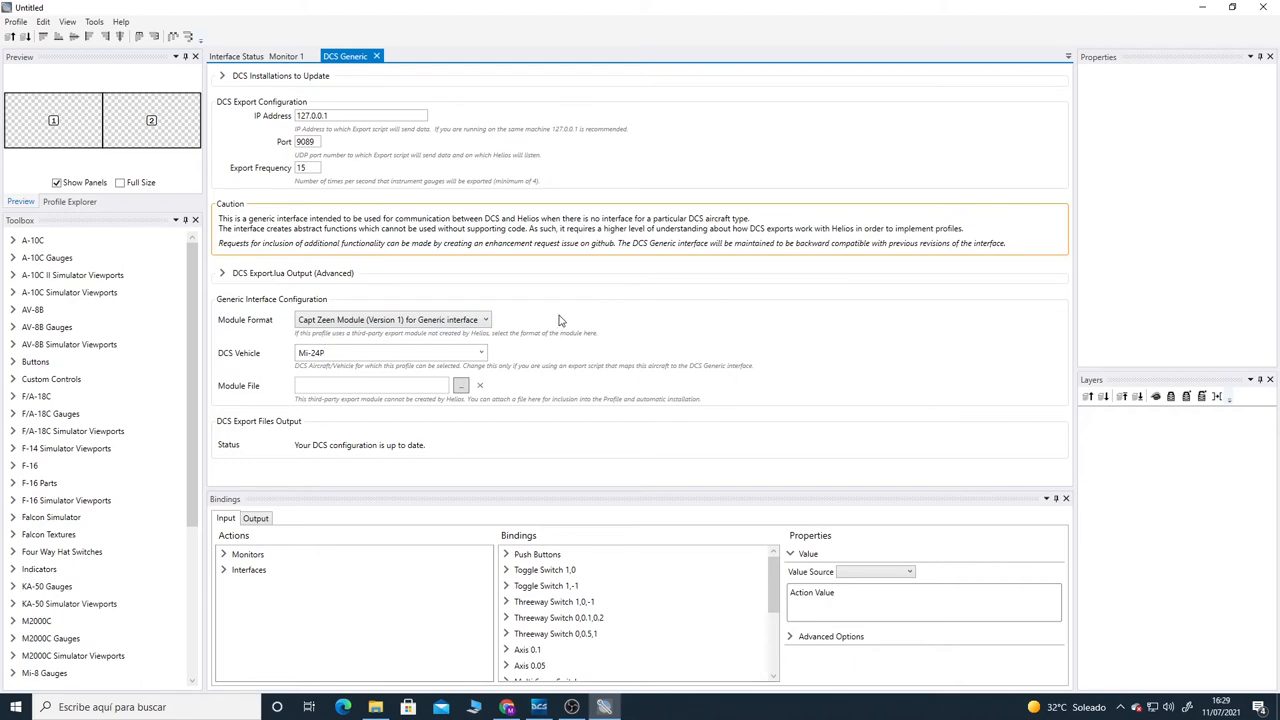
pyautogui.click(18, 20)
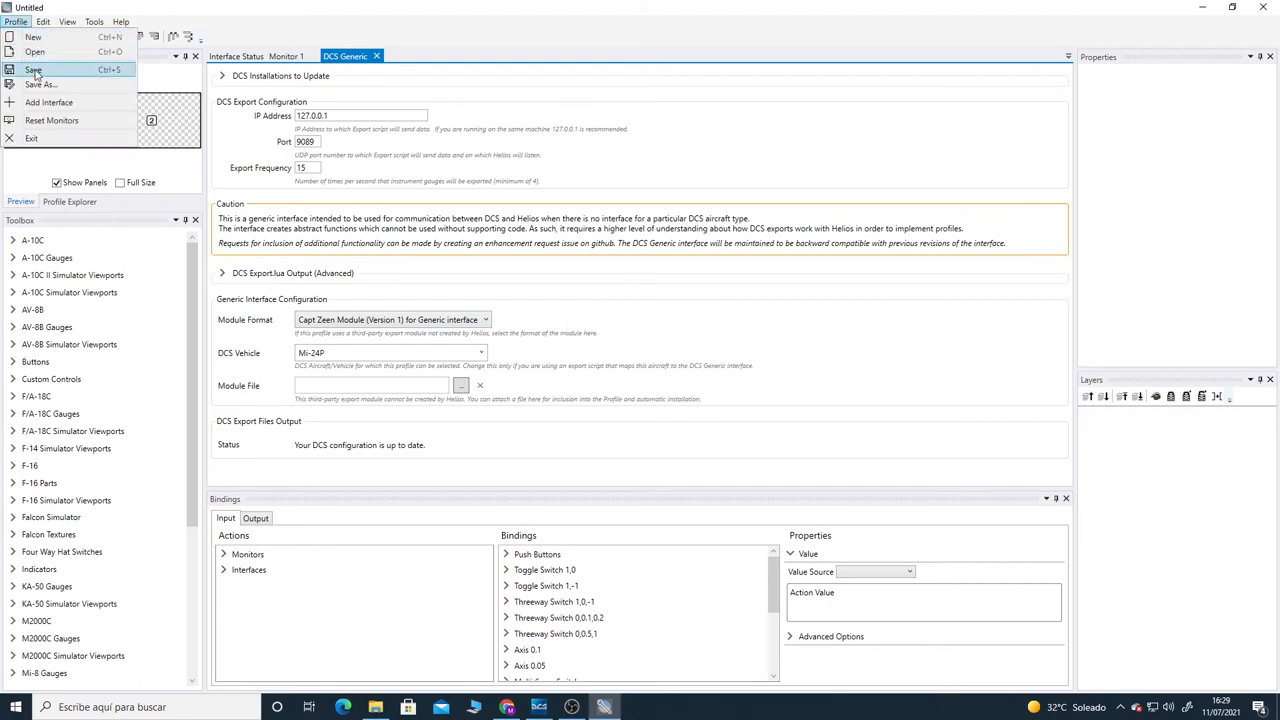
# Step: Save the profile under the file name mi24P
pyautogui.click(30, 92)
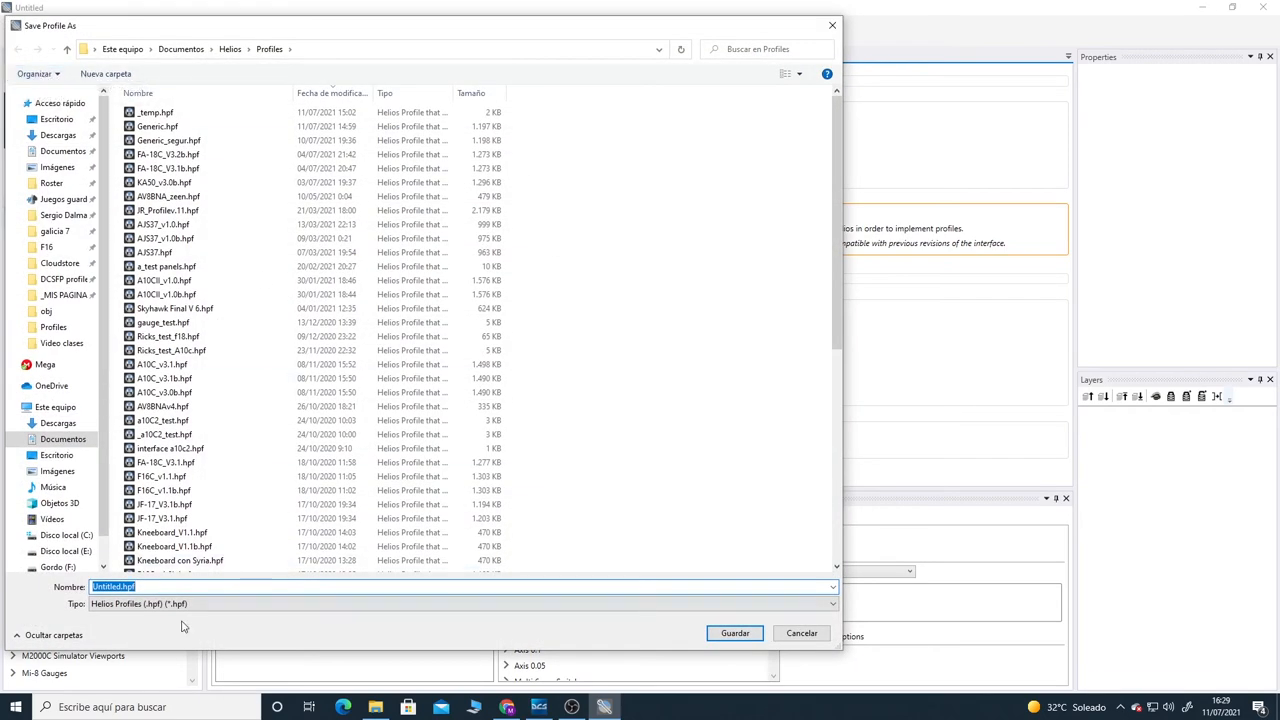
pyautogui.moveTo(55, 594)
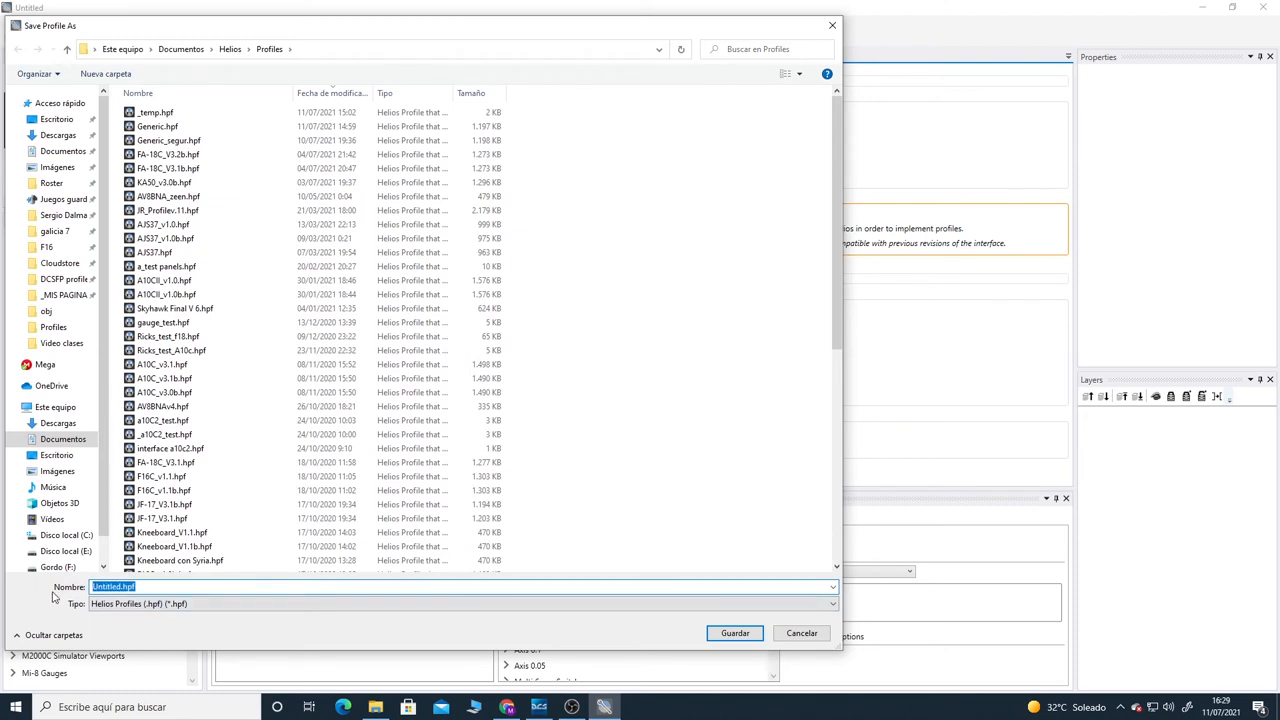
pyautogui.write('mi24P')
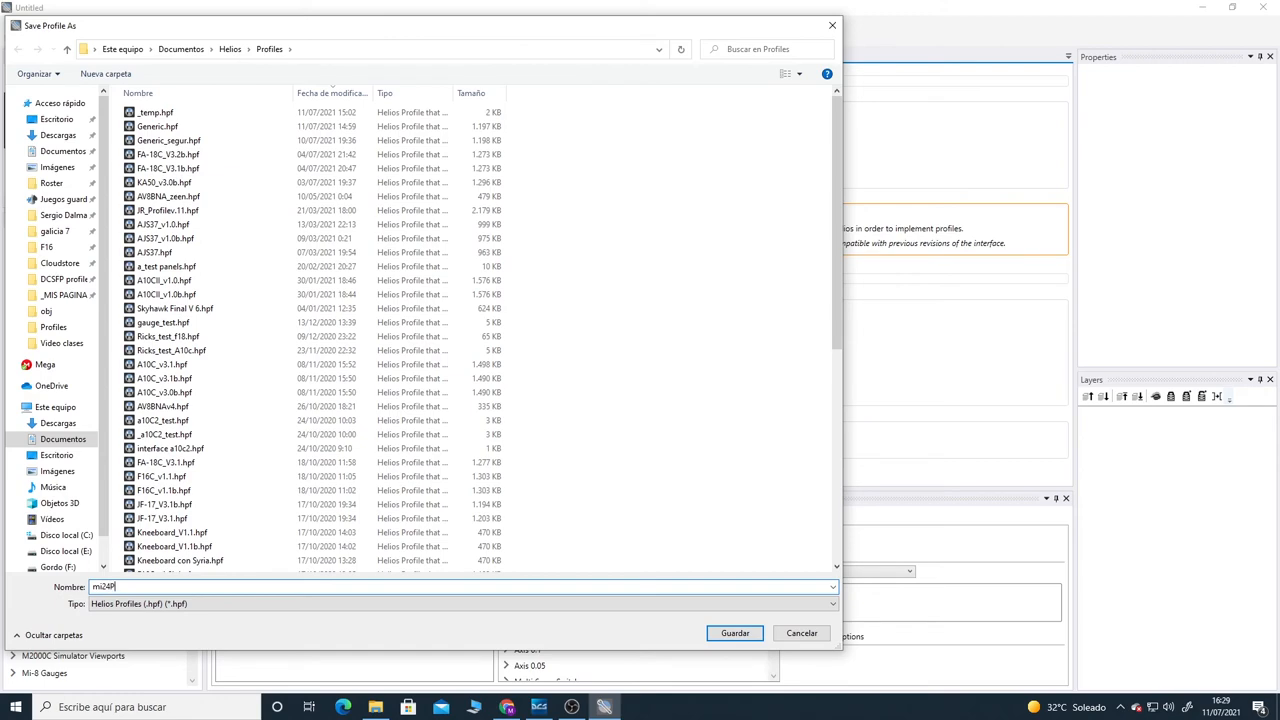
pyautogui.click(734, 633)
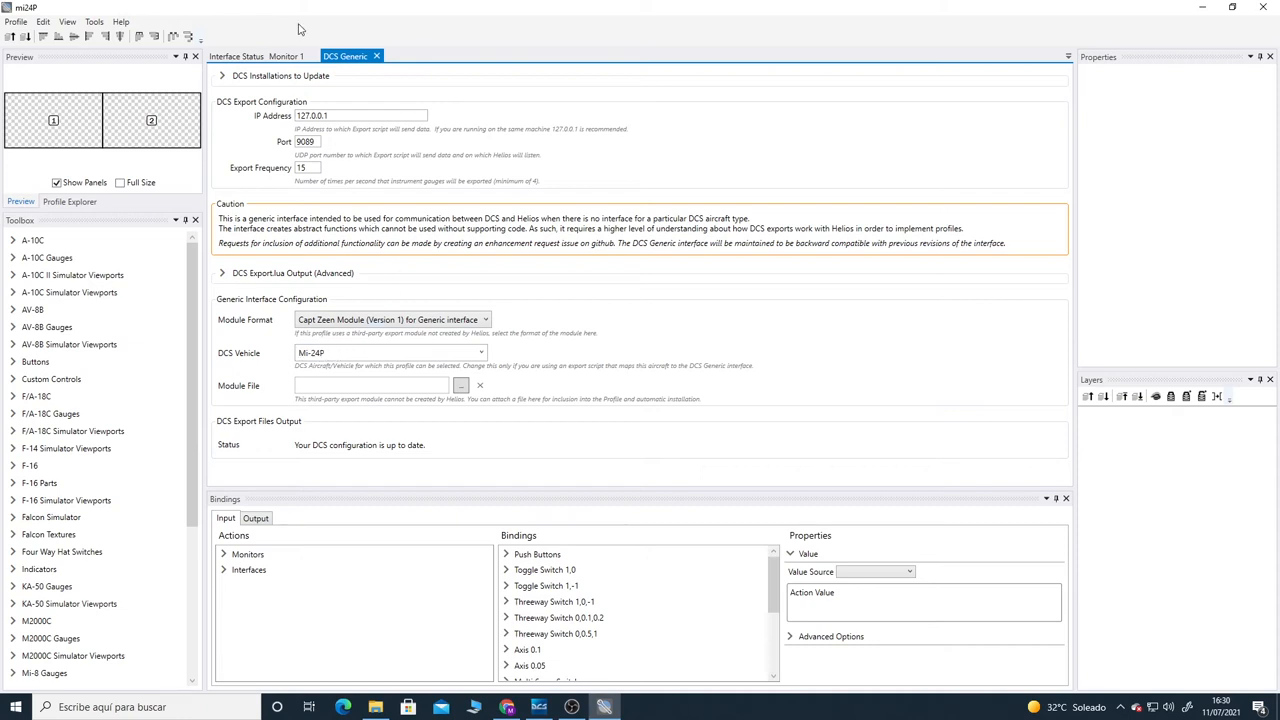
# Step: Restore the editor window, reopen mi24P.hpf and view its DCS Generic settings
pyautogui.click(1225, 6)
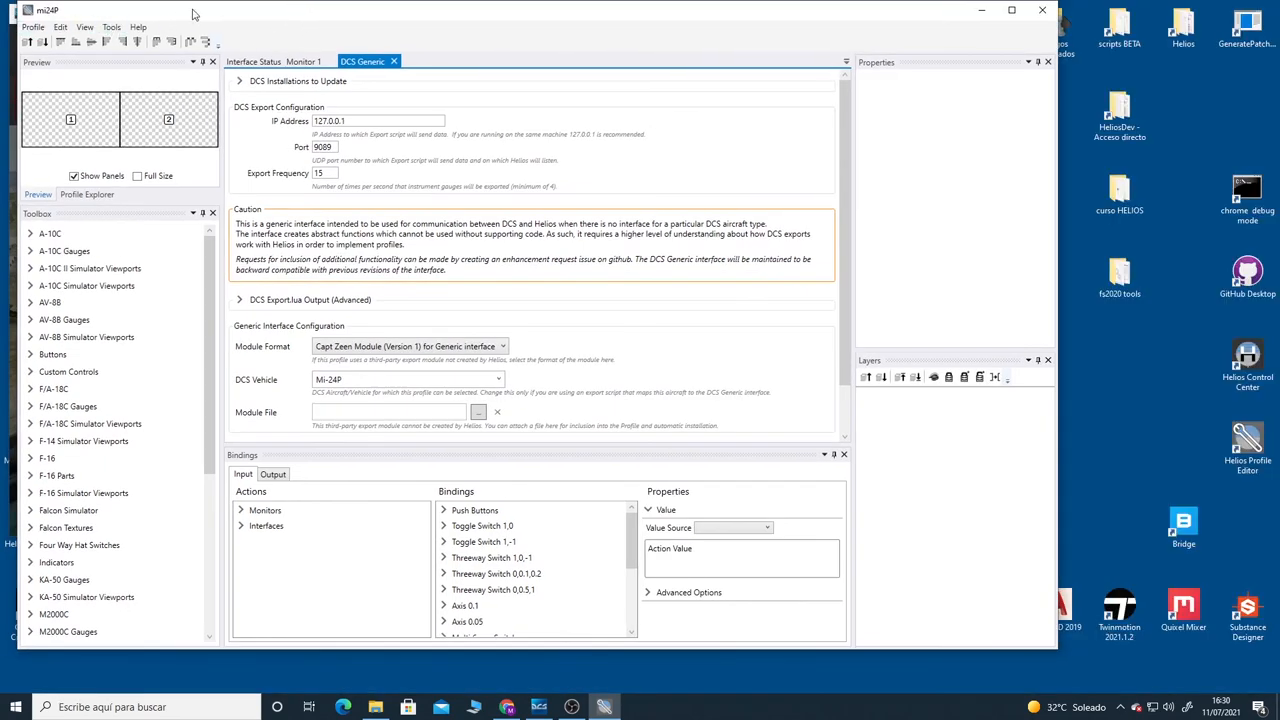
pyautogui.click(32, 25)
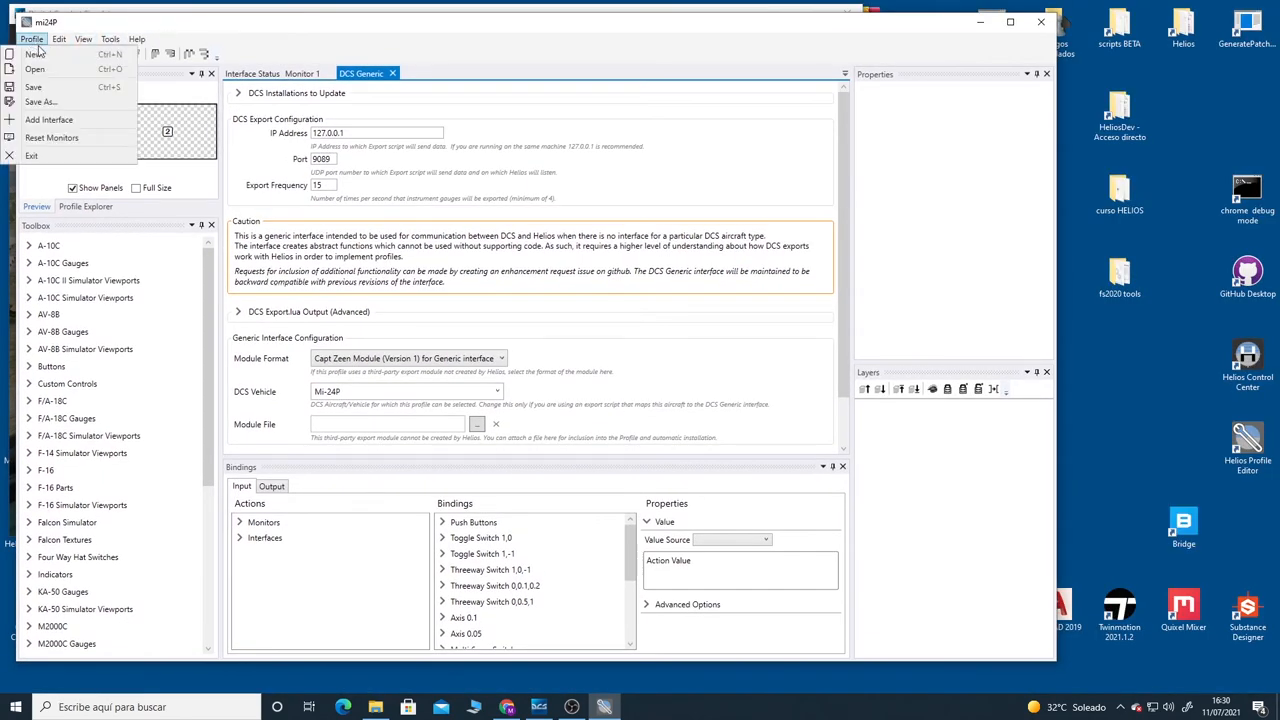
pyautogui.click(40, 70)
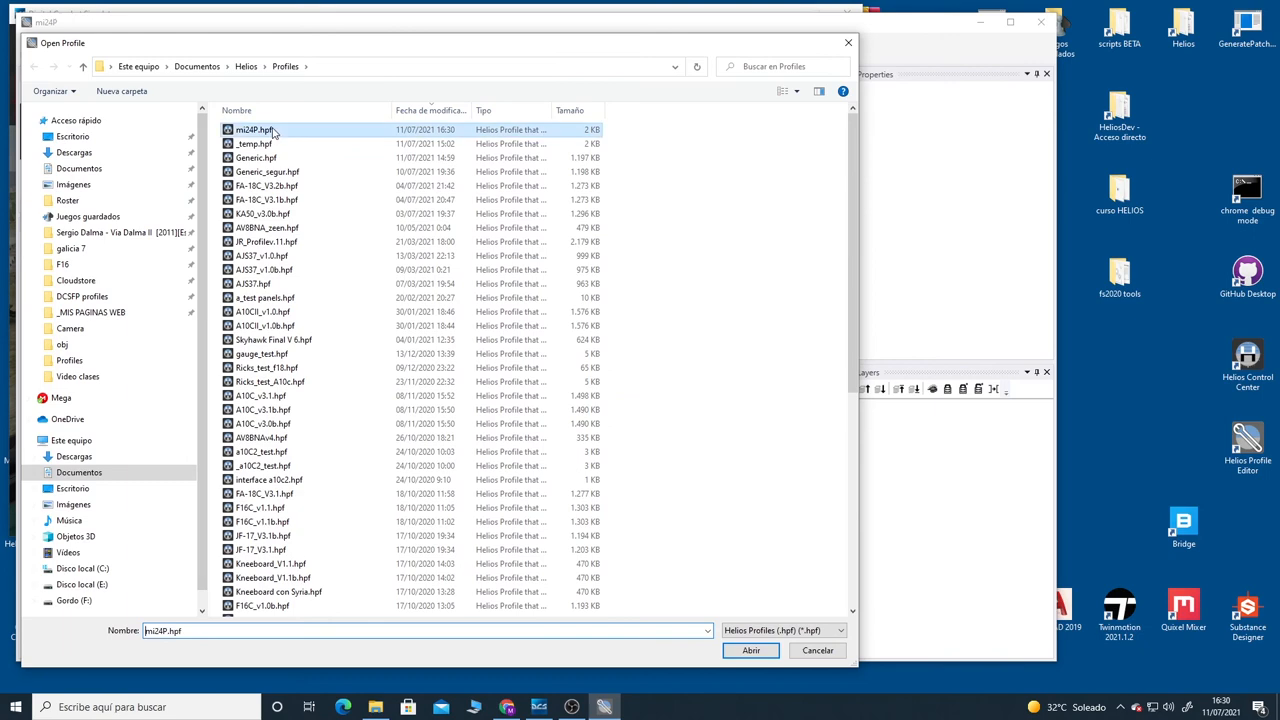
pyautogui.click(751, 650)
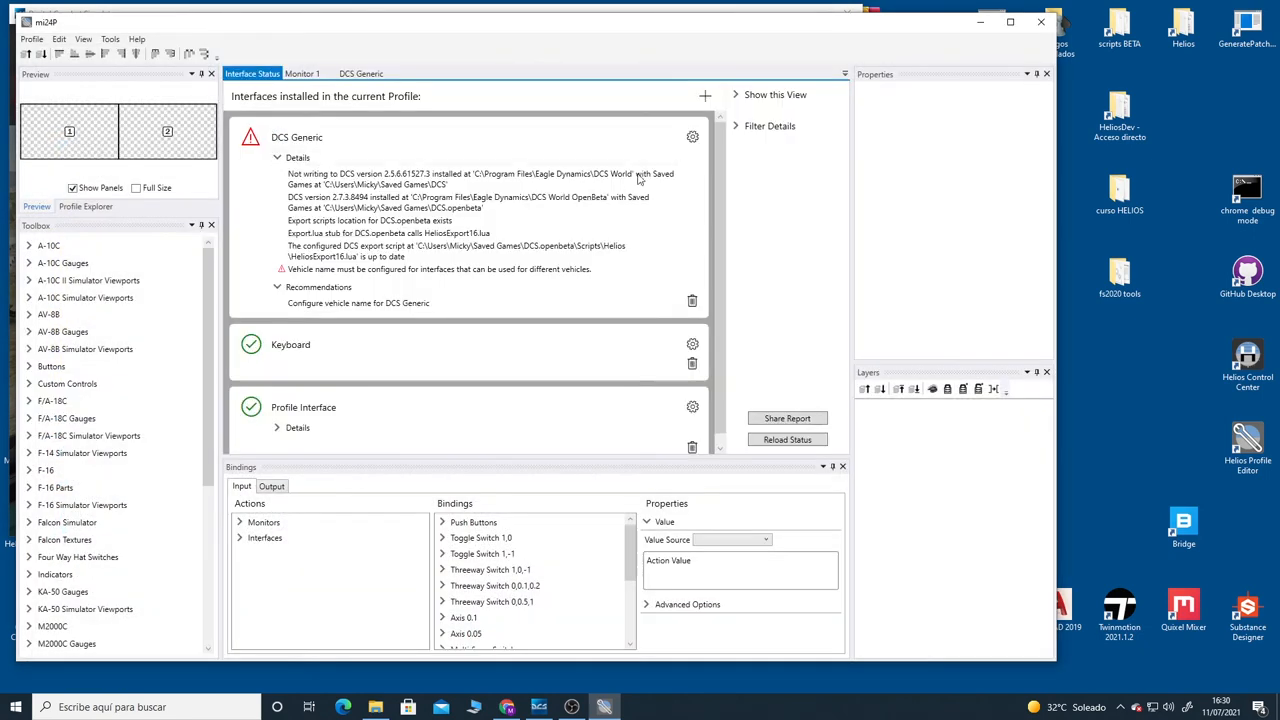
pyautogui.click(692, 137)
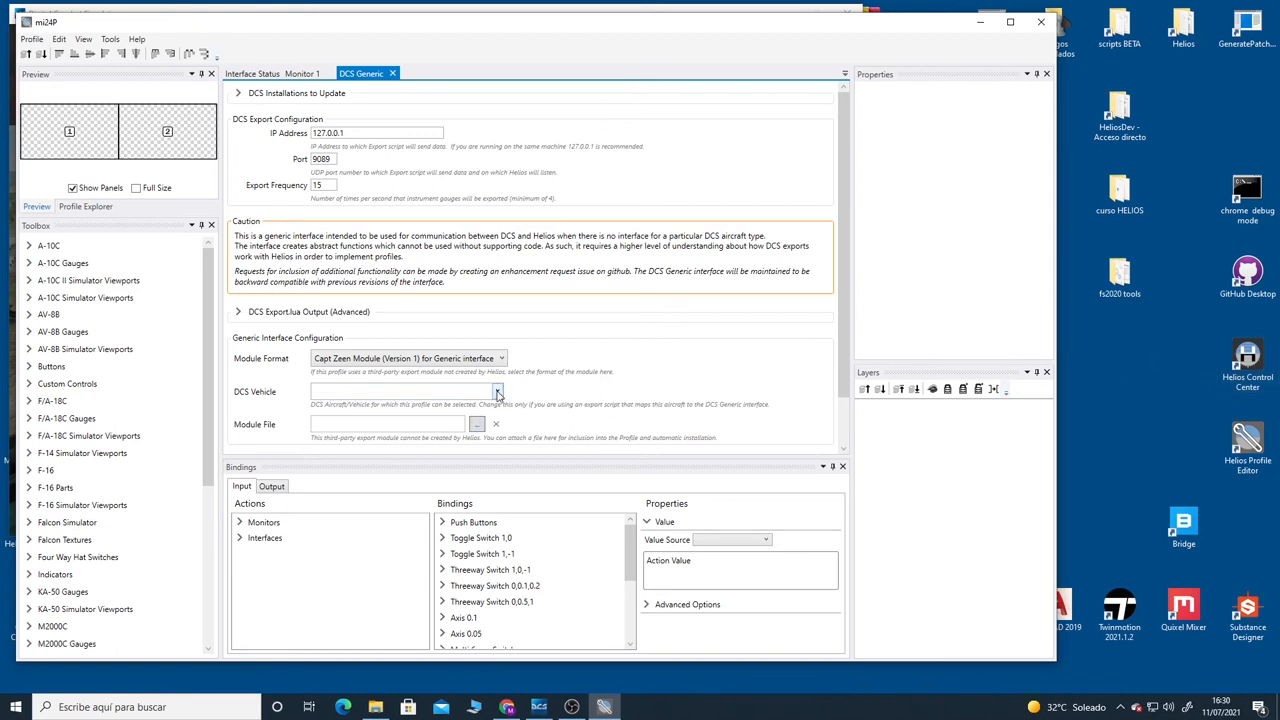
# Step: Pick Mi-24P from the DCS Vehicle dropdown list
pyautogui.click(495, 391)
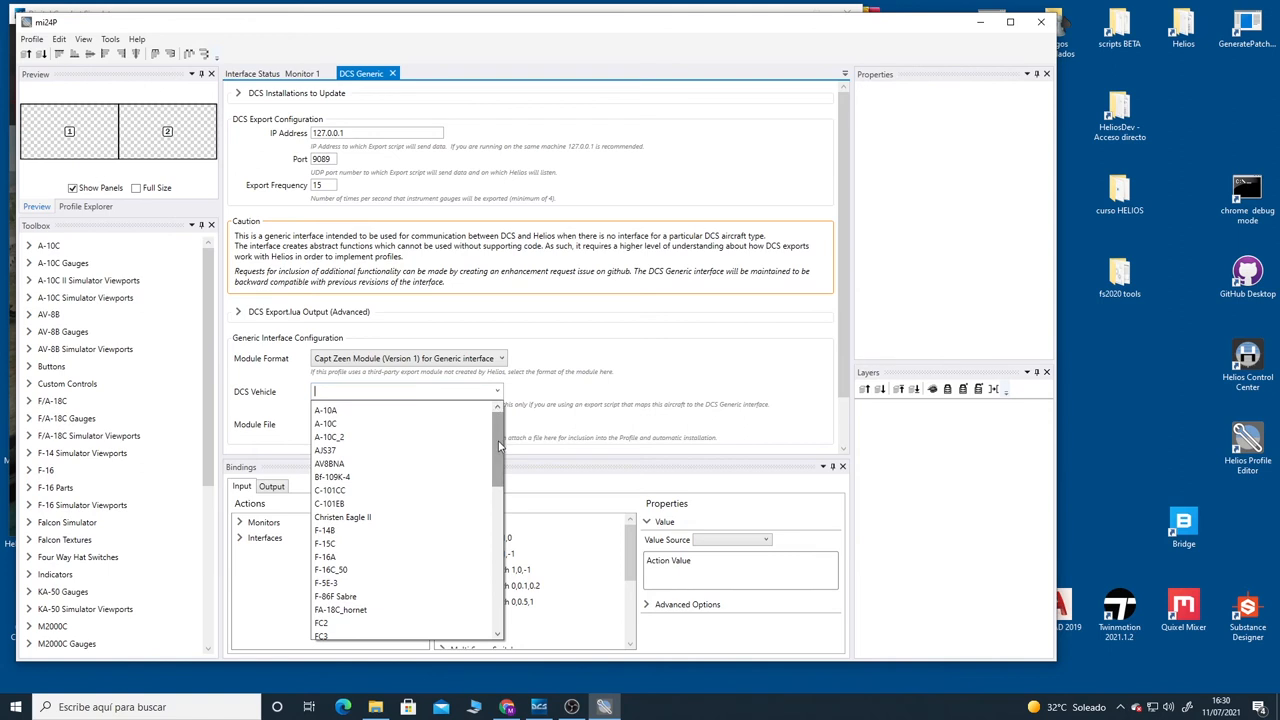
pyautogui.scroll(-3)
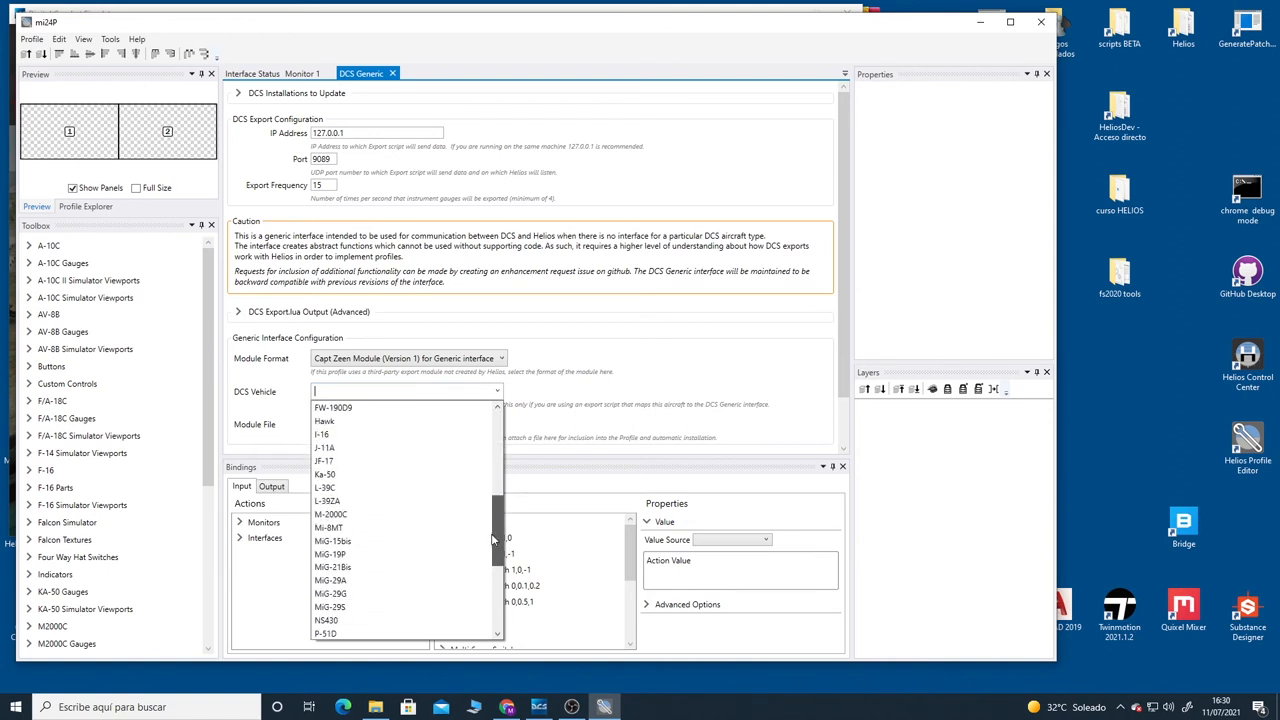
pyautogui.scroll(-3)
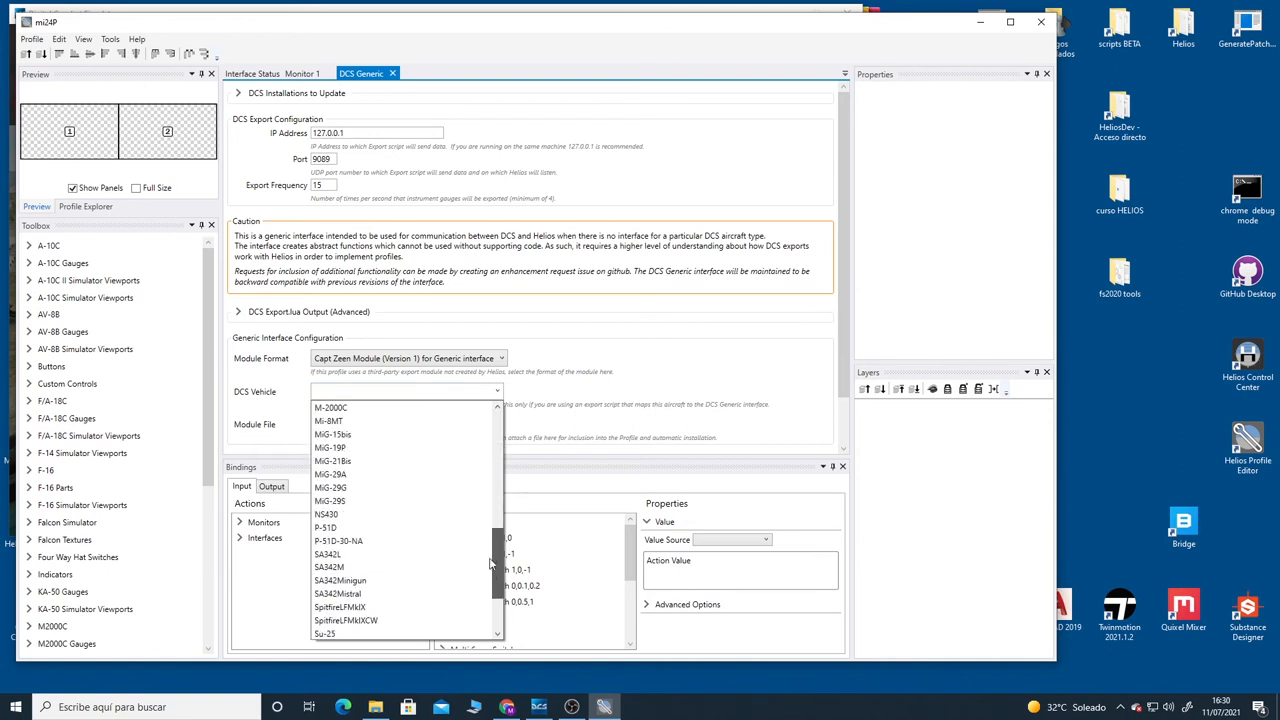
pyautogui.scroll(-3)
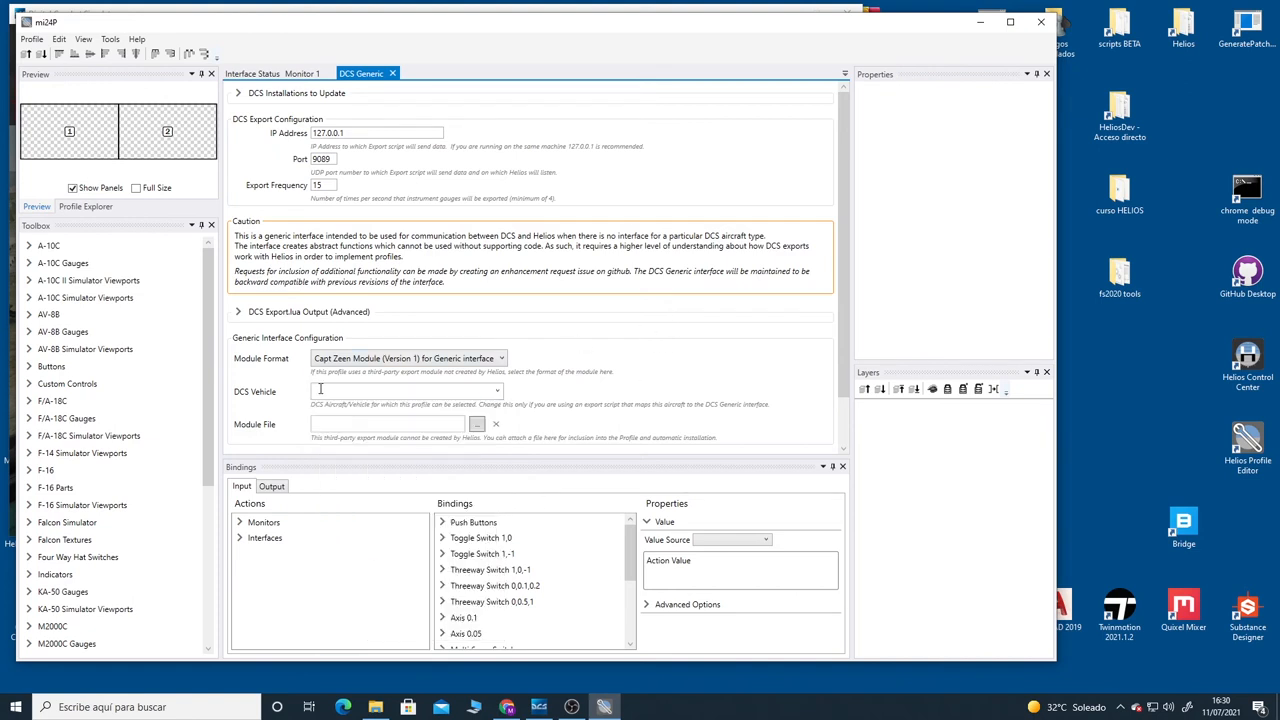
pyautogui.write('Mi-8MT')
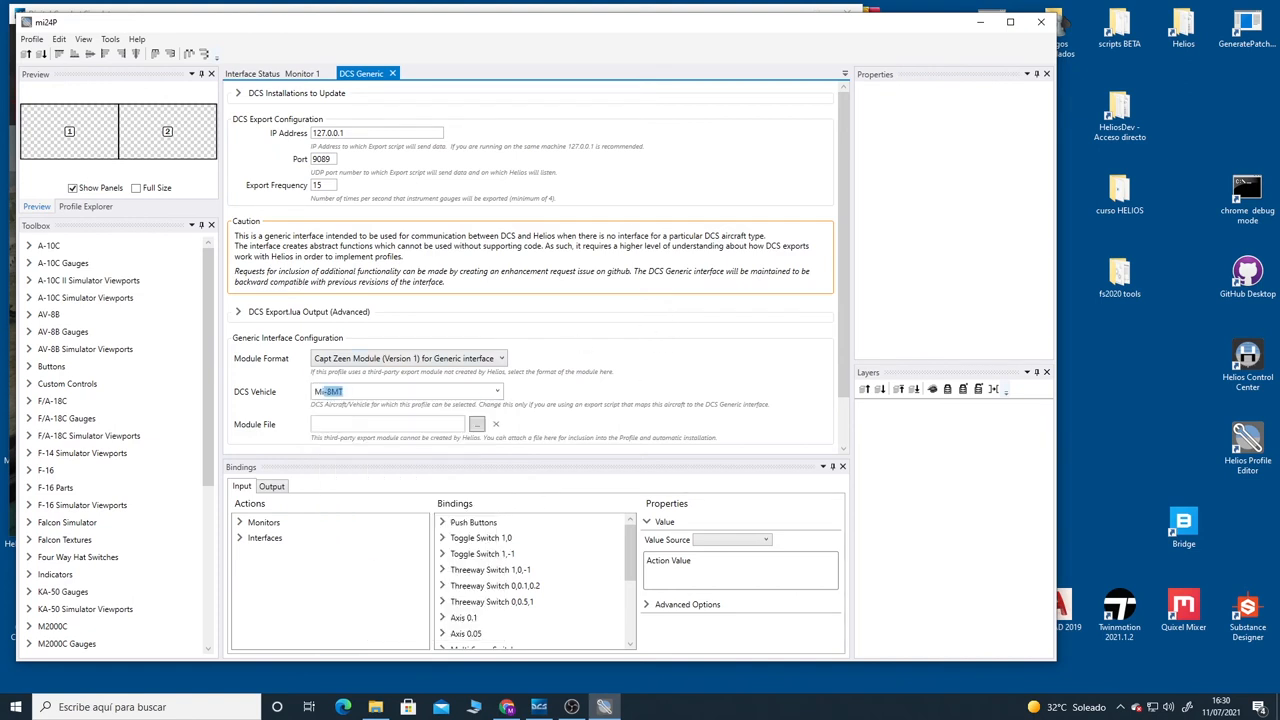
pyautogui.write('Mi-24P')
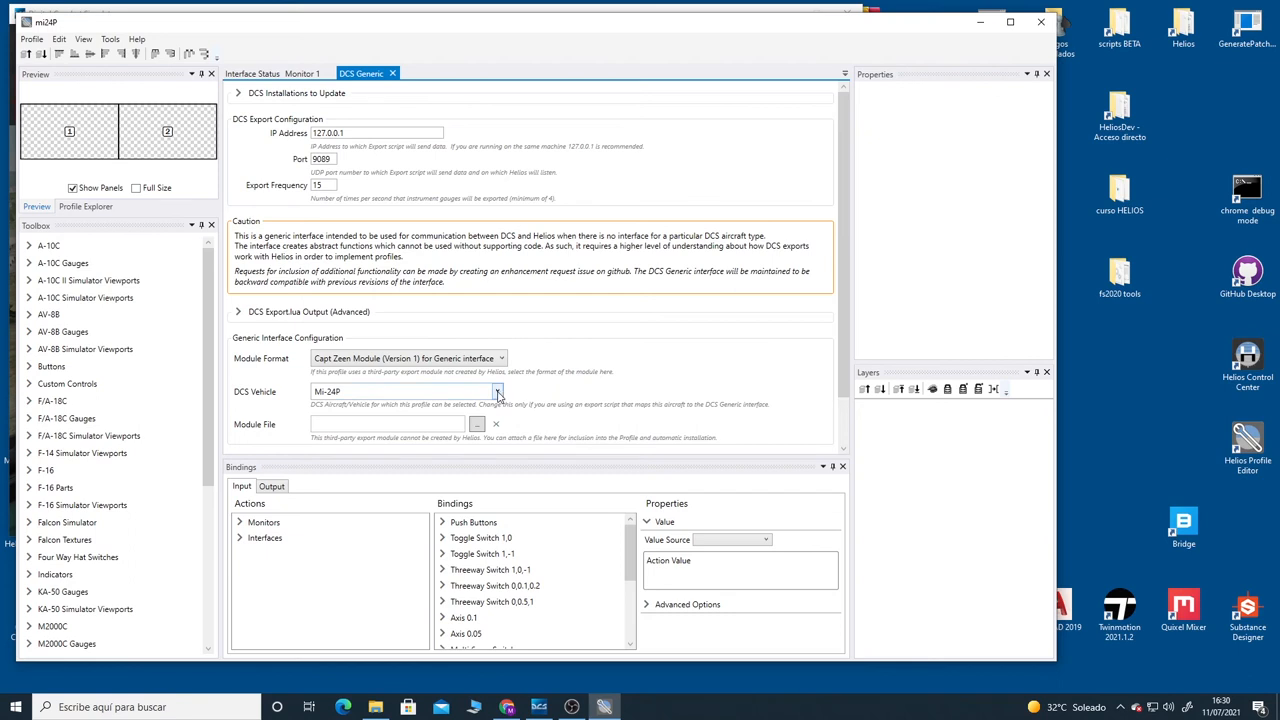
pyautogui.click(490, 391)
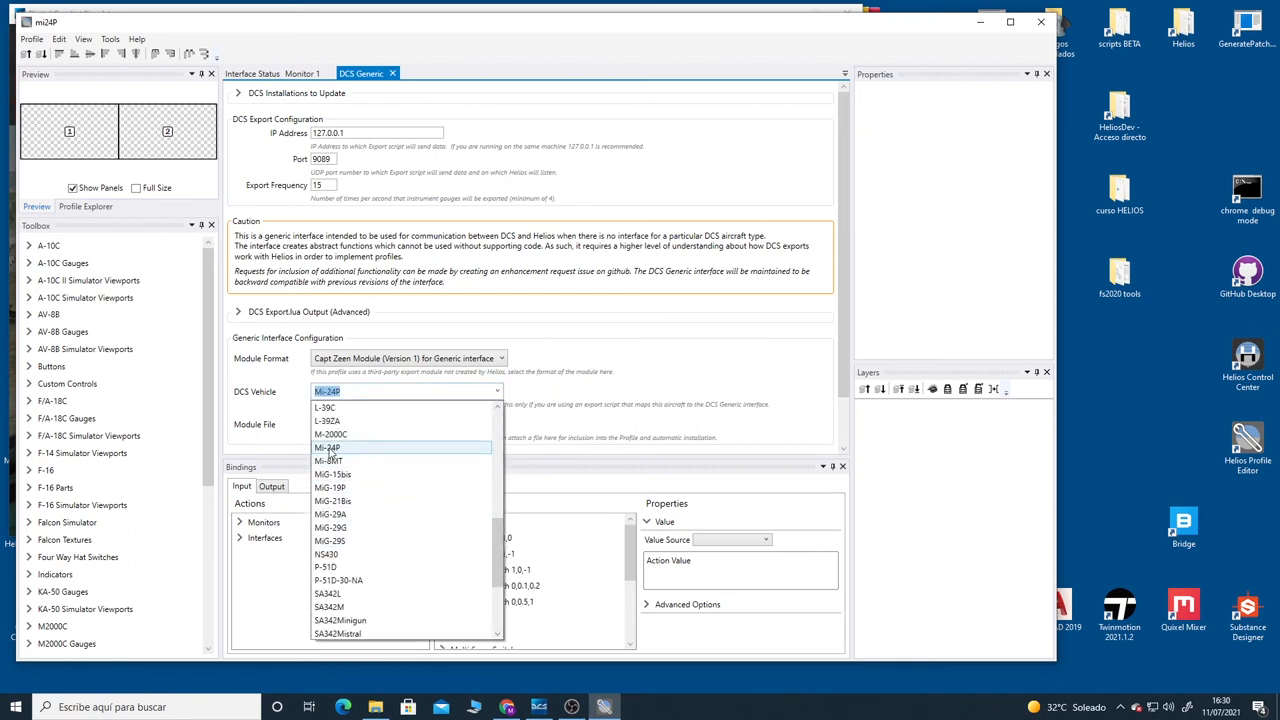
pyautogui.click(329, 446)
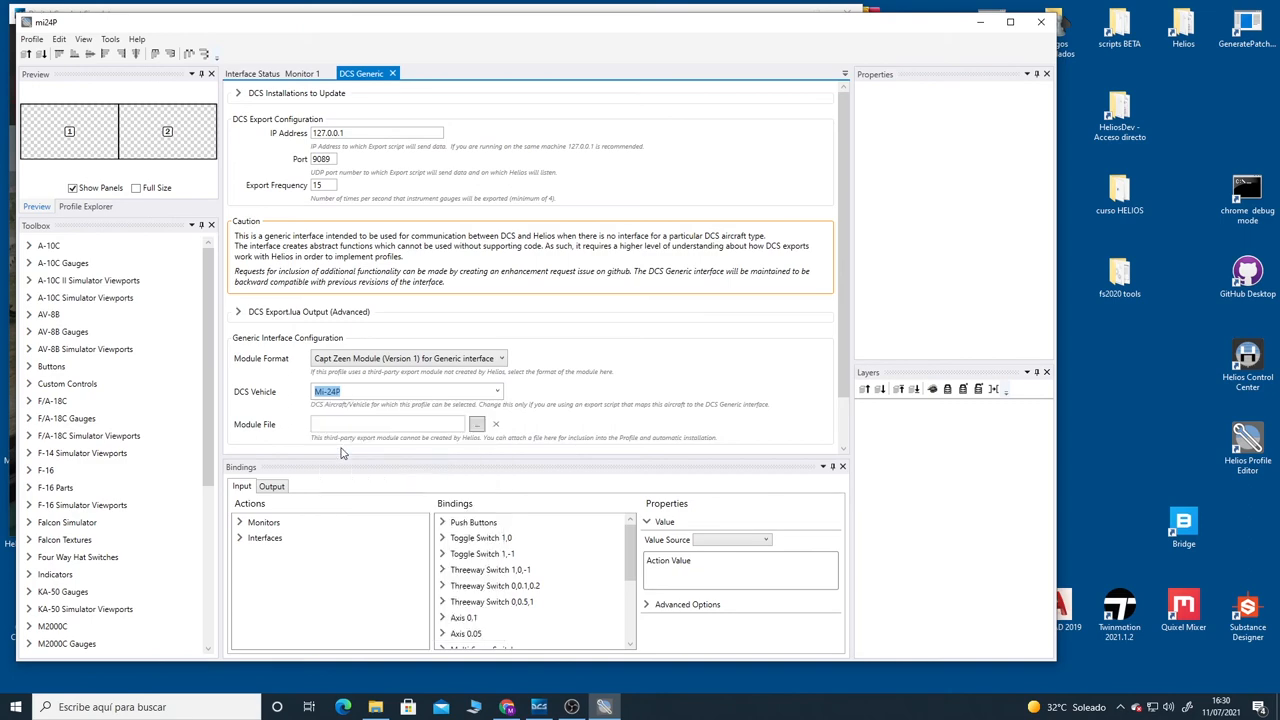
pyautogui.moveTo(255, 281)
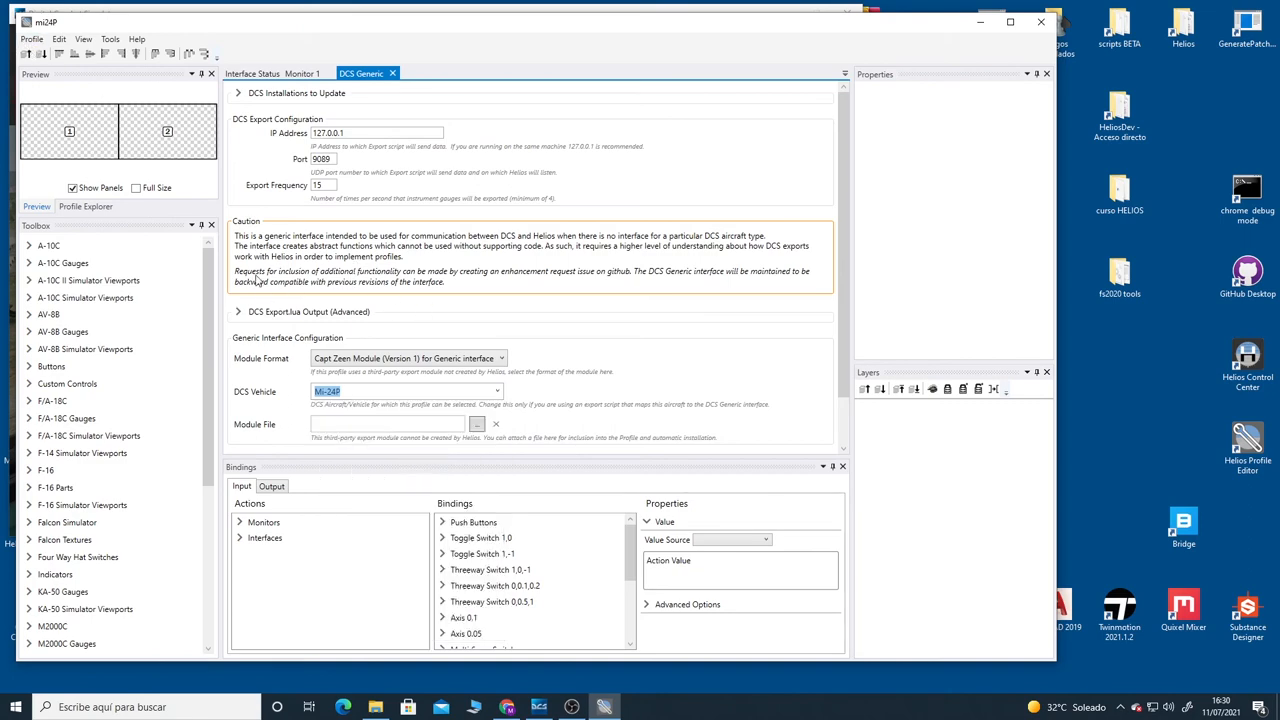
# Step: Save the updated profile and reopen mi24P.hpf from Documents\Helios\Profiles
pyautogui.click(36, 38)
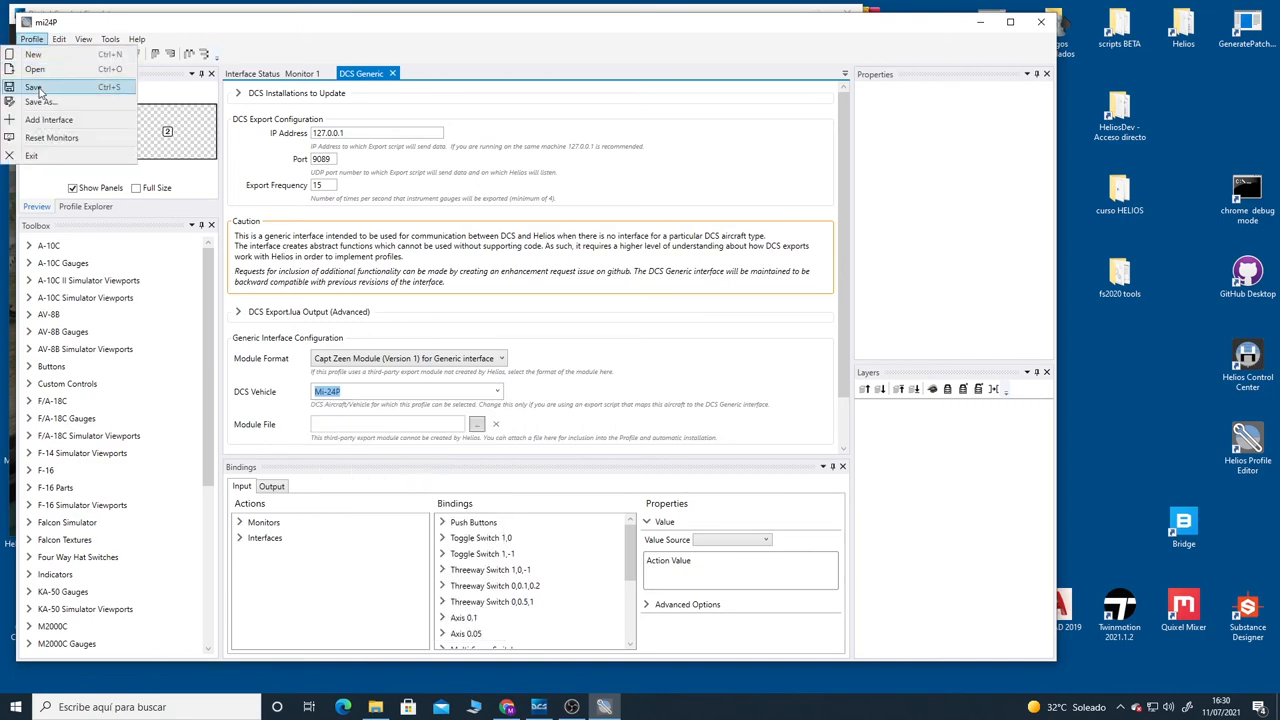
pyautogui.click(37, 92)
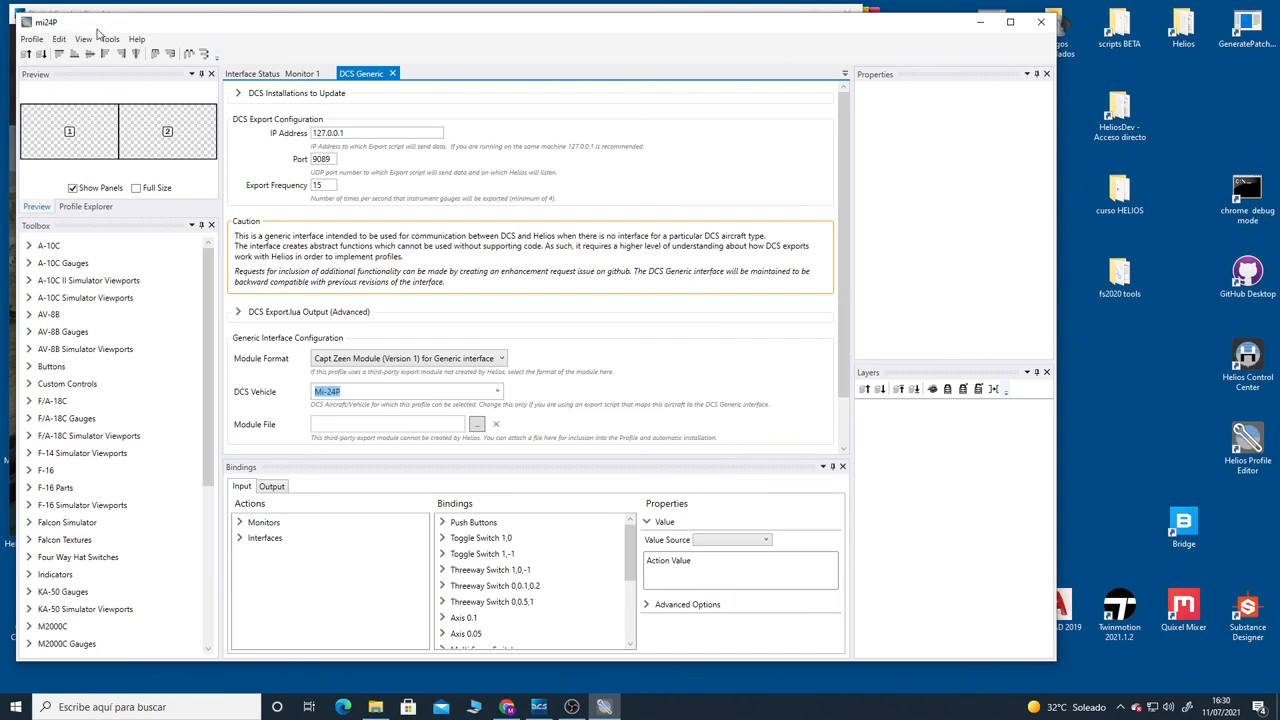
pyautogui.click(30, 38)
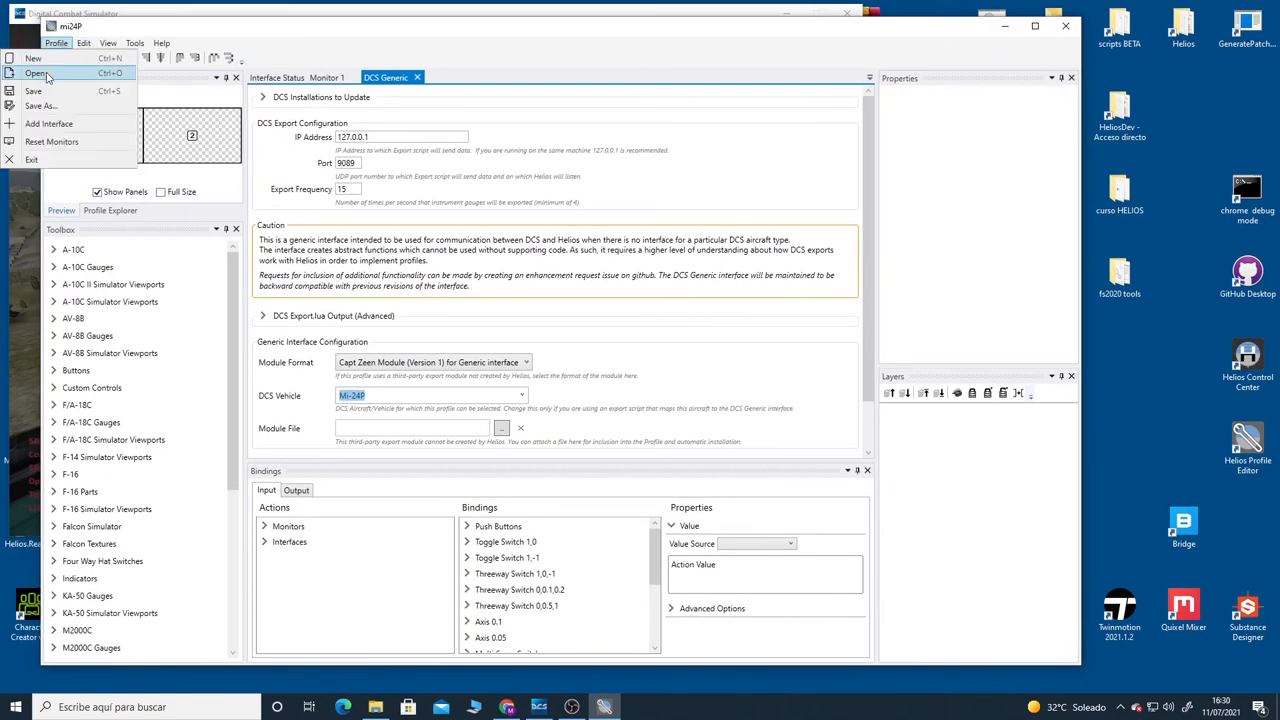
pyautogui.click(38, 73)
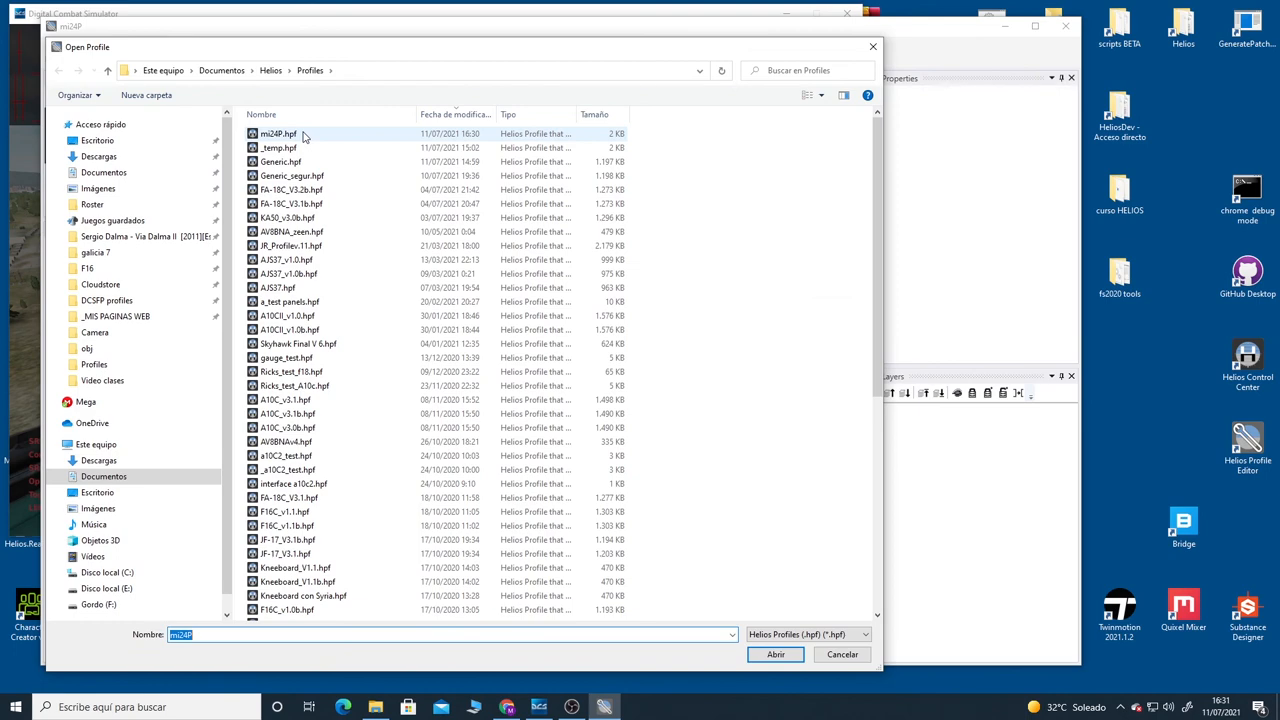
pyautogui.click(775, 654)
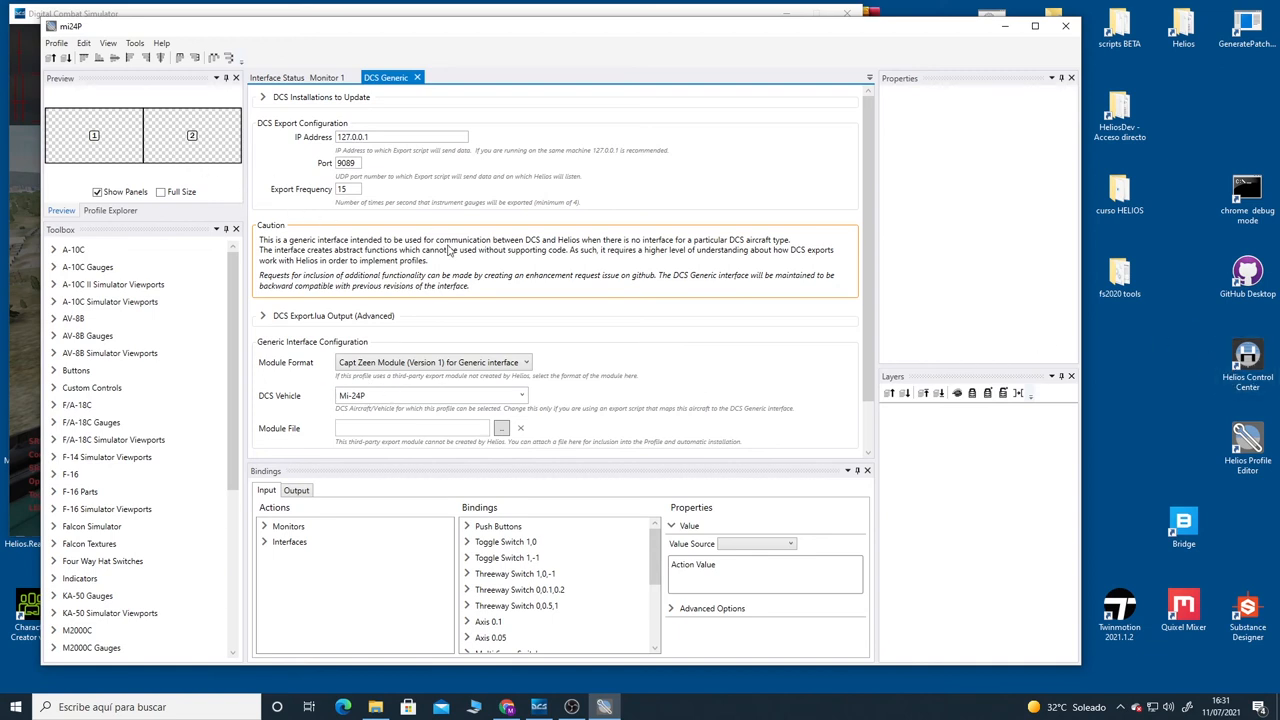
pyautogui.scroll(-3)
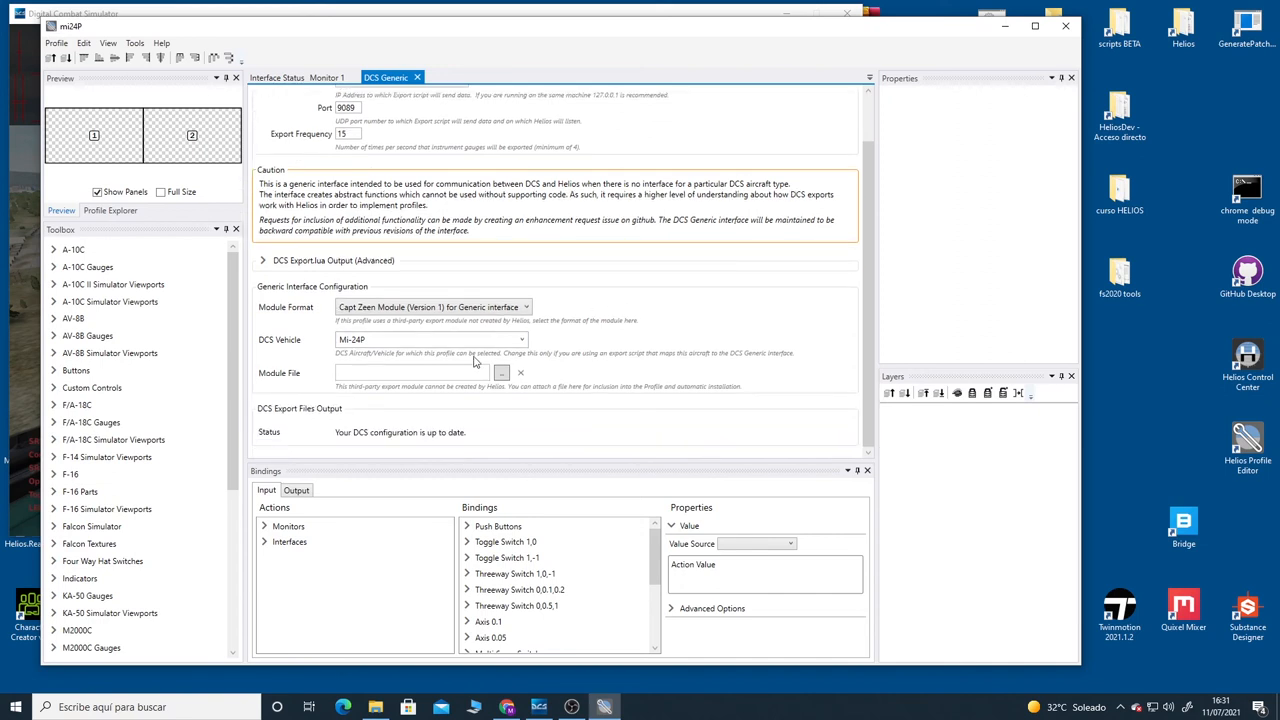
pyautogui.moveTo(353, 378)
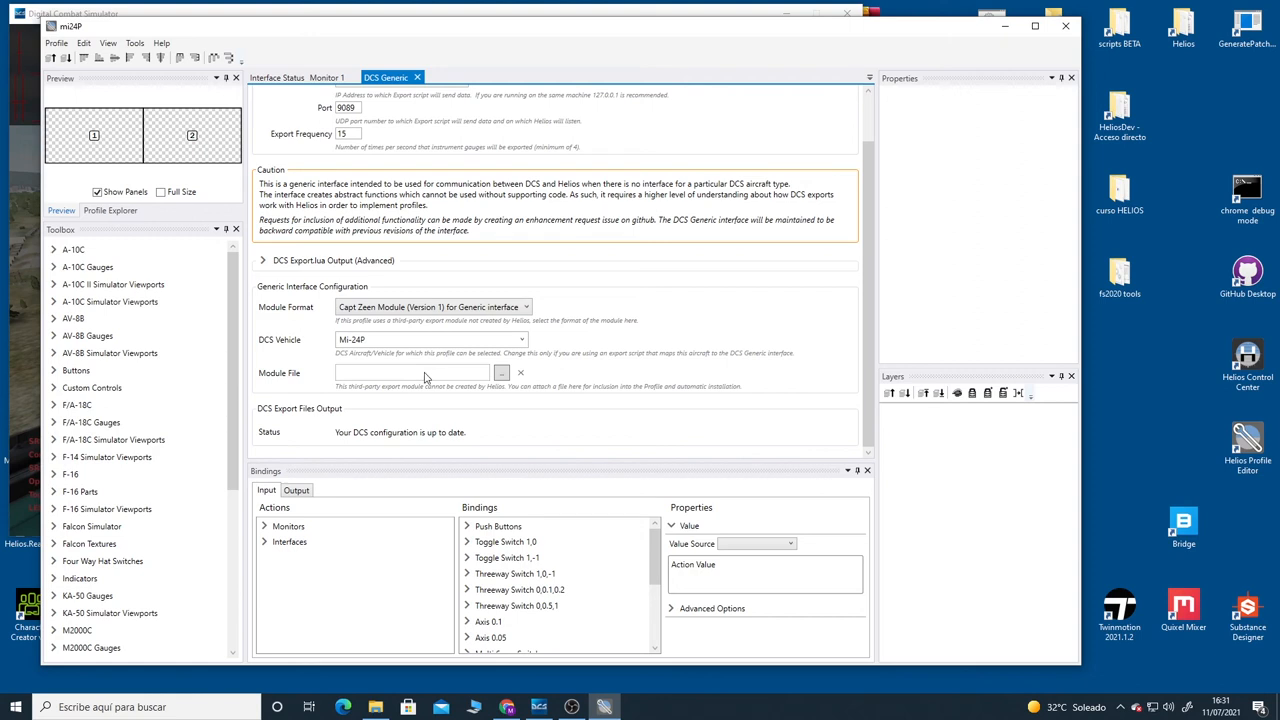
pyautogui.moveTo(419, 374)
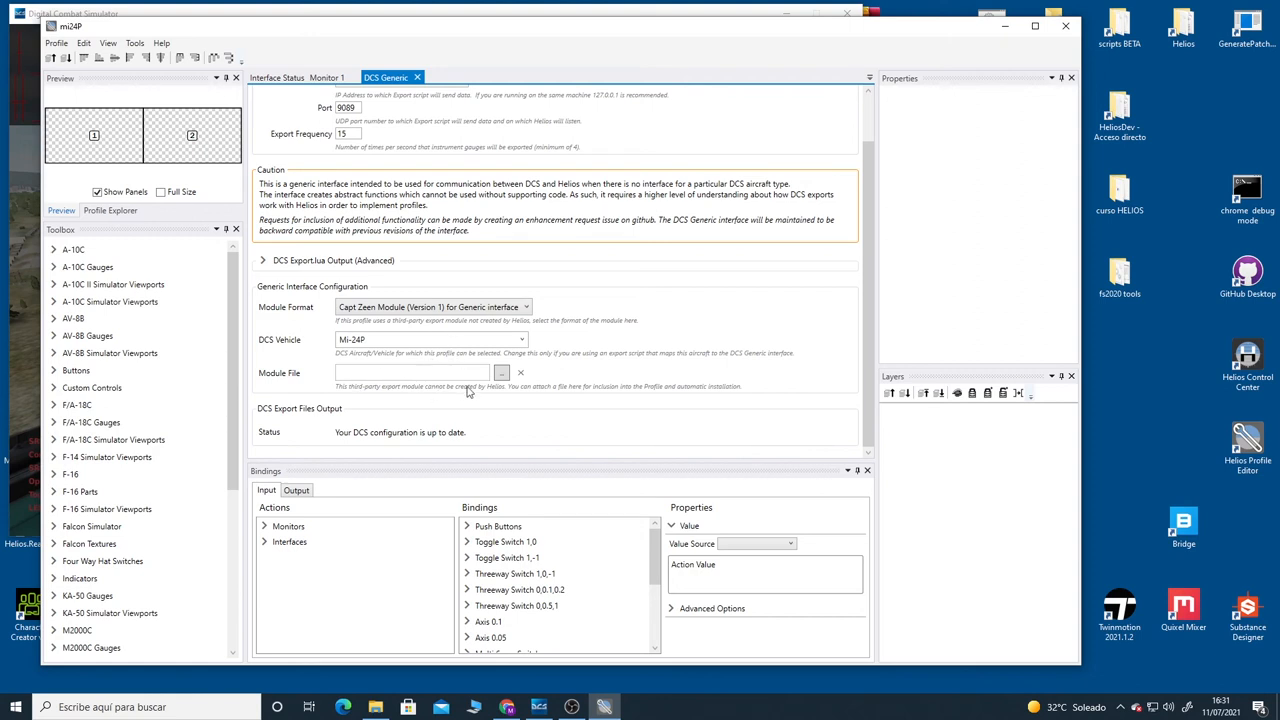
pyautogui.moveTo(417, 392)
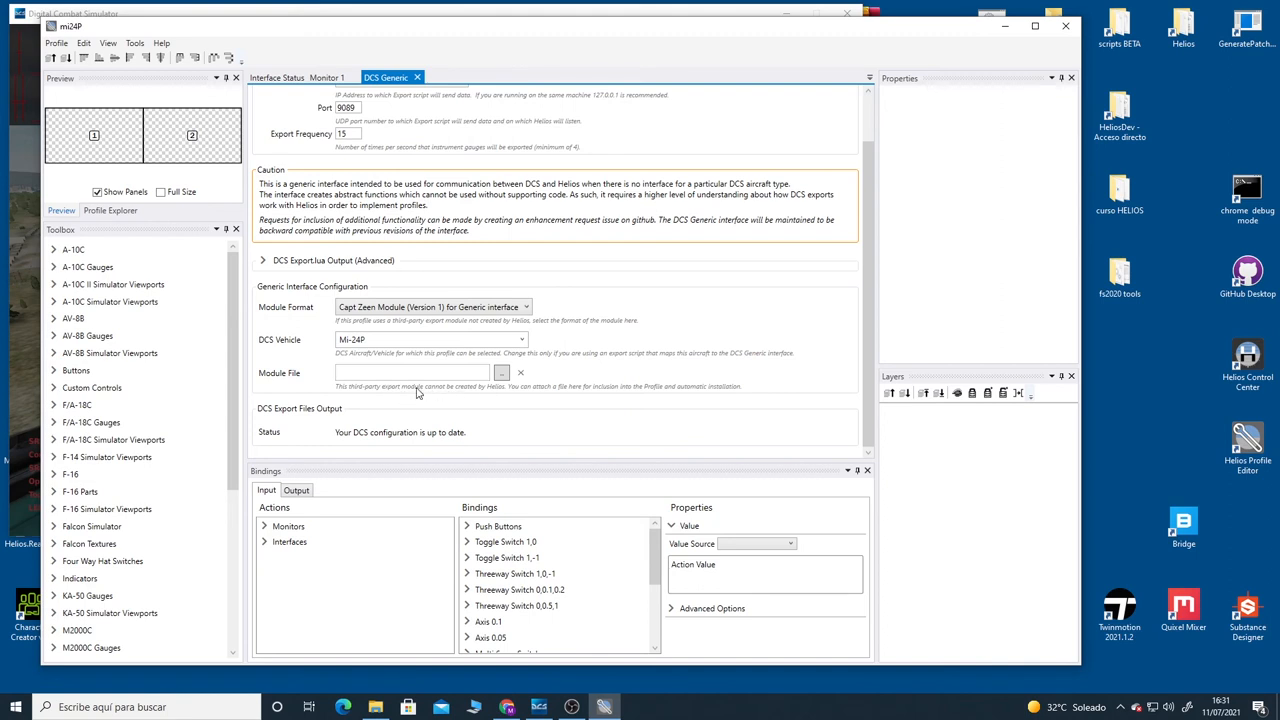
pyautogui.moveTo(343, 375)
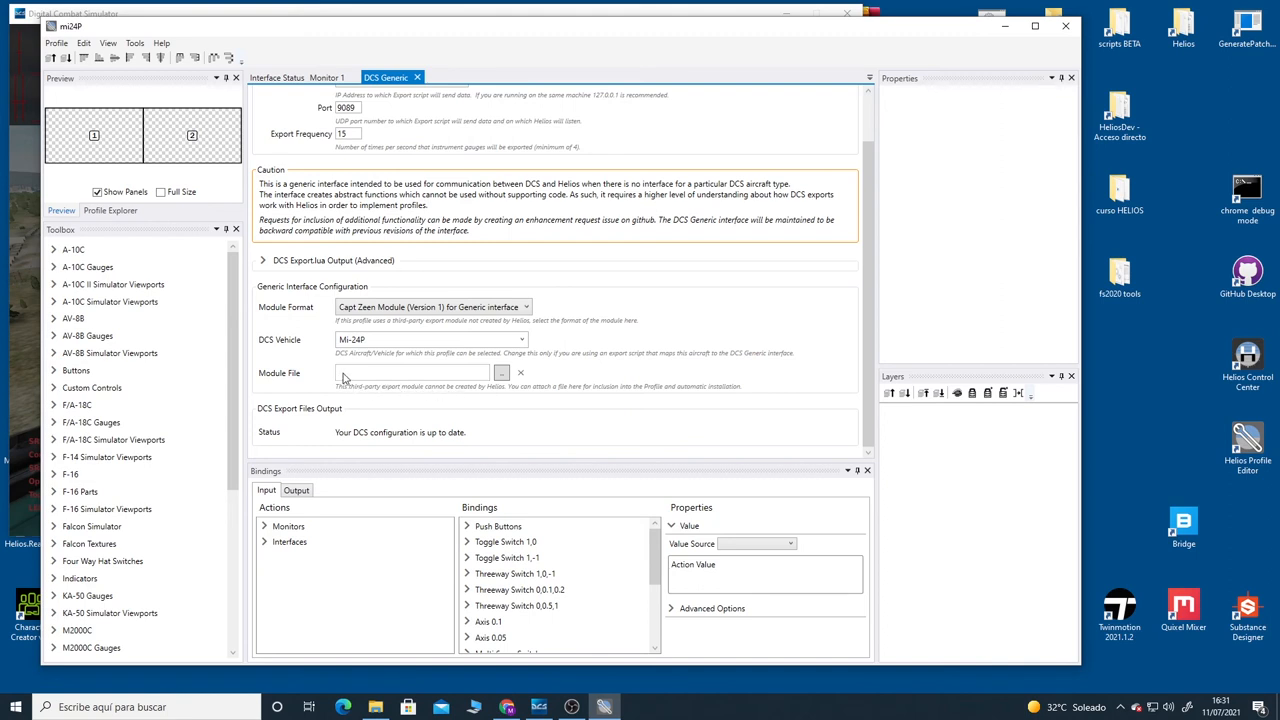
pyautogui.moveTo(360, 379)
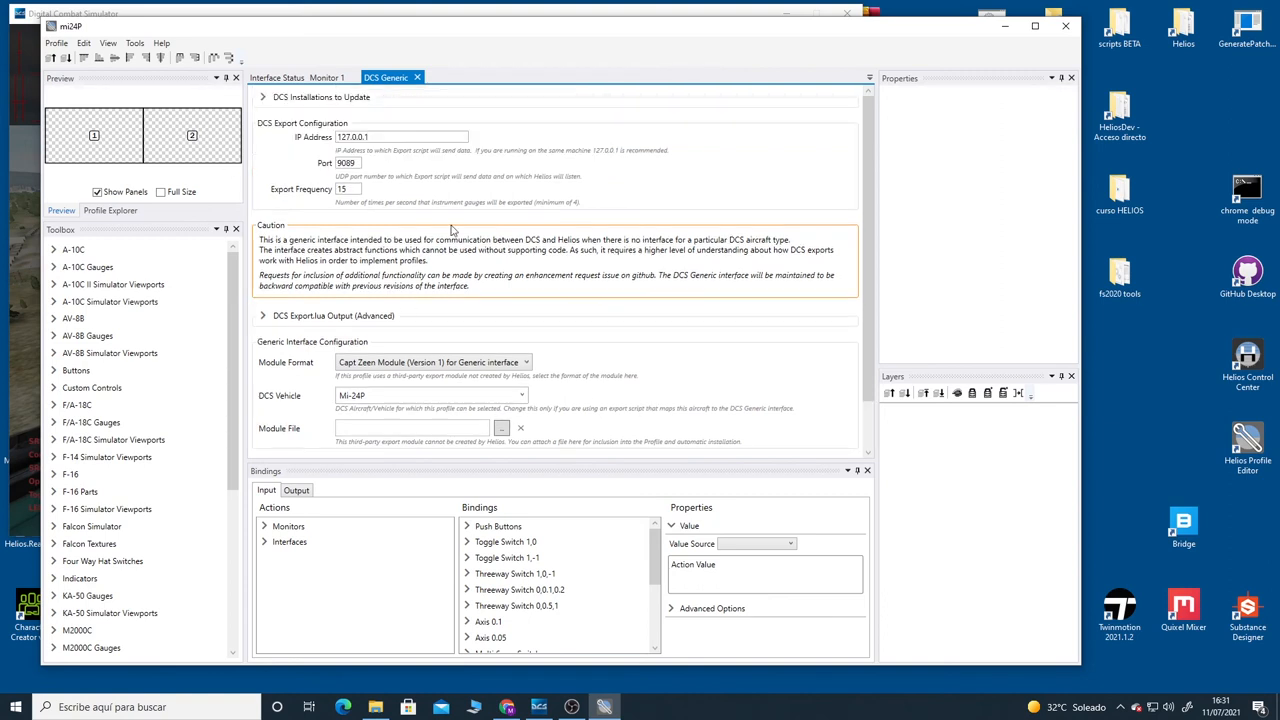
pyautogui.scroll(-3)
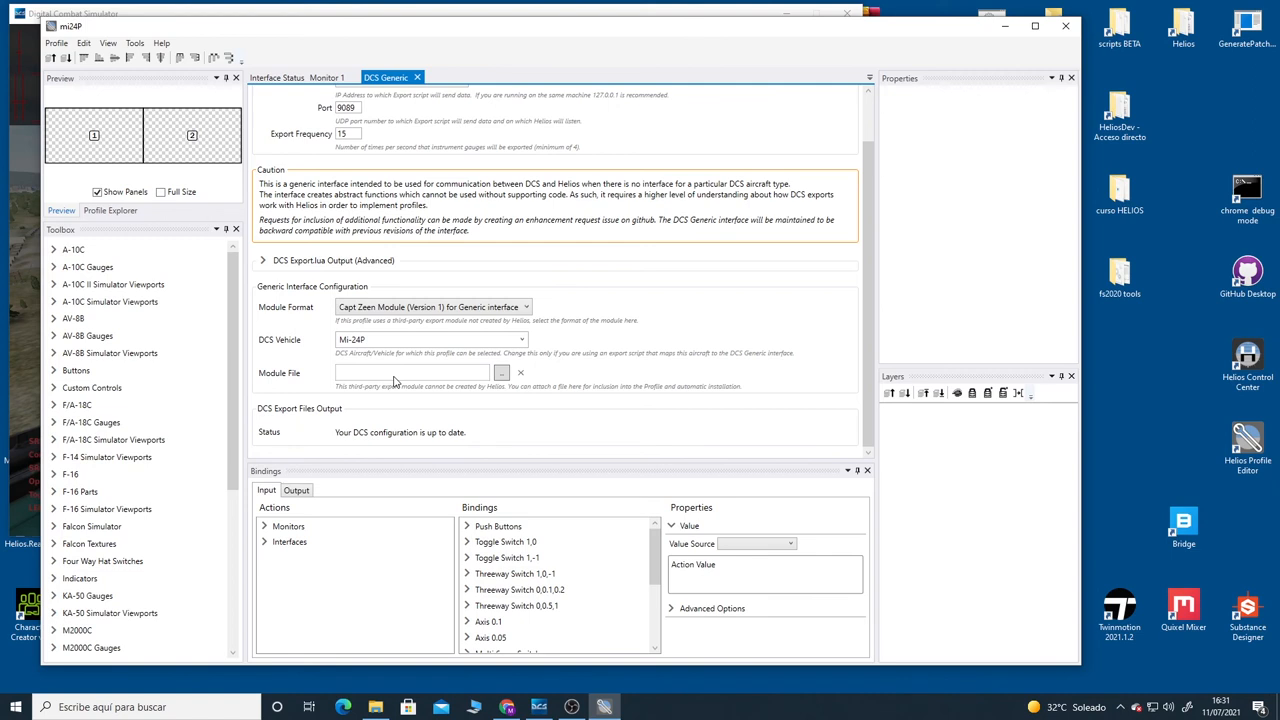
pyautogui.moveTo(375, 380)
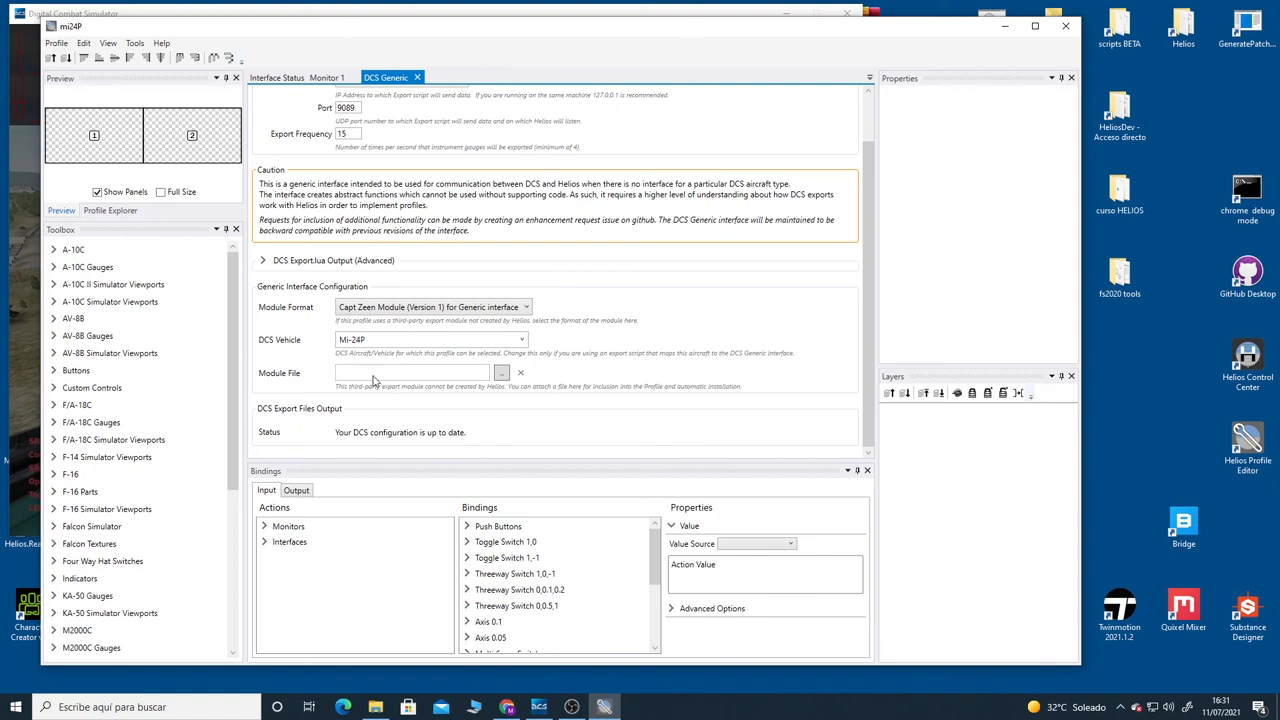
pyautogui.moveTo(426, 339)
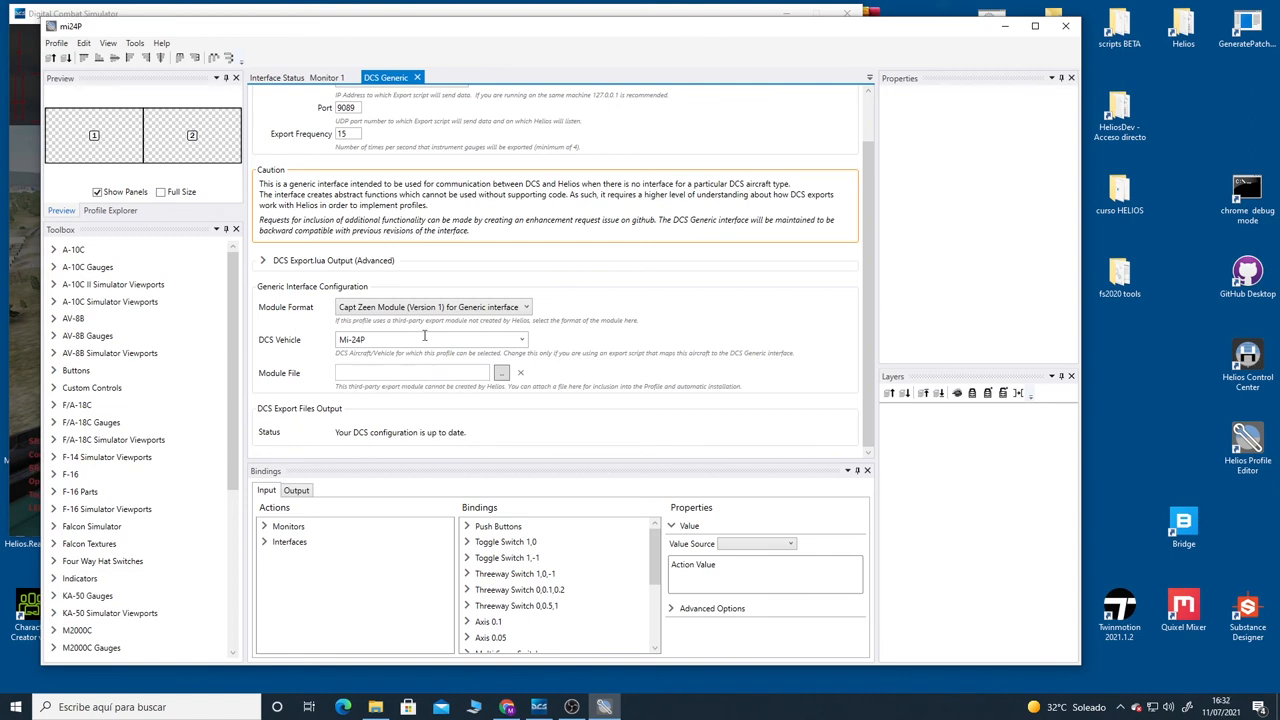
pyautogui.moveTo(538, 219)
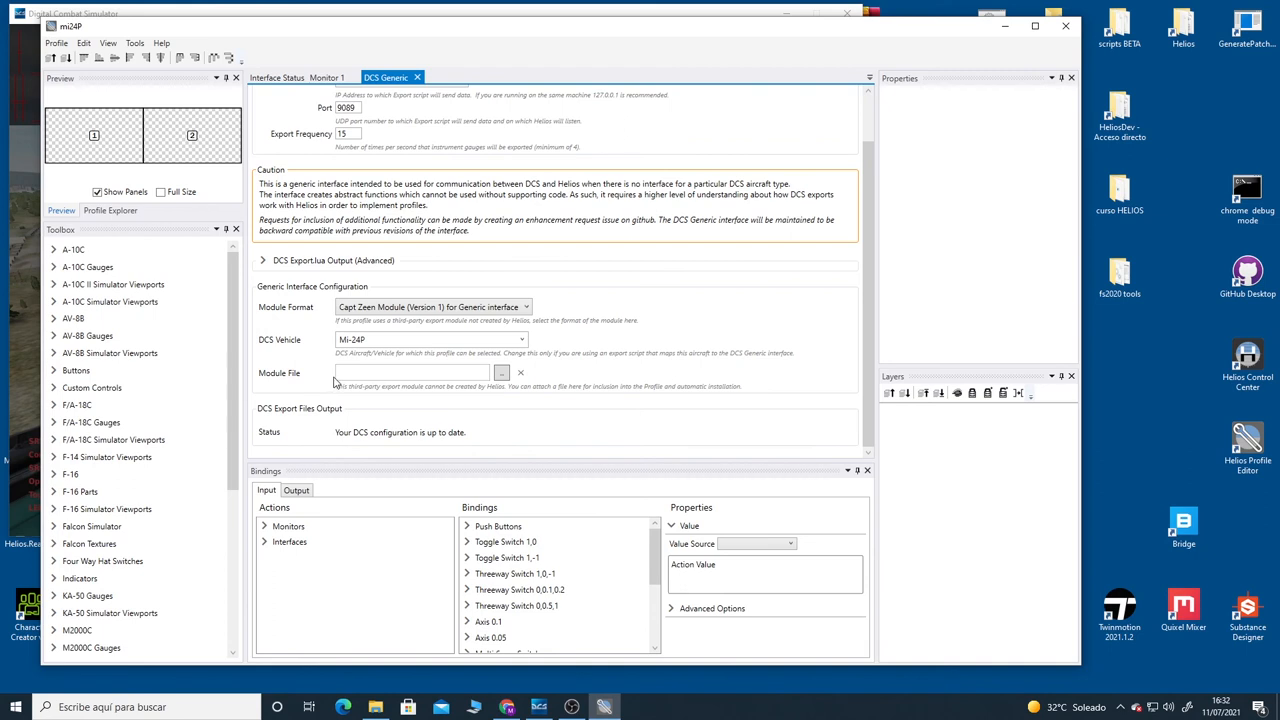
pyautogui.moveTo(355, 380)
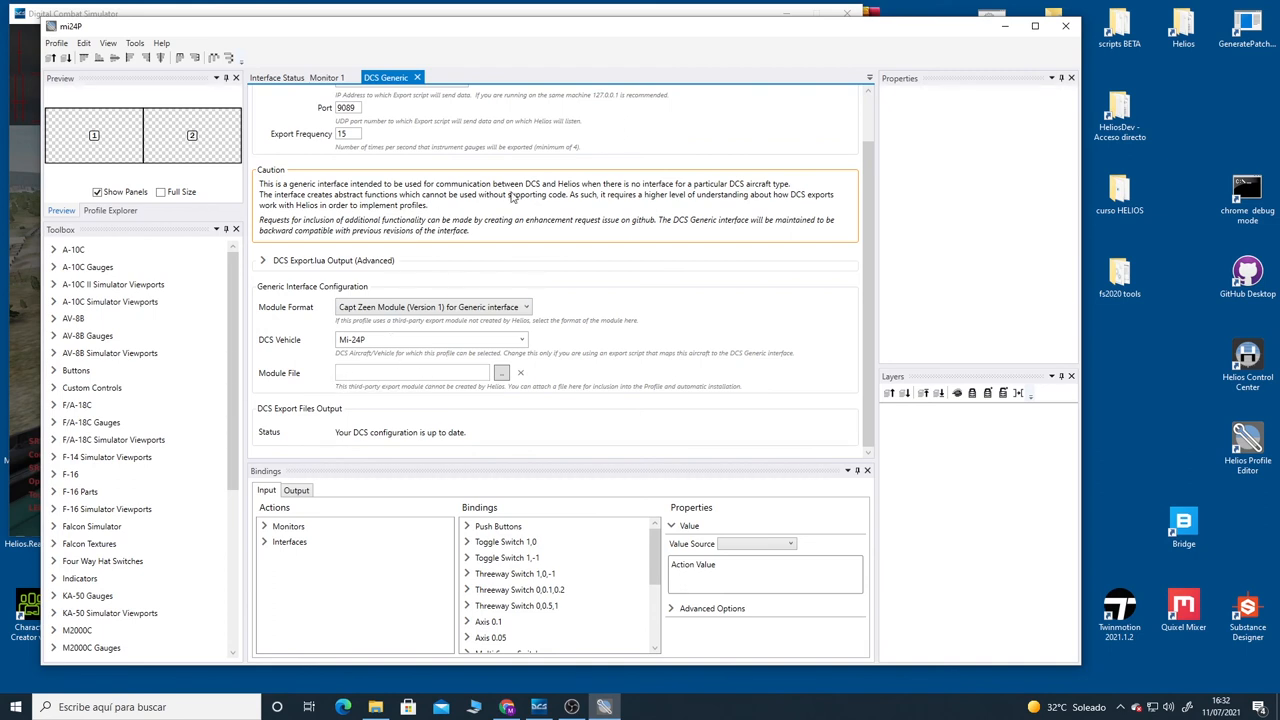
pyautogui.moveTo(640, 280)
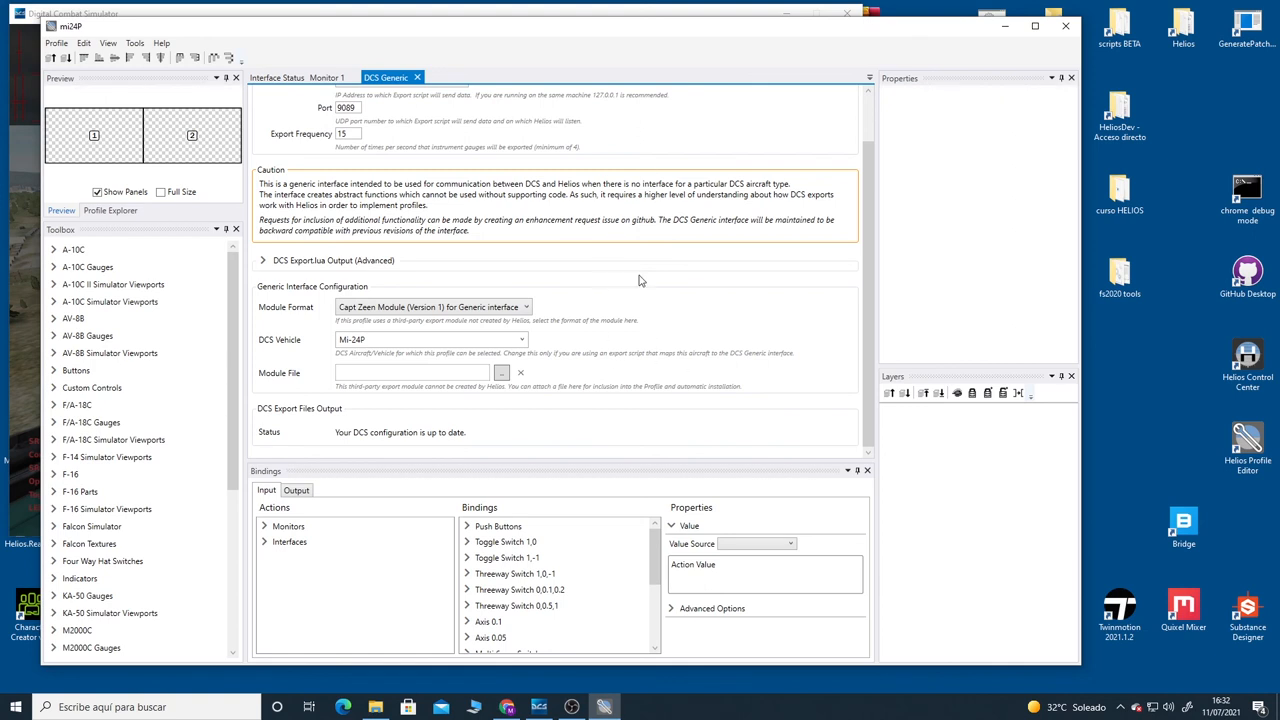
pyautogui.moveTo(609, 303)
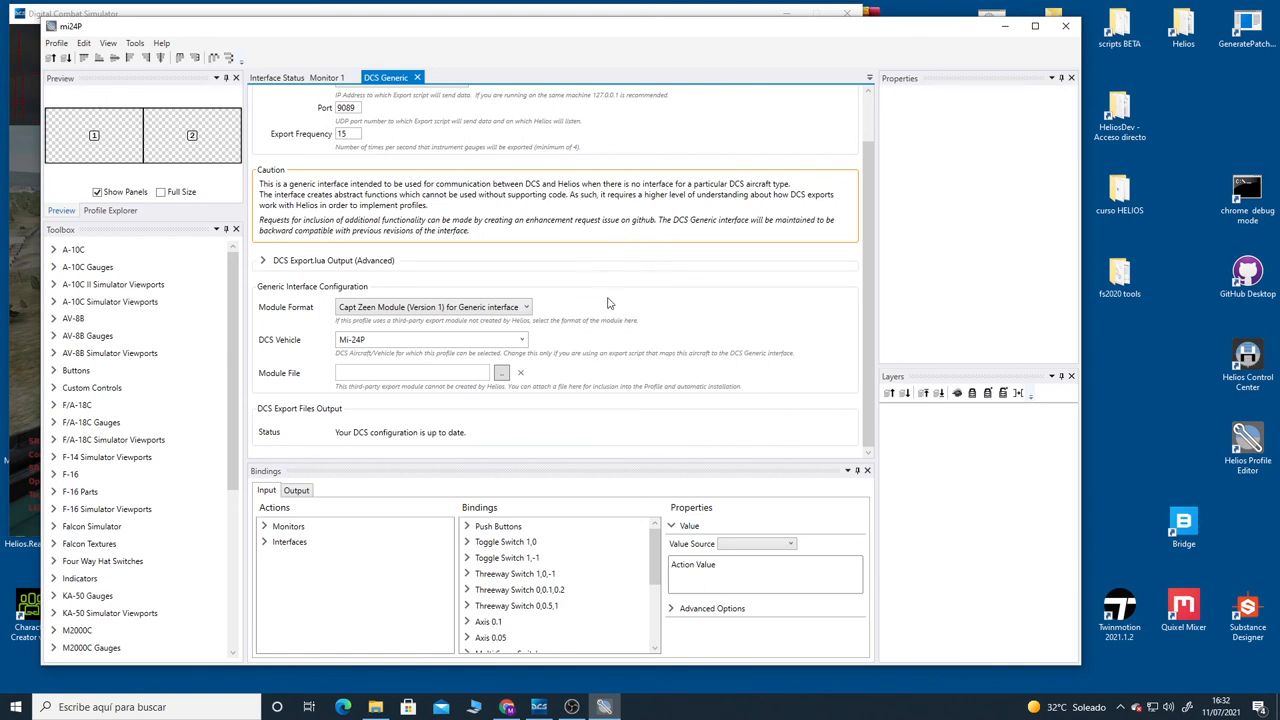
pyautogui.moveTo(649, 260)
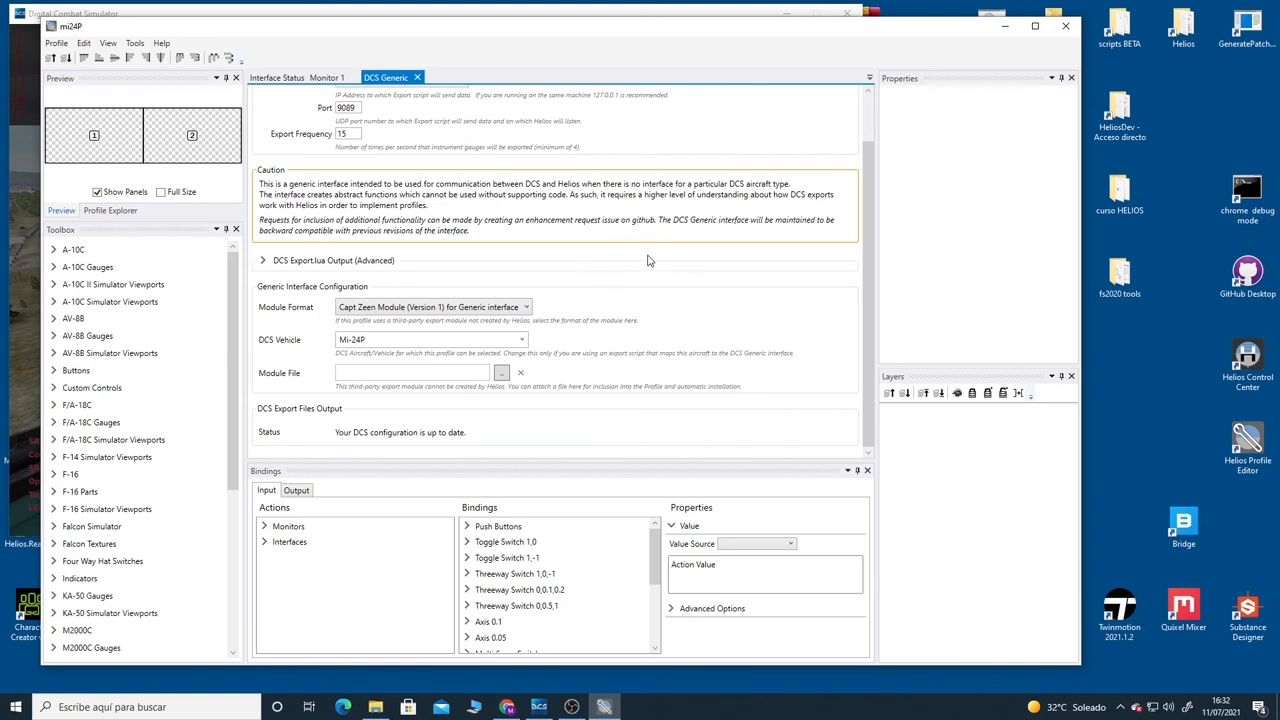
pyautogui.moveTo(597, 253)
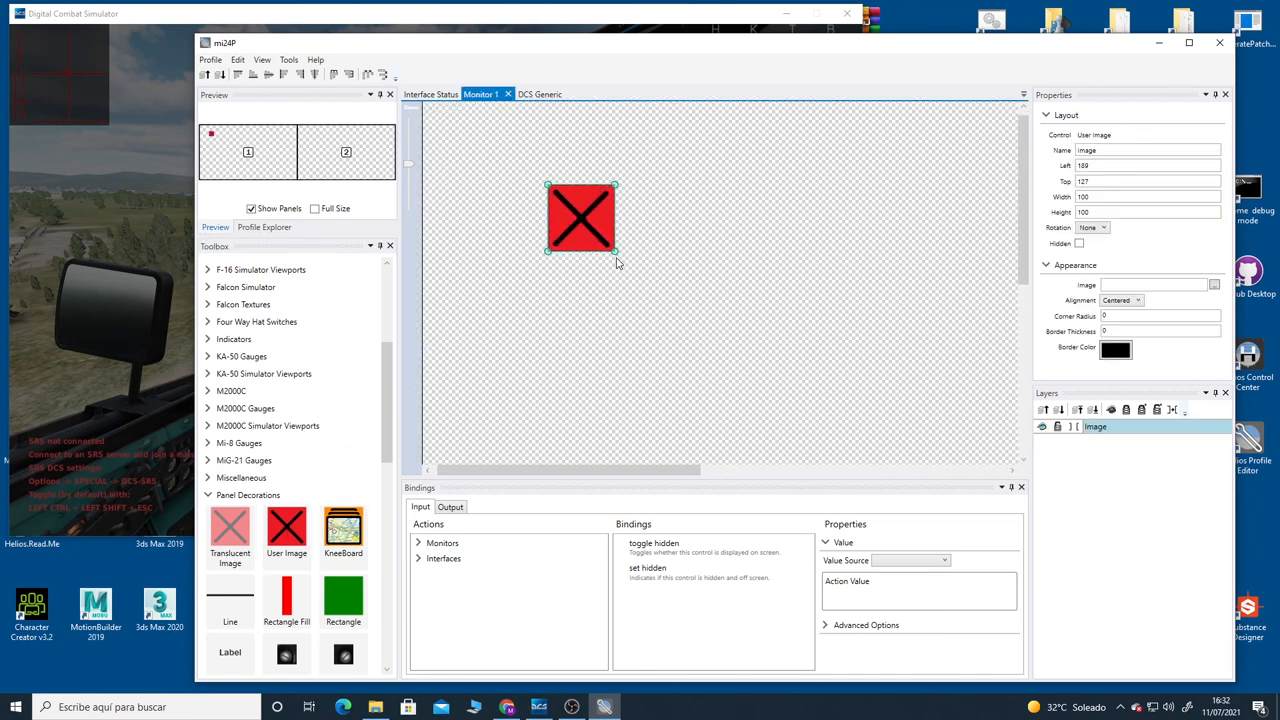
# Step: Enlarge the red Monitor 1 test image to about 165 by 167, then exit the editor
pyautogui.moveTo(615, 255); pyautogui.dragTo(657, 277)
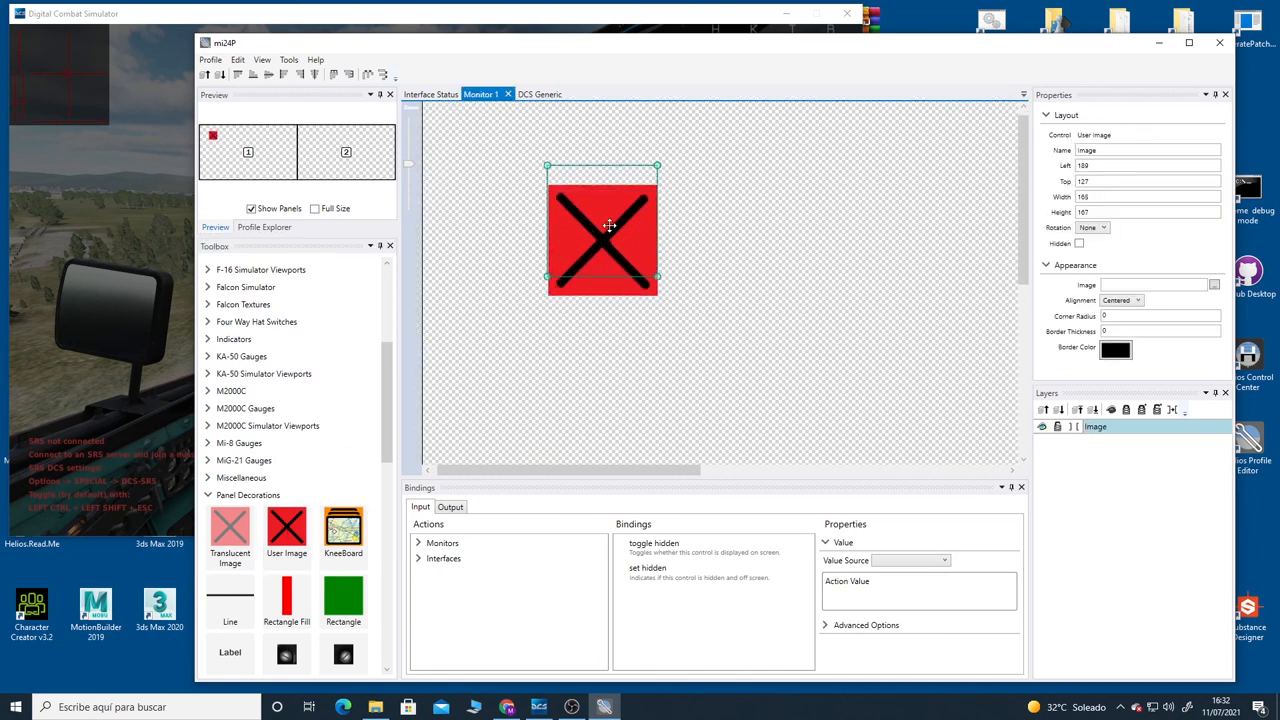
pyautogui.click(213, 59)
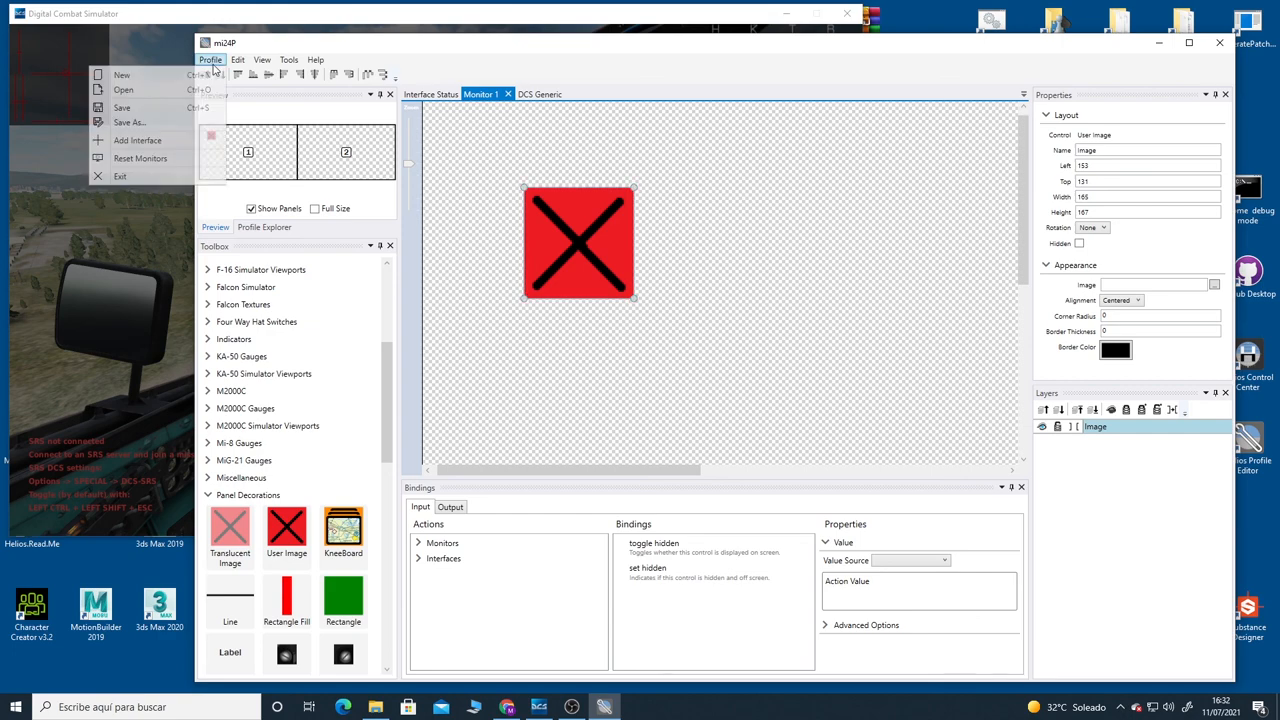
pyautogui.click(577, 243)
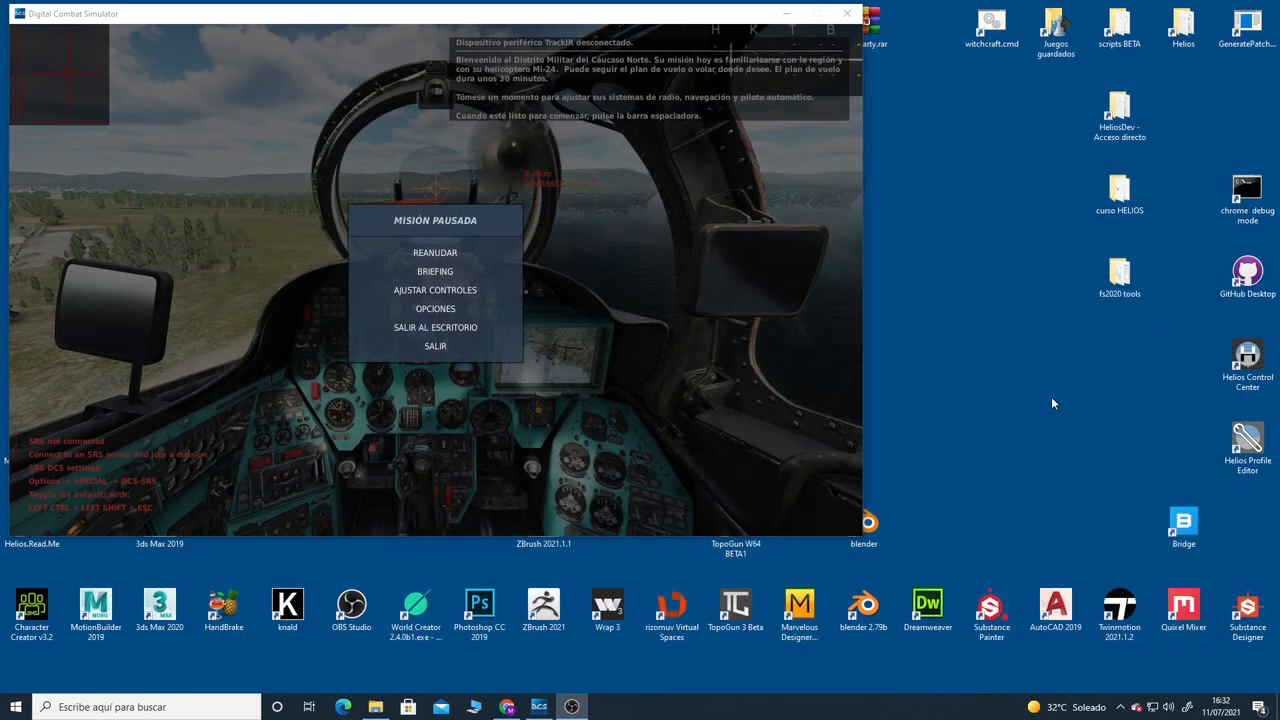
# Step: Launch Helios Control Center, run mi24P over DCS, then quit DCS World
pyautogui.click(1247, 360)
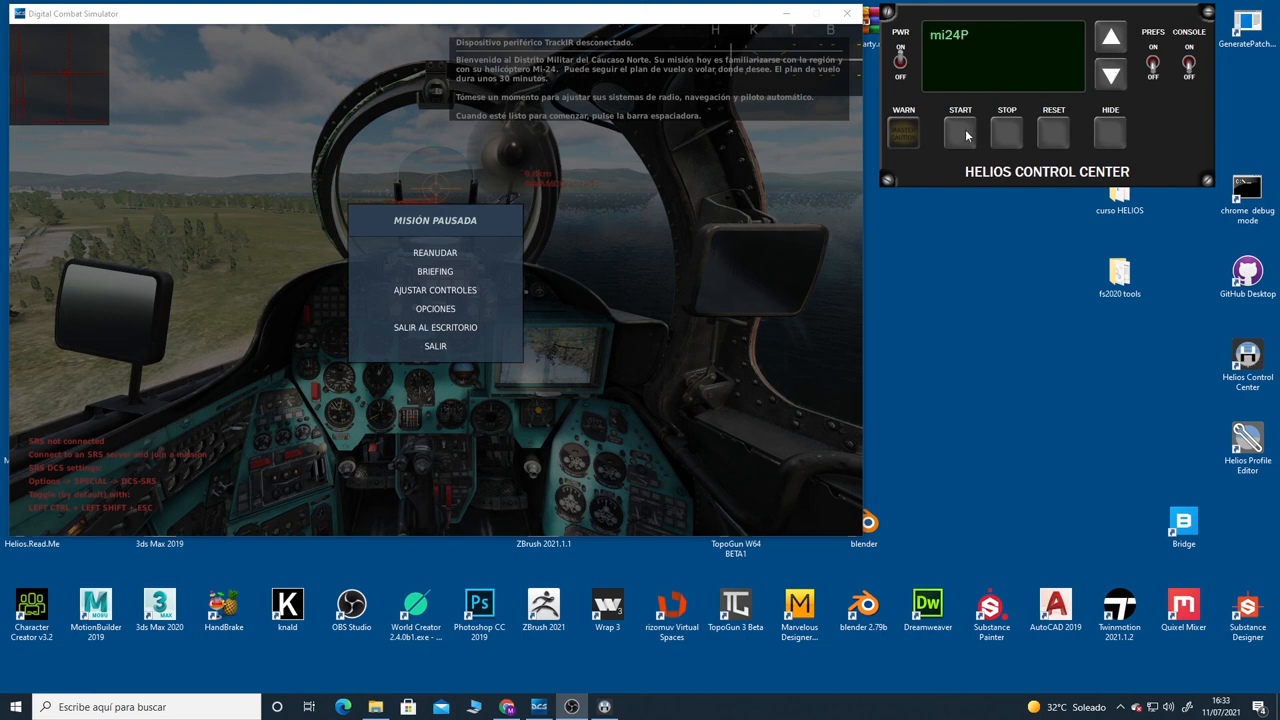
pyautogui.click(958, 131)
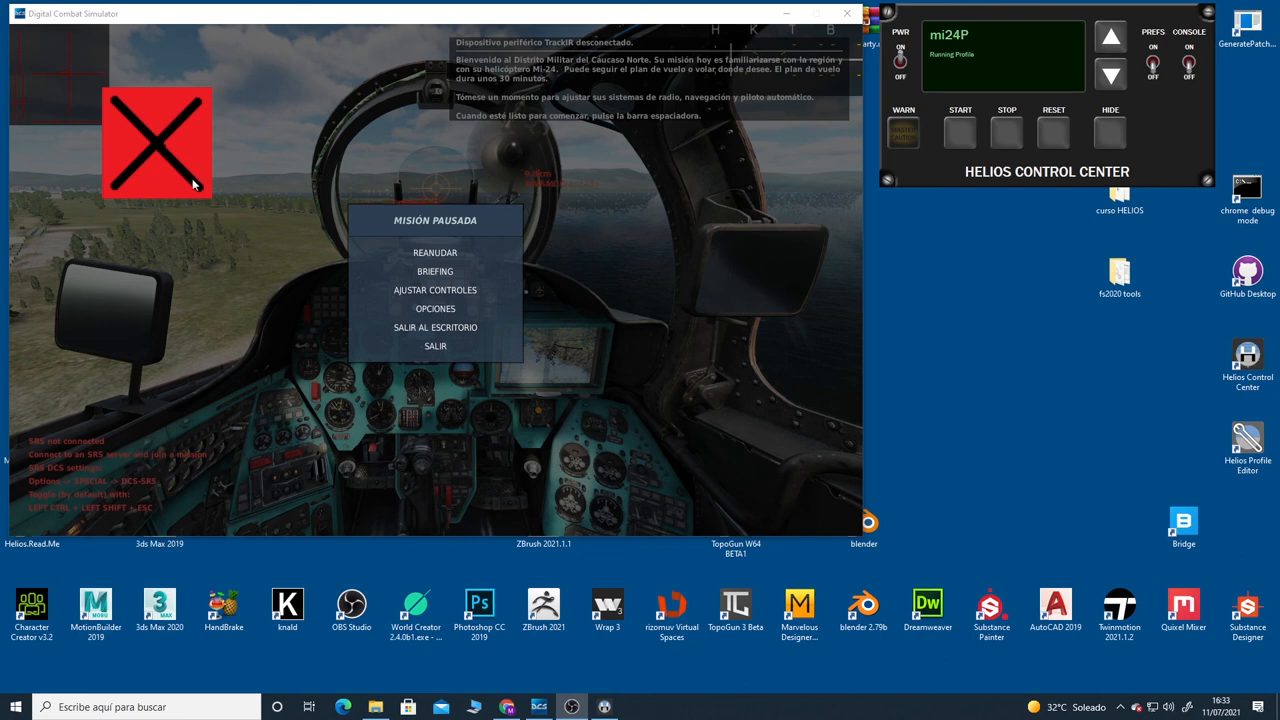
pyautogui.moveTo(186, 153)
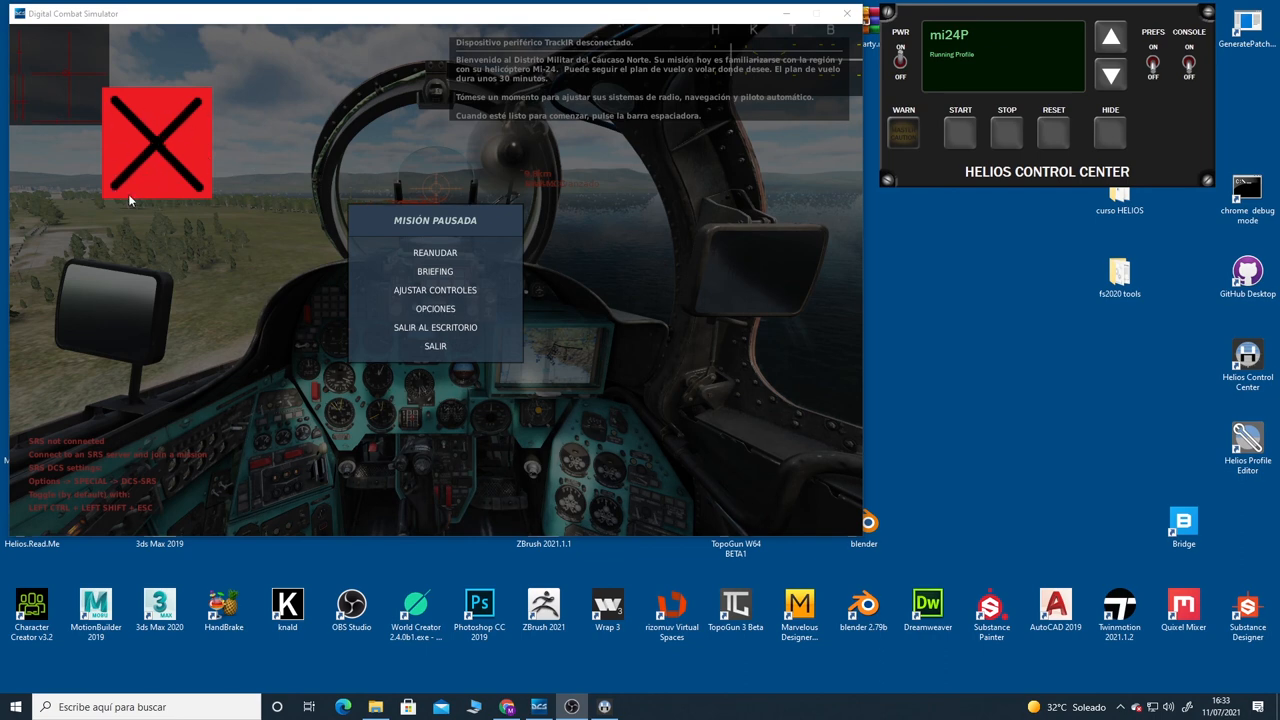
pyautogui.moveTo(968, 171)
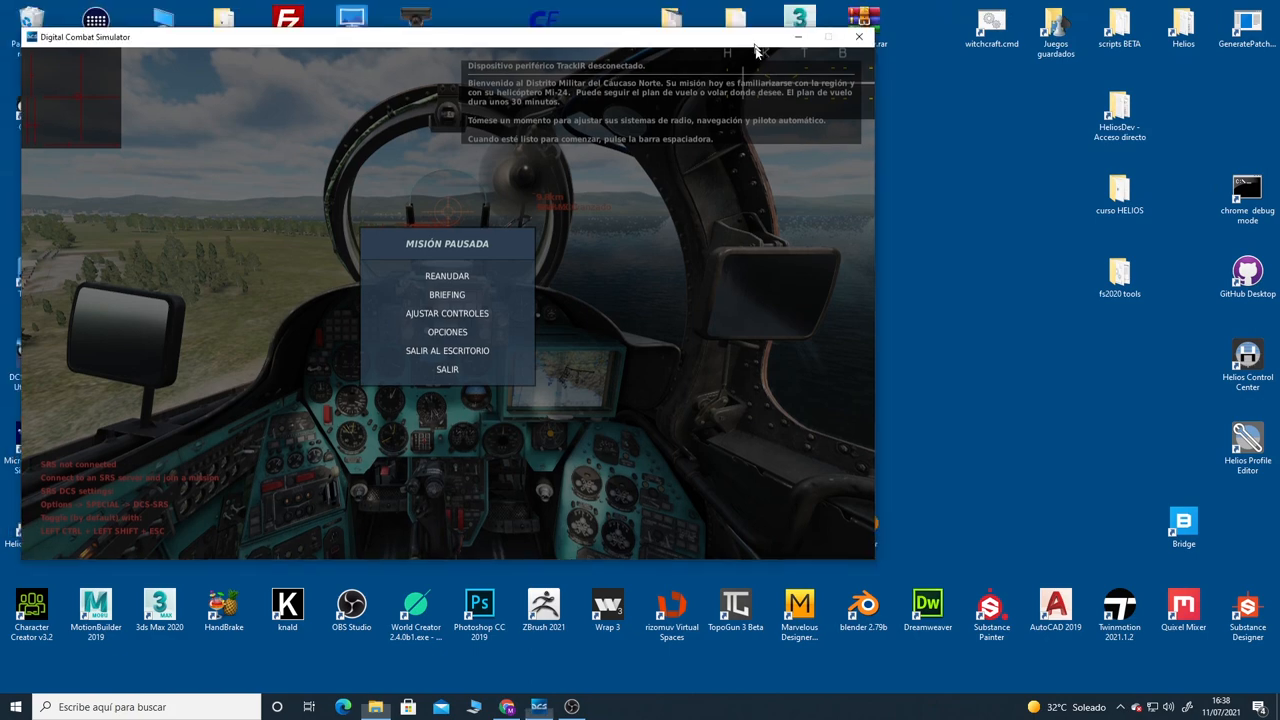
pyautogui.click(446, 369)
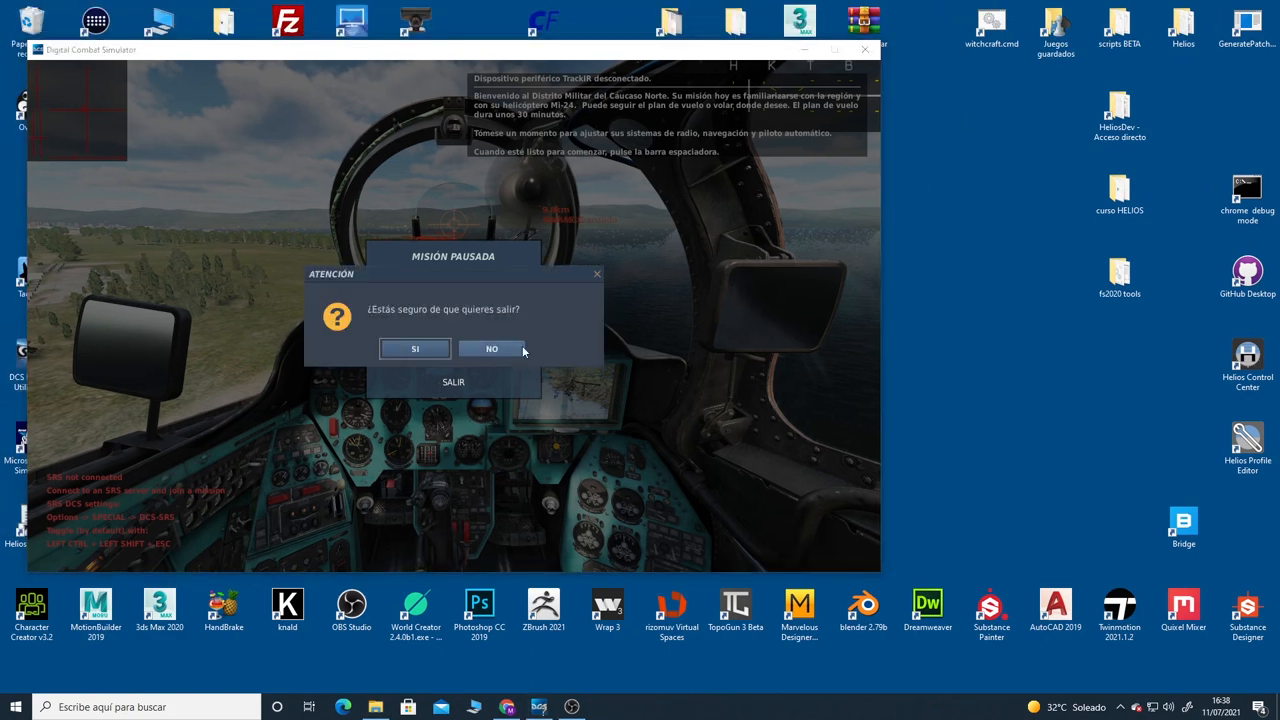